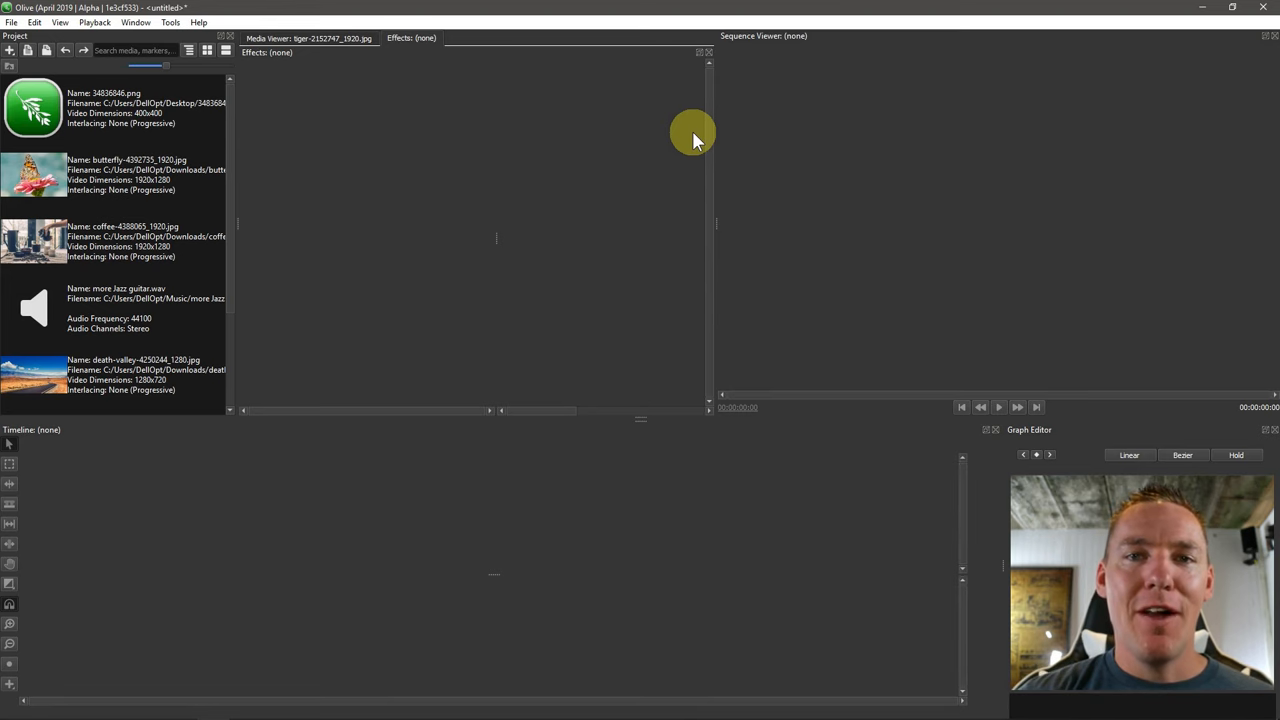
- Preview the tiger photo in the Media Viewer from the project's imported media
left_click(116, 176)
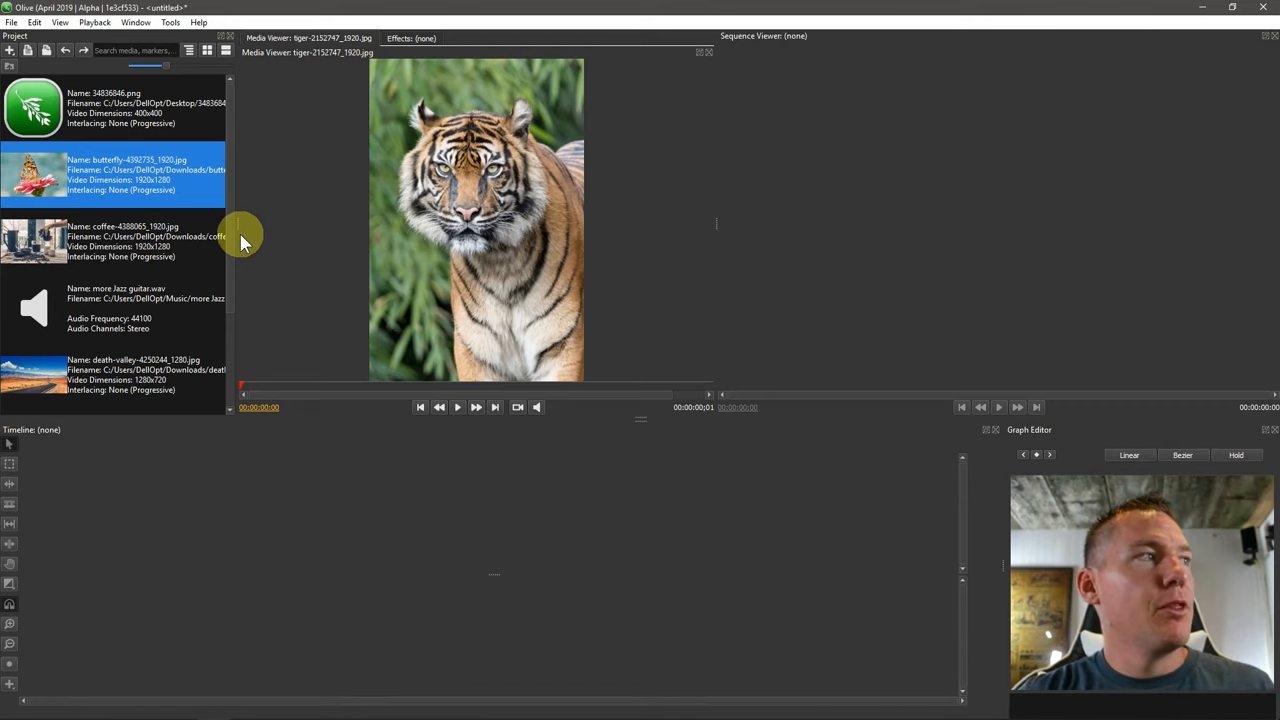
mouse_move(180, 264)
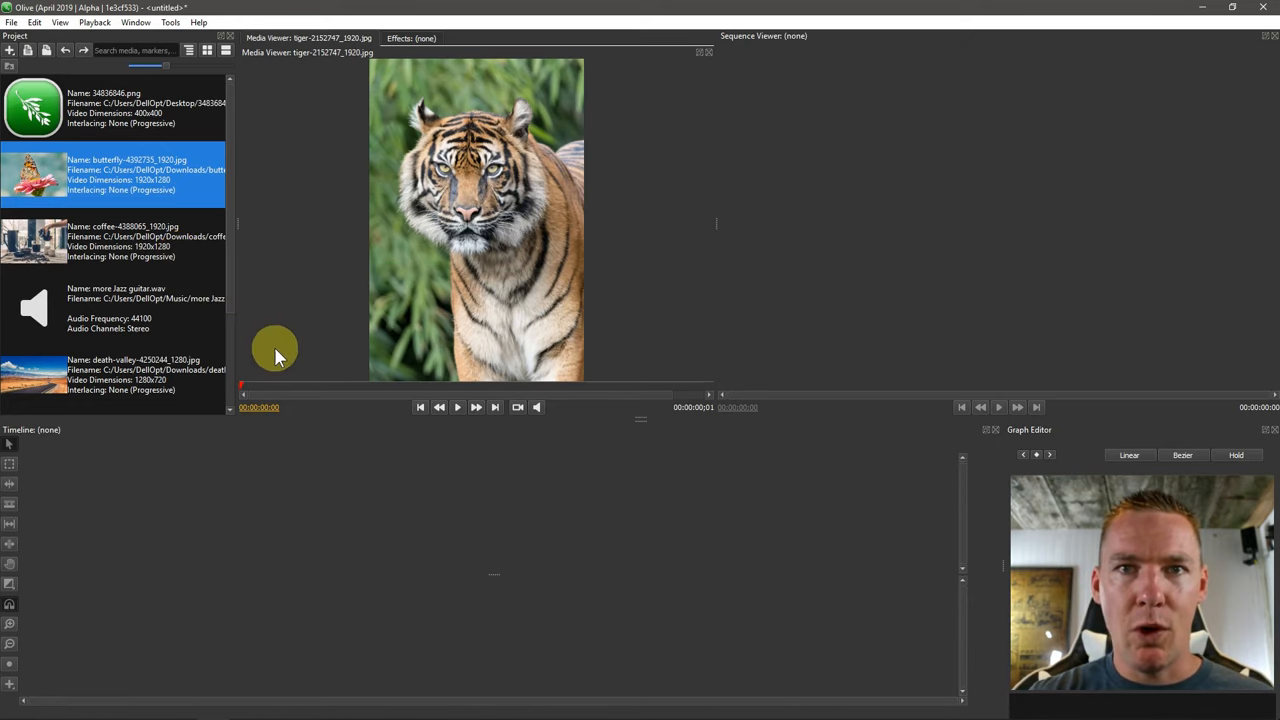
mouse_move(464, 244)
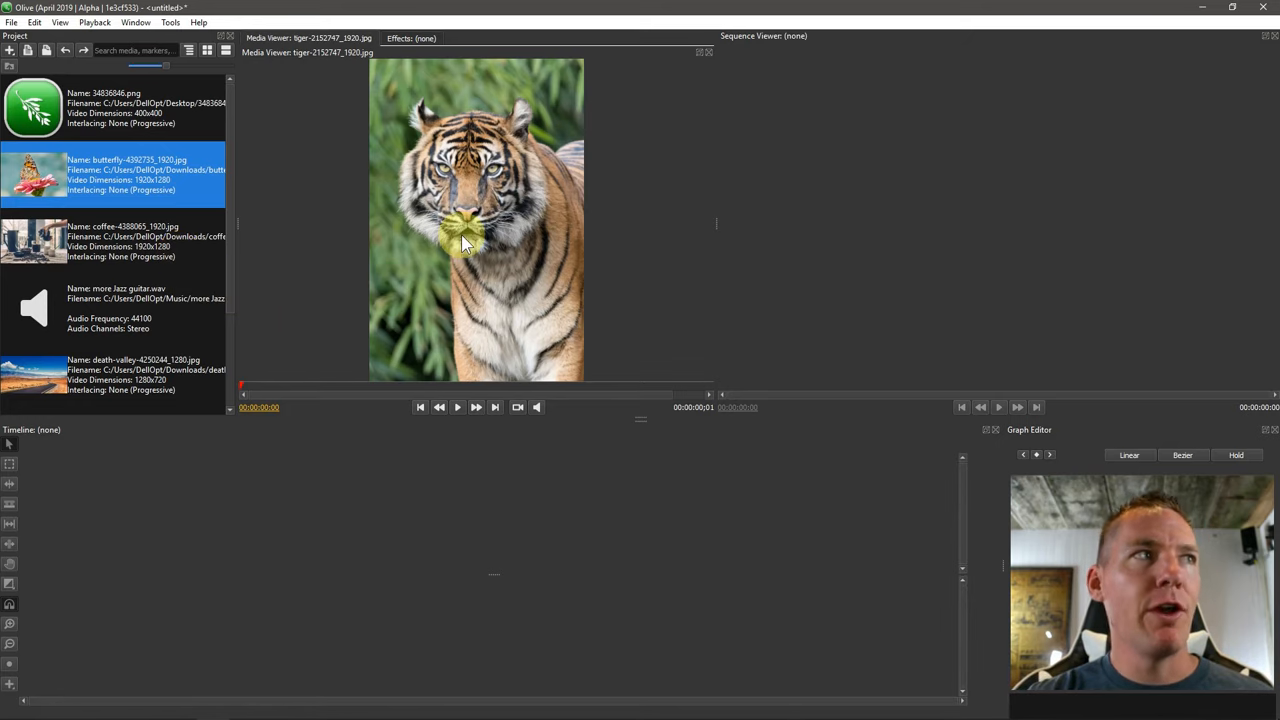
mouse_move(450, 264)
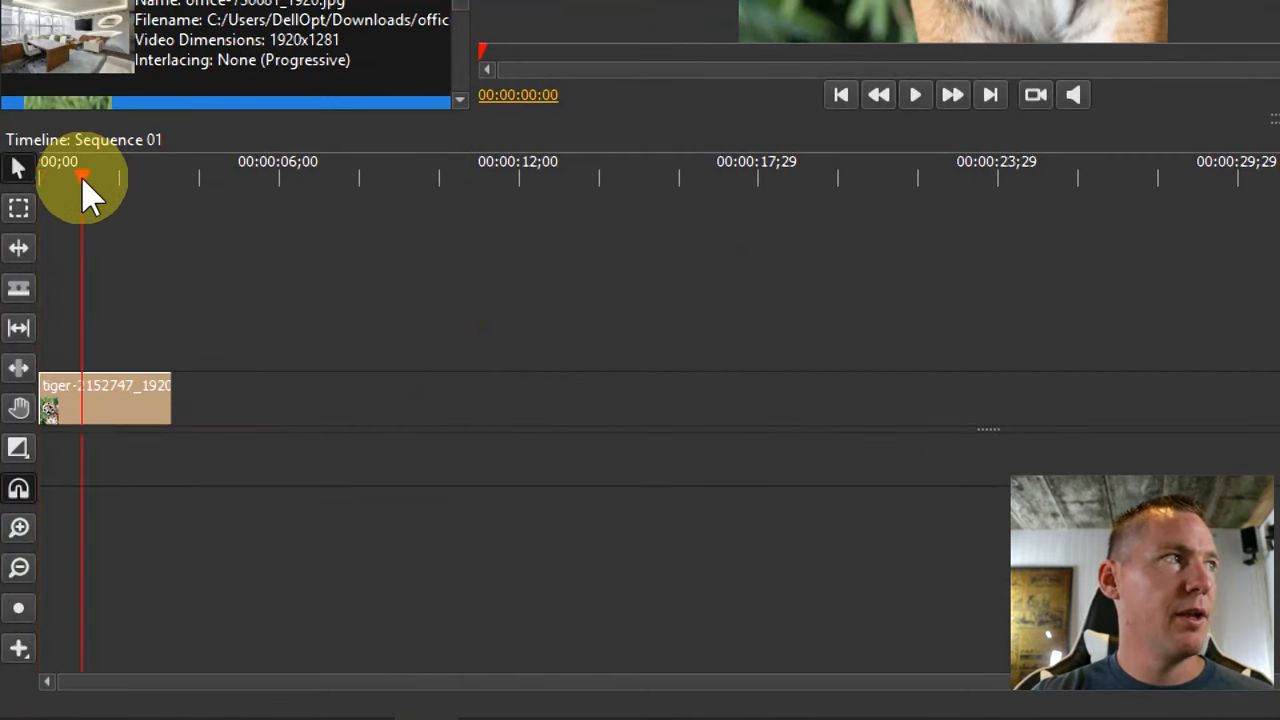
mouse_move(156, 160)
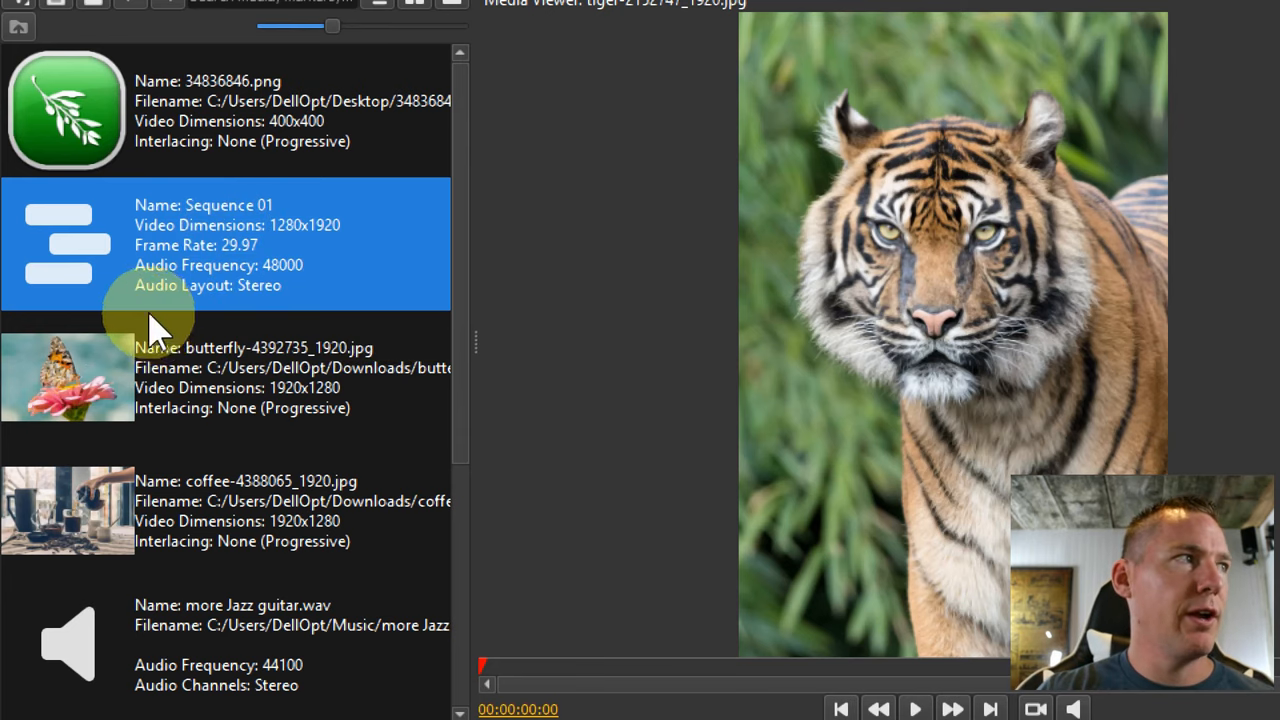
mouse_move(550, 242)
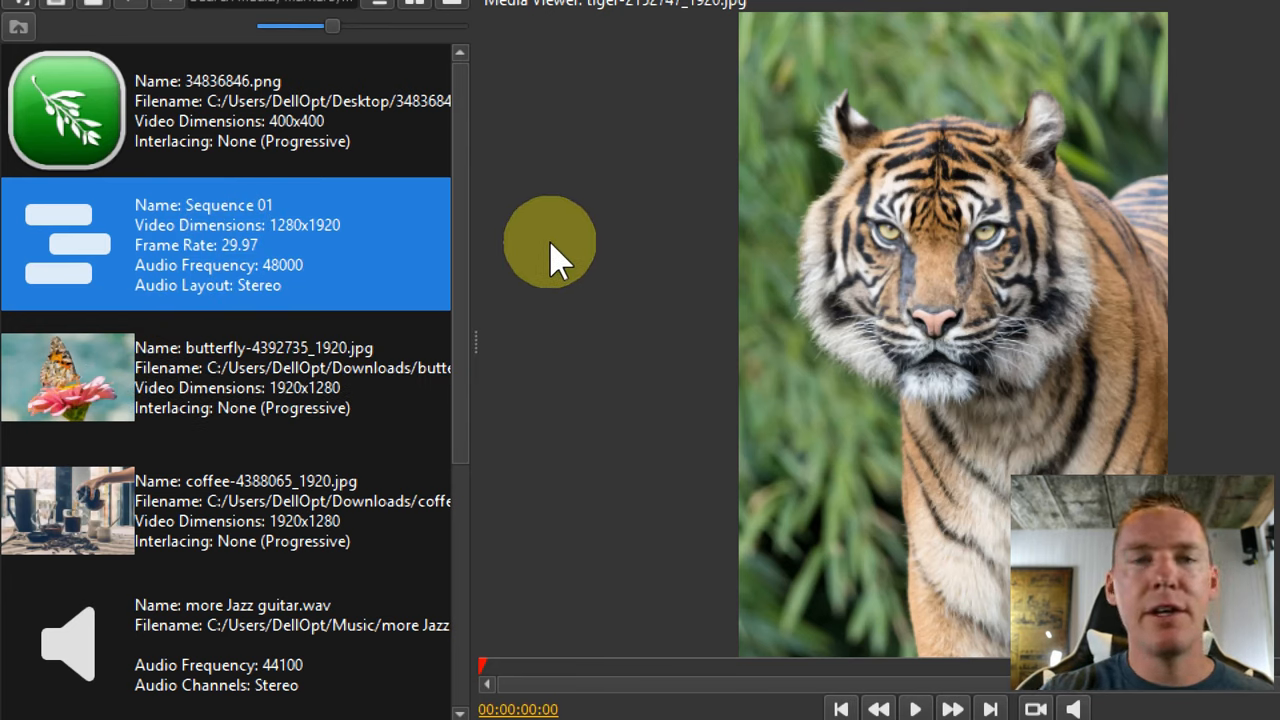
mouse_move(250, 260)
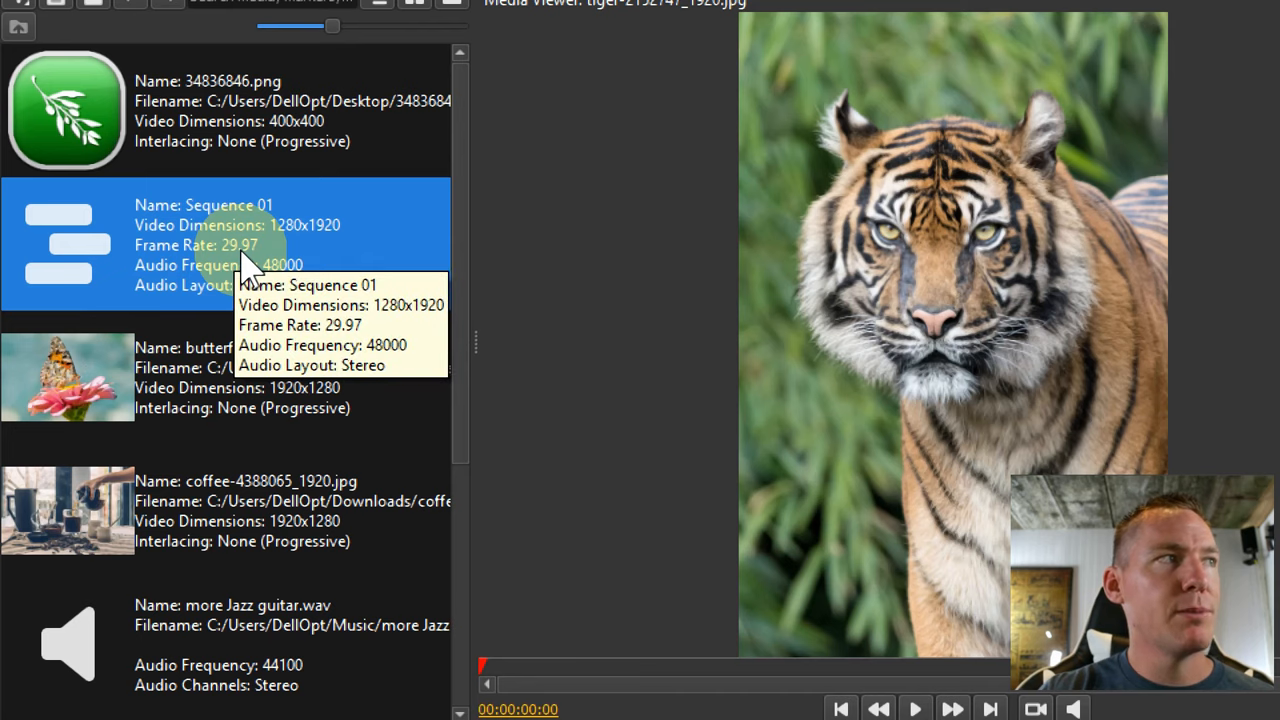
mouse_move(290, 244)
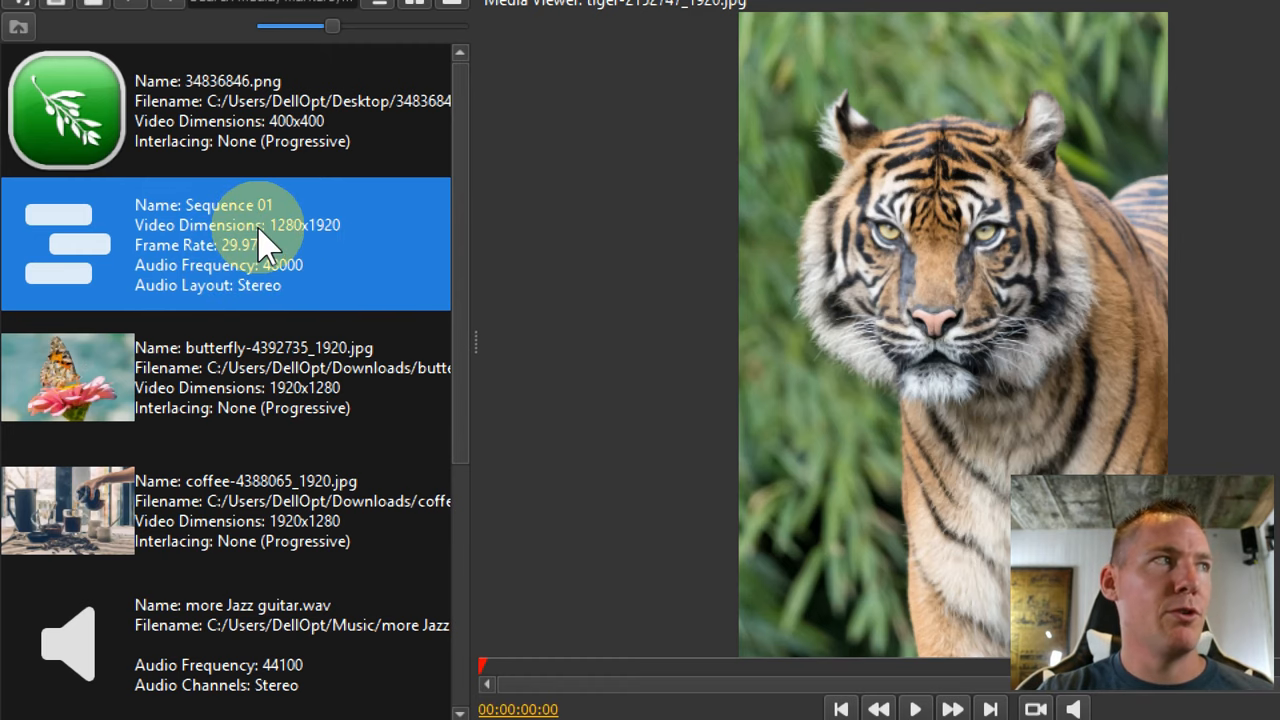
- Inspect the new Sequence 01 (1280x1920, 29.97 fps) in the Project panel
scroll("down", 3)
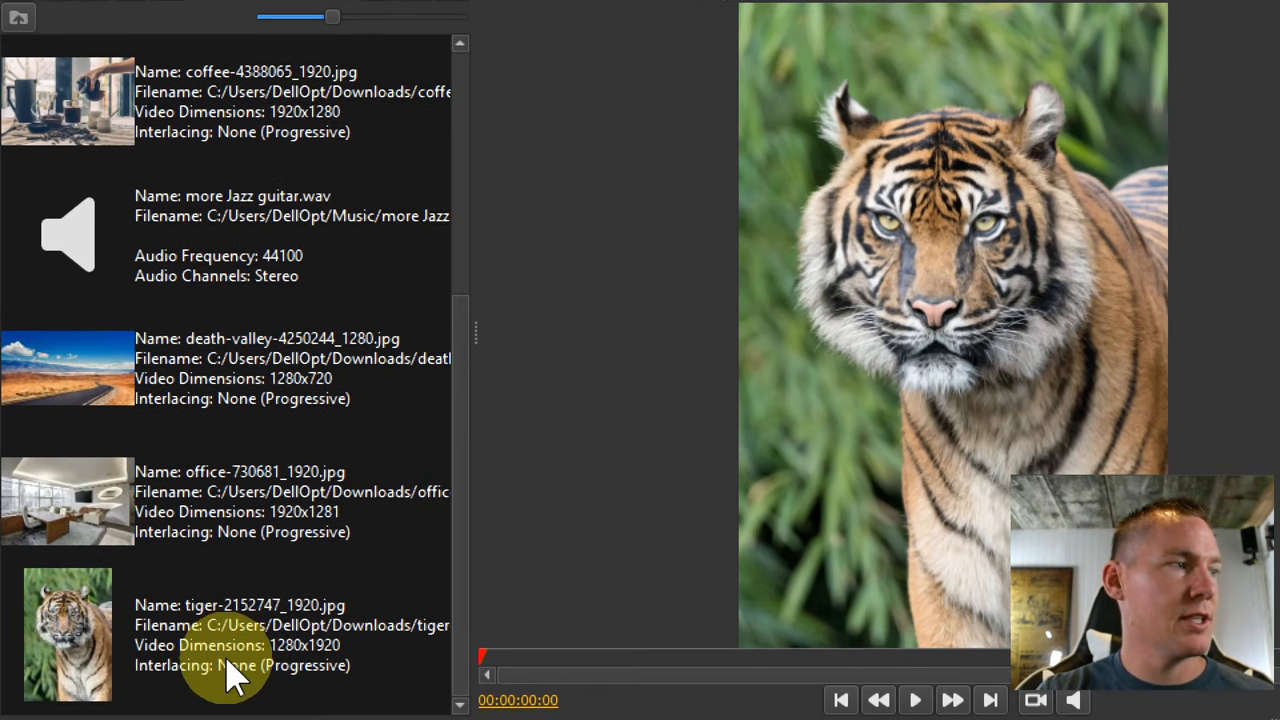
left_click(224, 636)
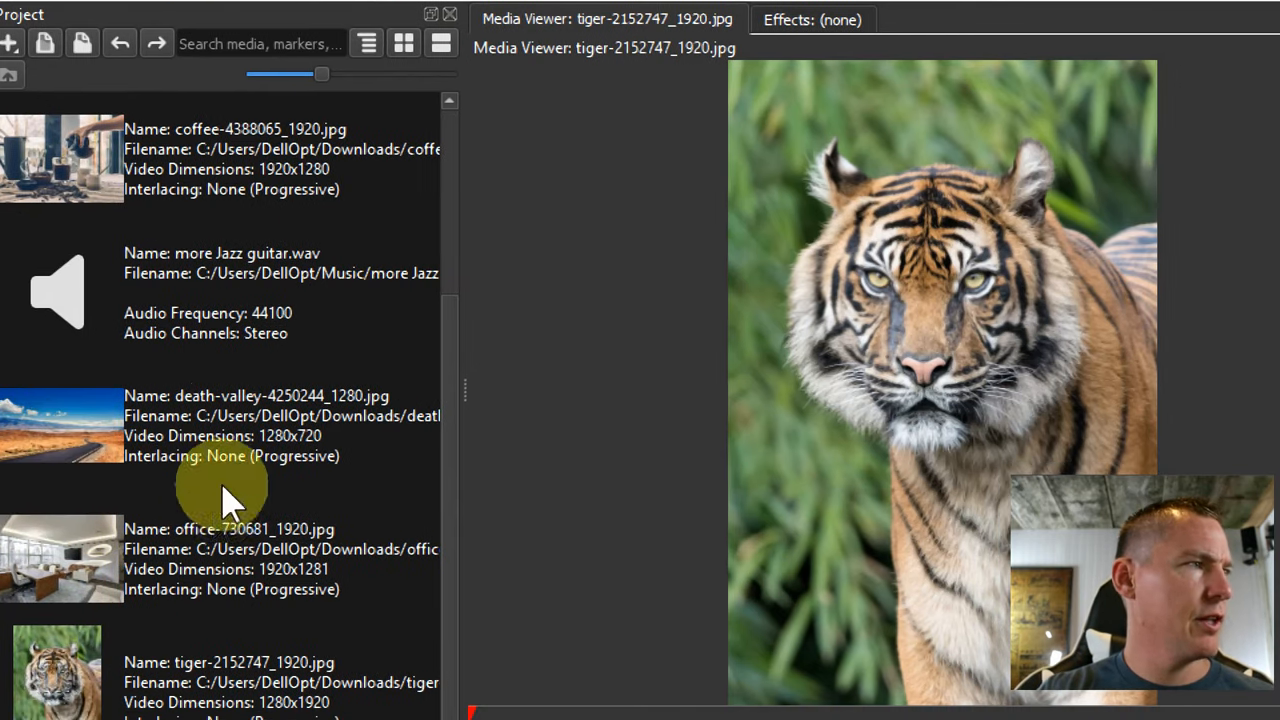
- Select the death-valley-4250244_1280.jpg landscape photo in the Project panel
left_click(220, 428)
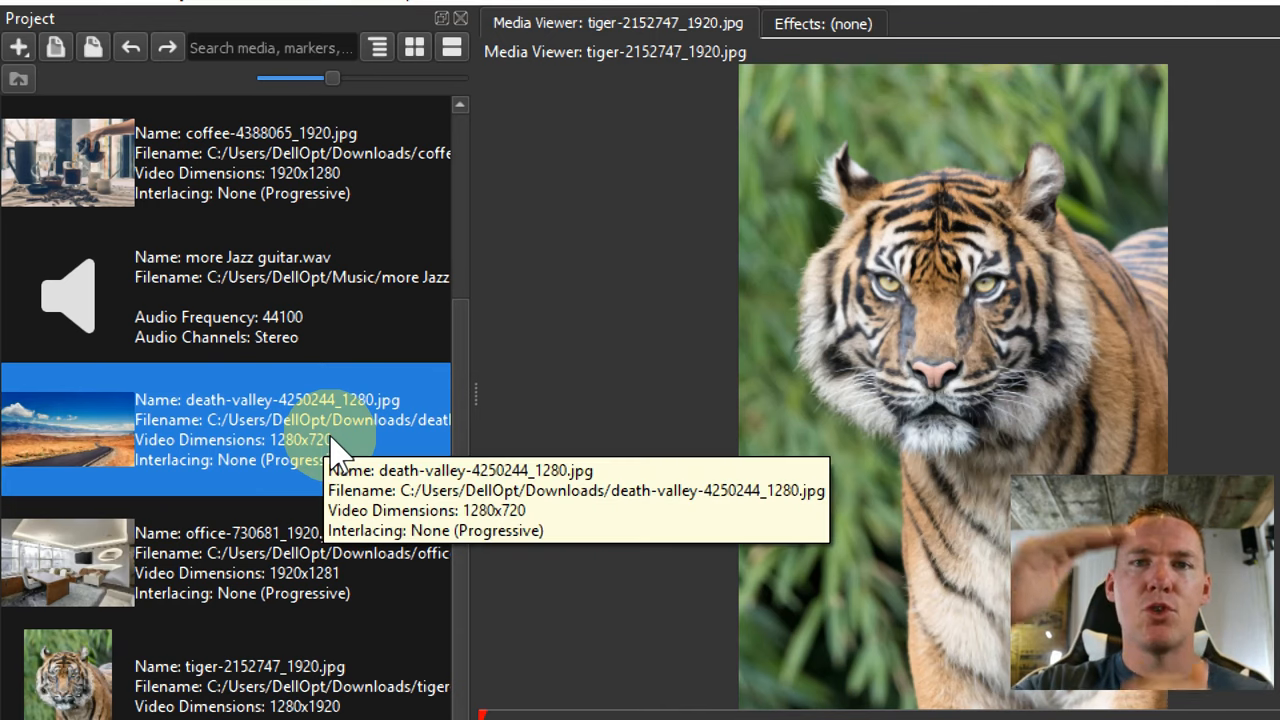
mouse_move(220, 470)
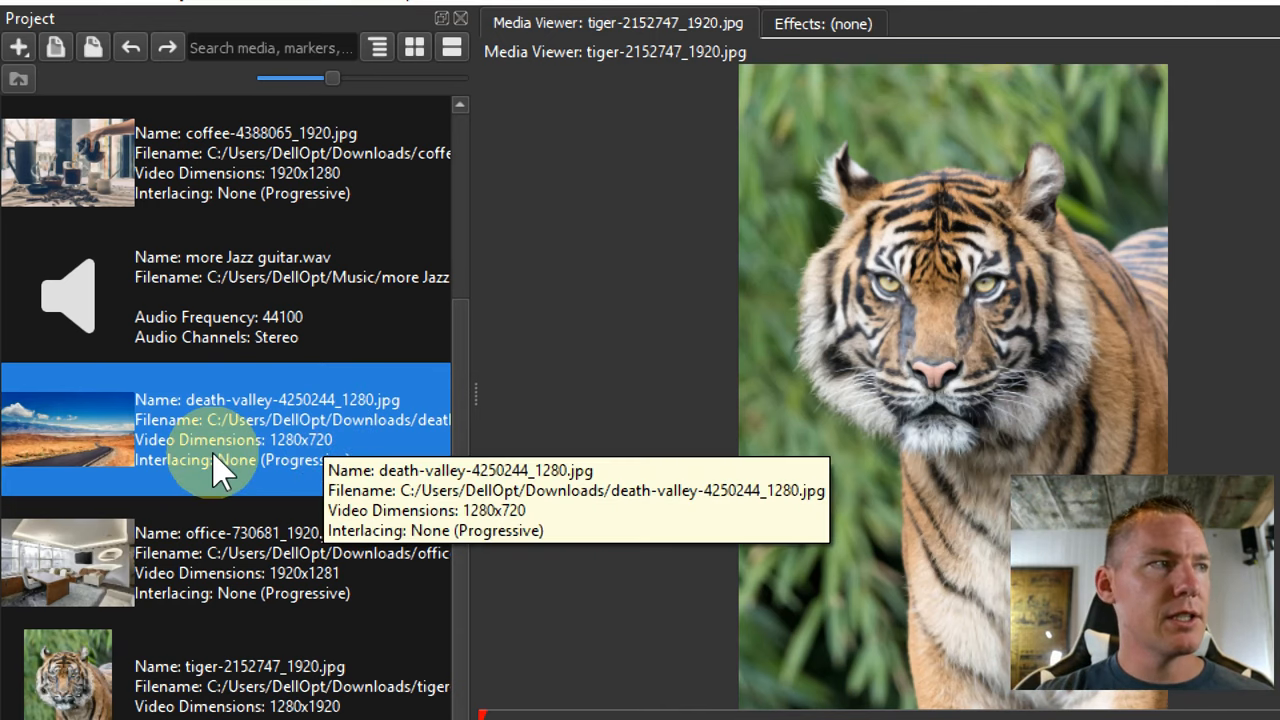
mouse_move(100, 436)
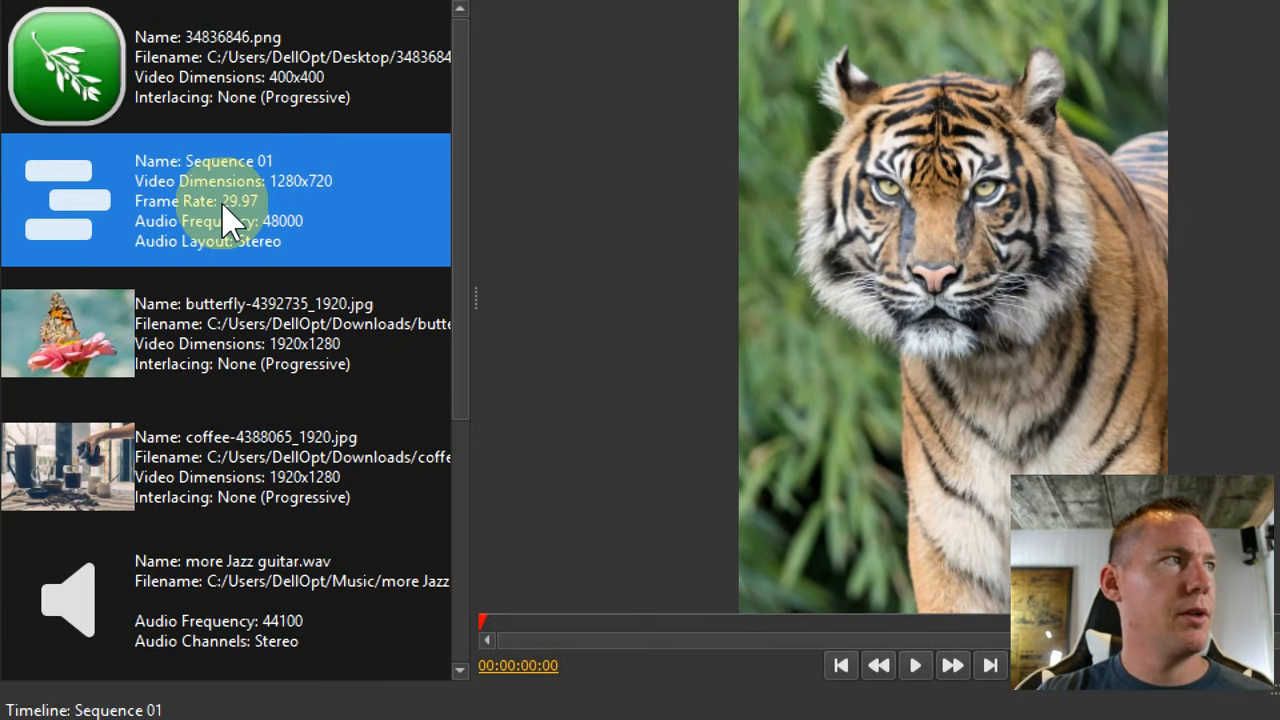
mouse_move(230, 220)
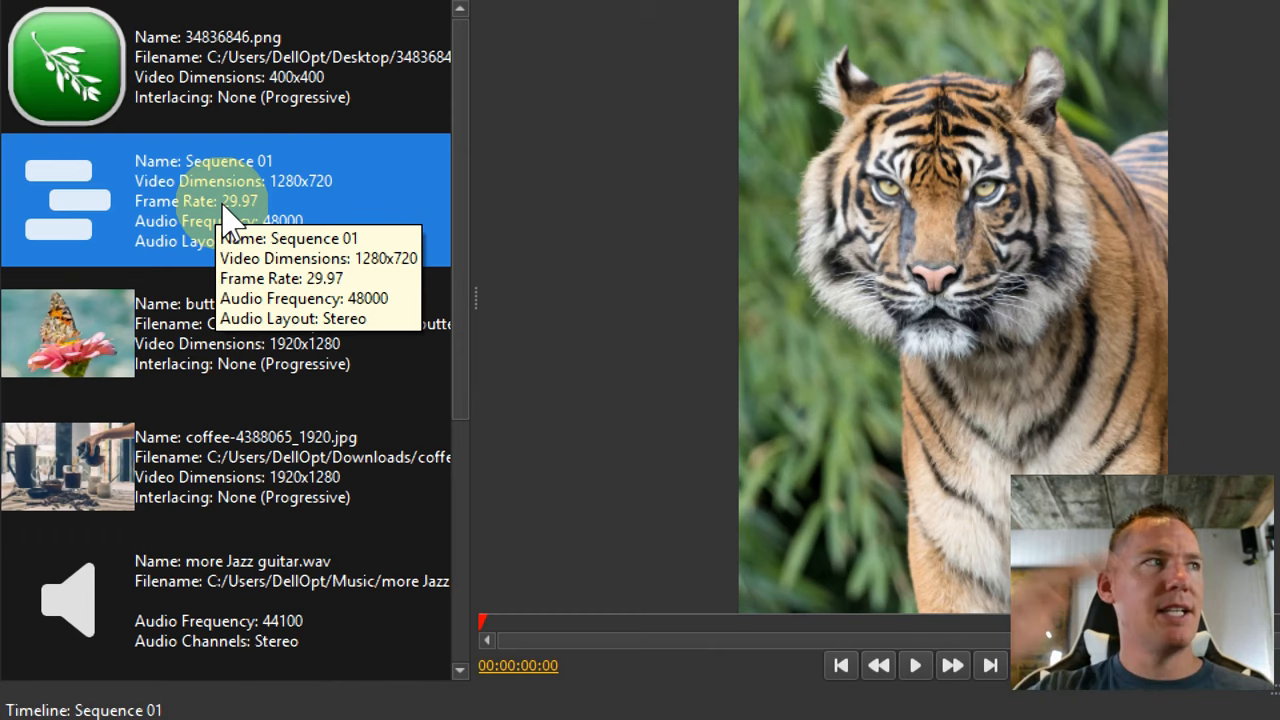
mouse_move(250, 220)
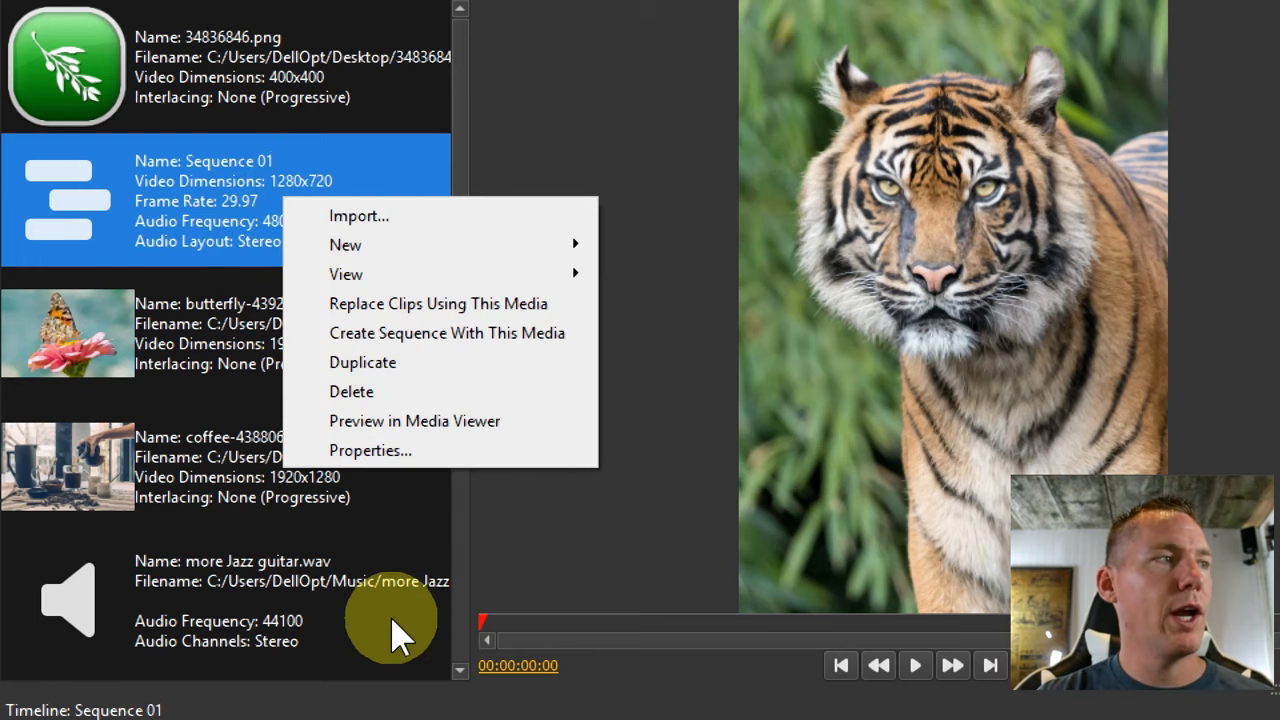
- Set the sequence to height 1080 at 60 FPS and rename it MySlideShow
left_click(370, 450)
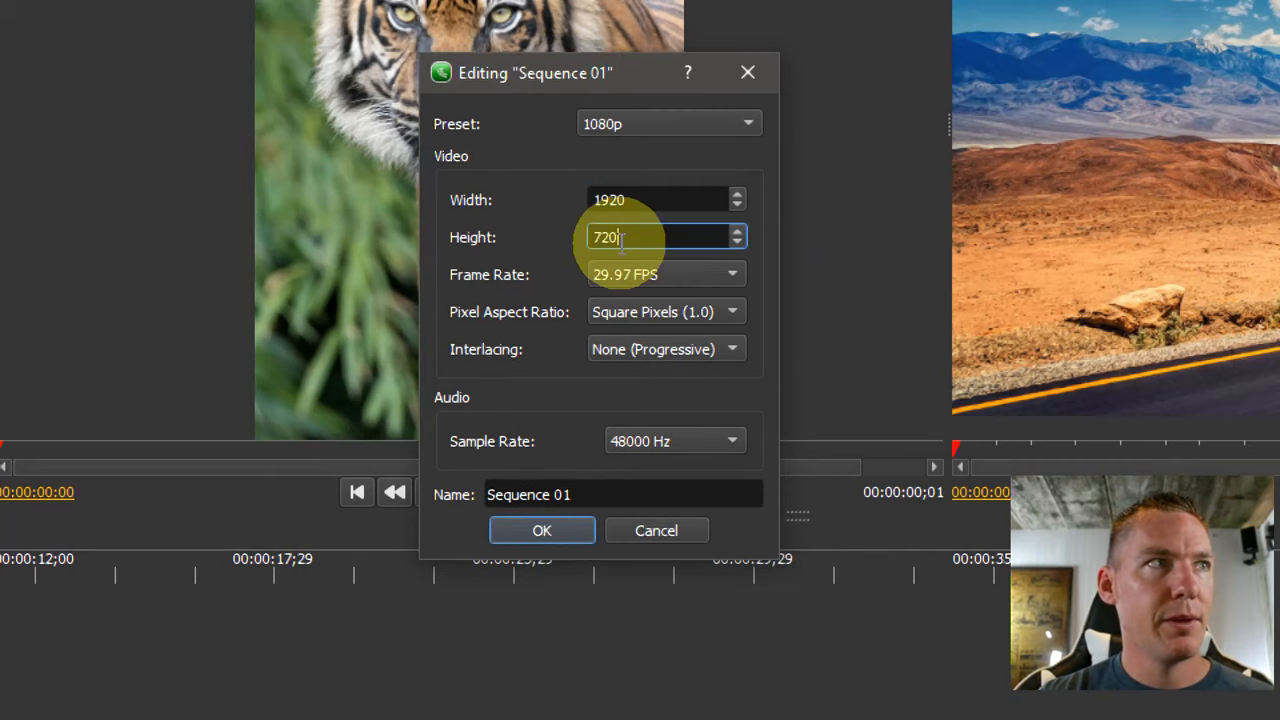
type("1080")
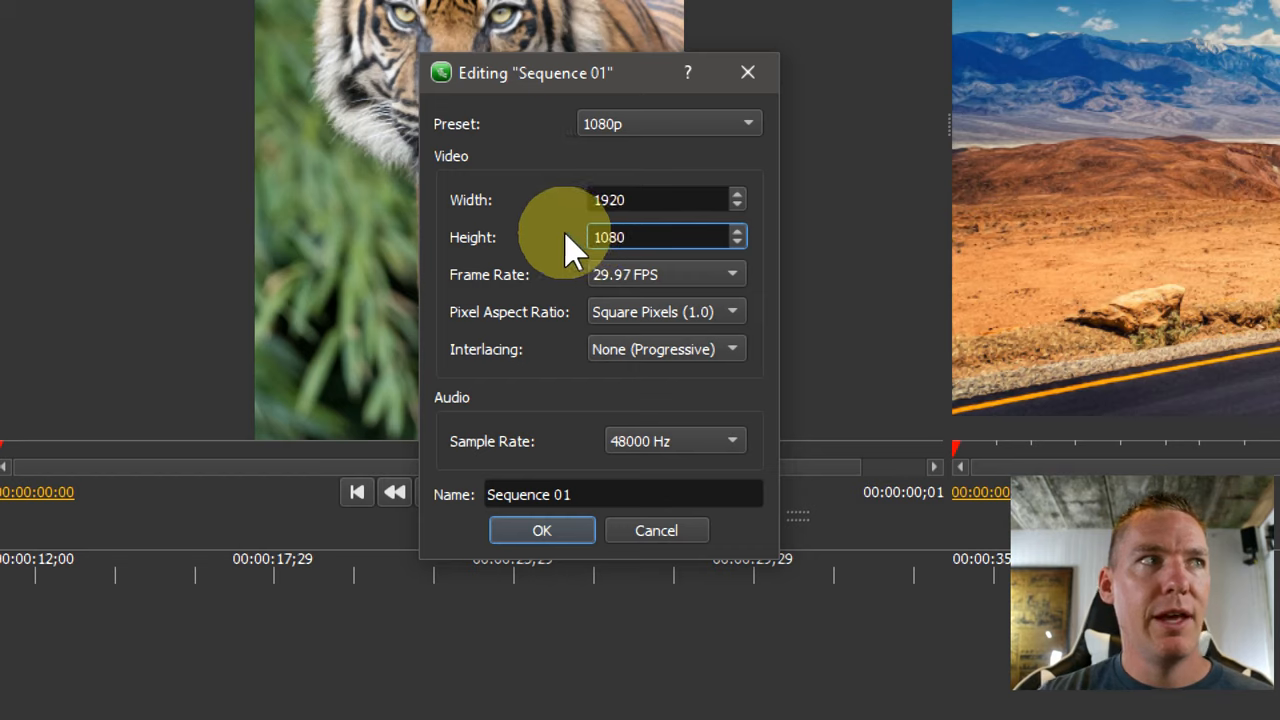
left_click(664, 274)
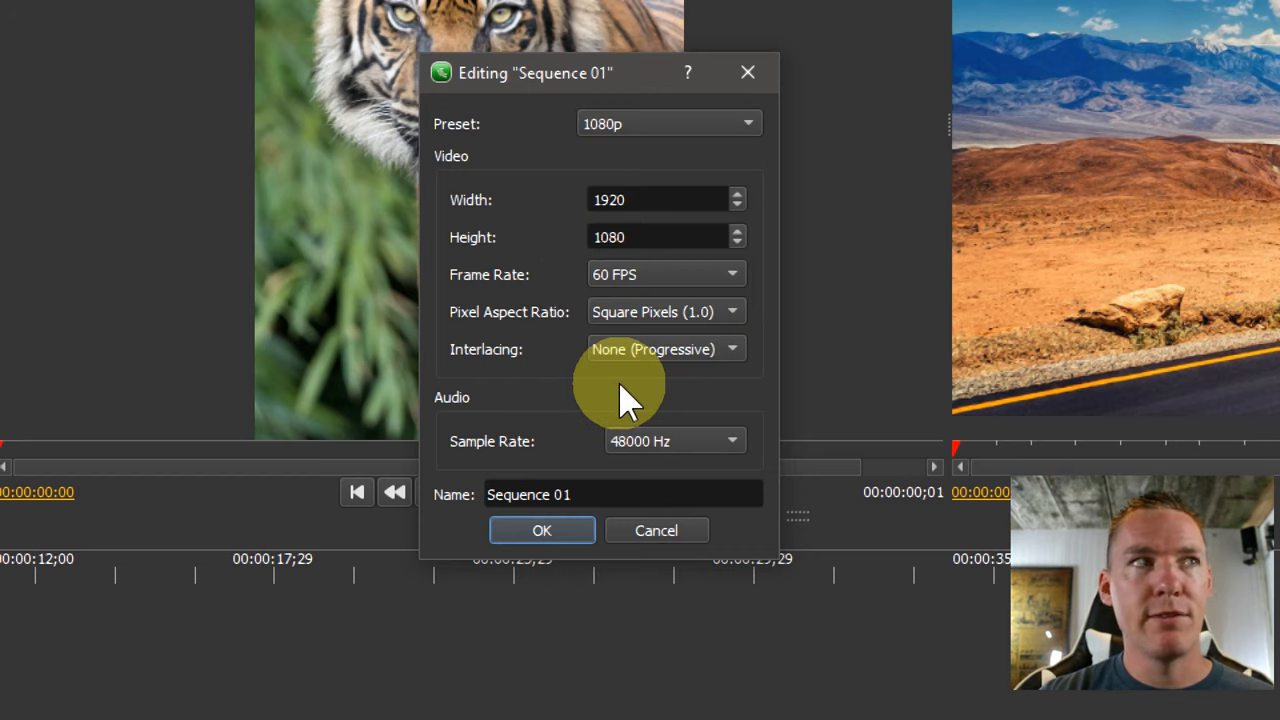
mouse_move(604, 340)
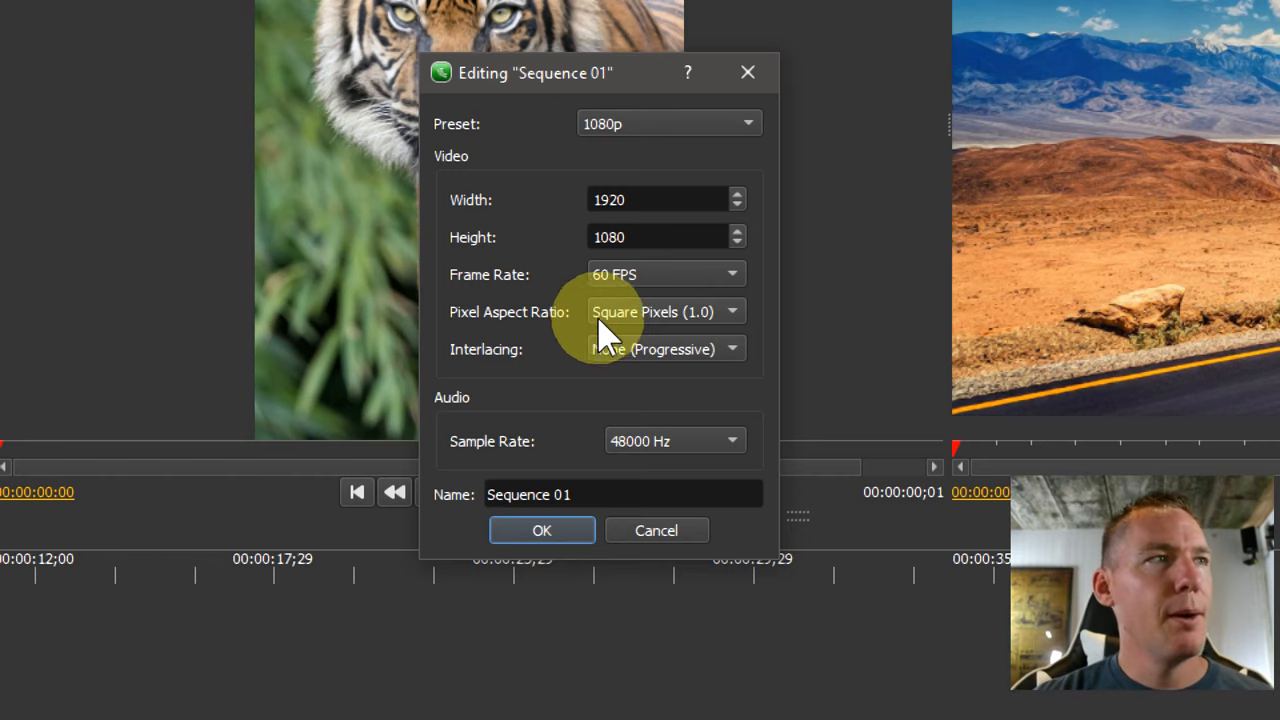
mouse_move(580, 290)
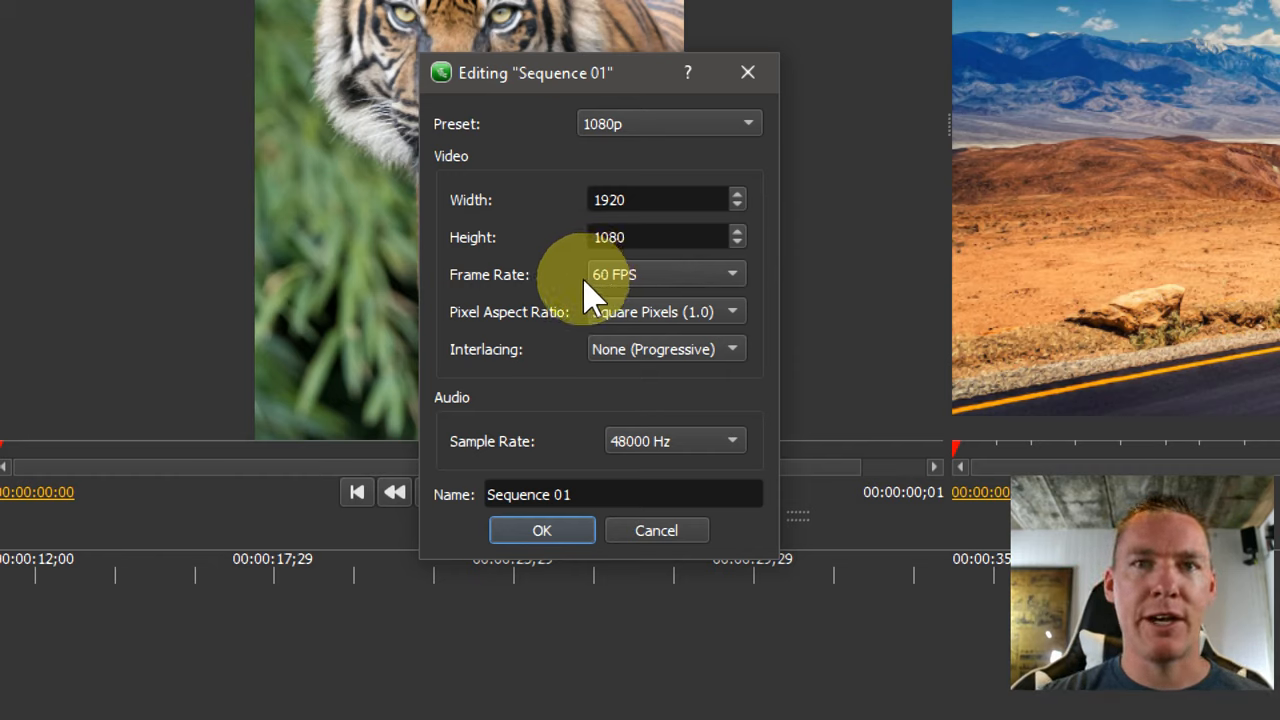
mouse_move(588, 318)
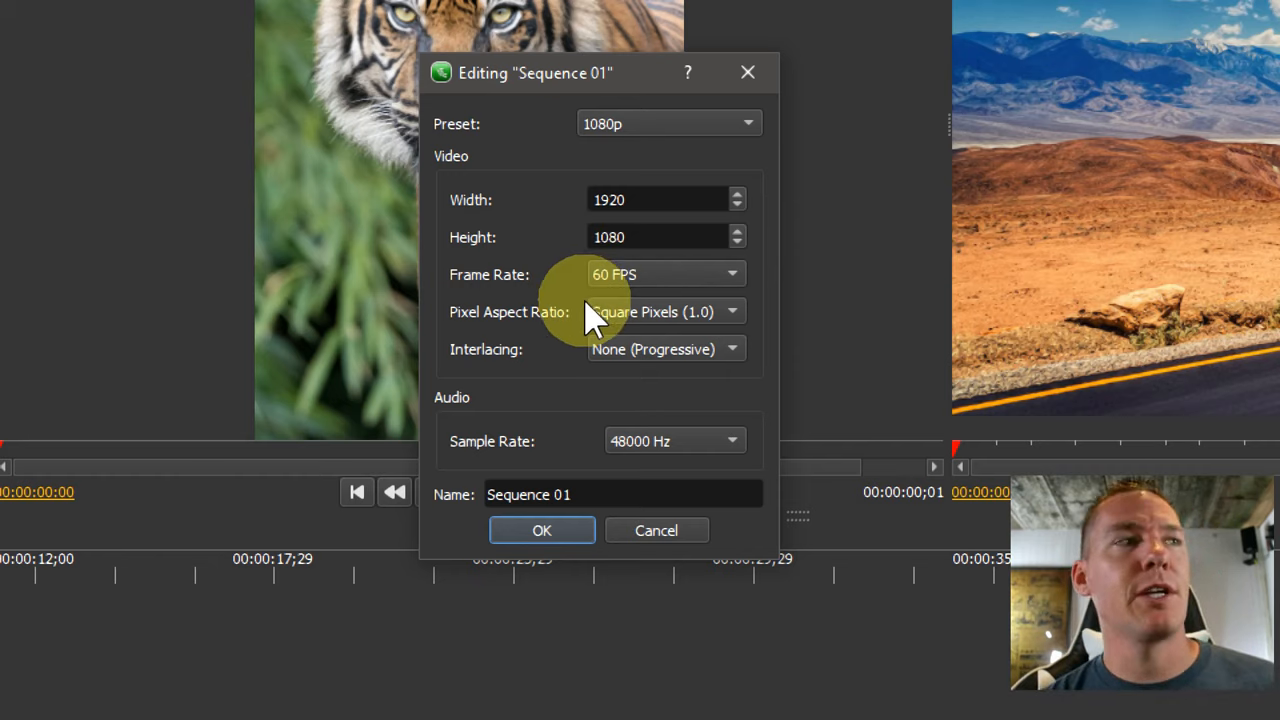
mouse_move(588, 280)
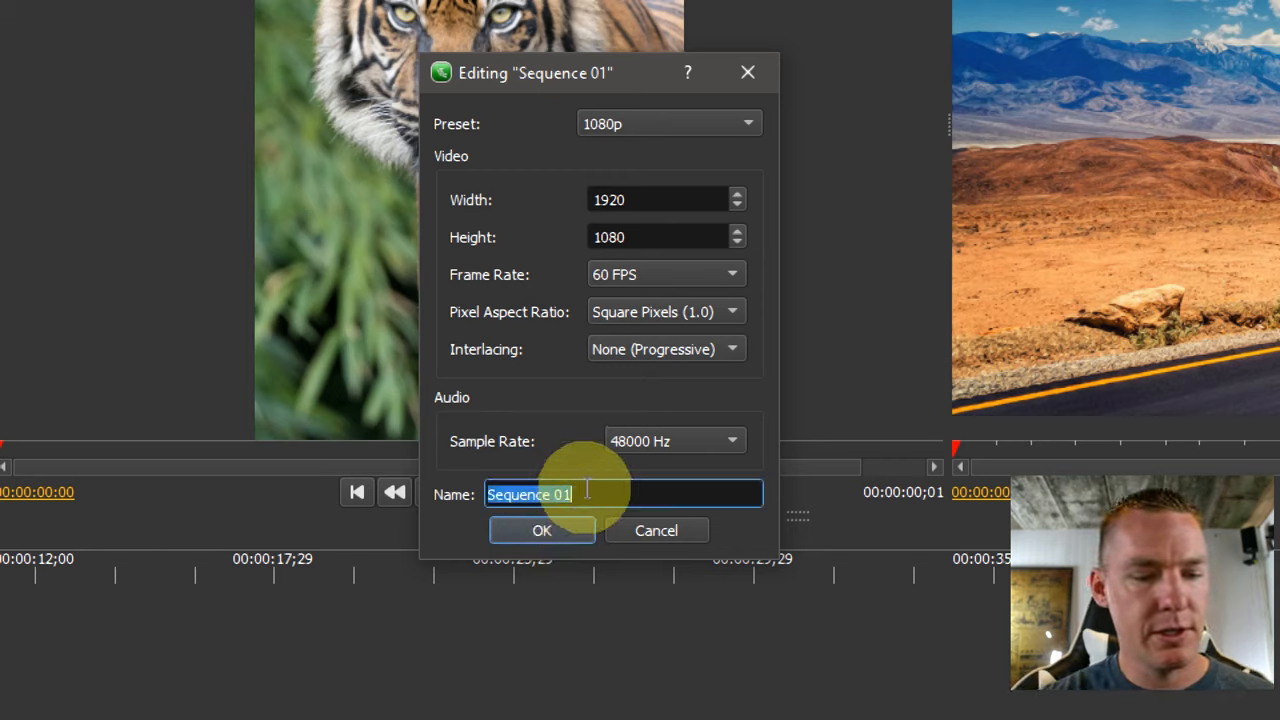
type("MySlideSHow")
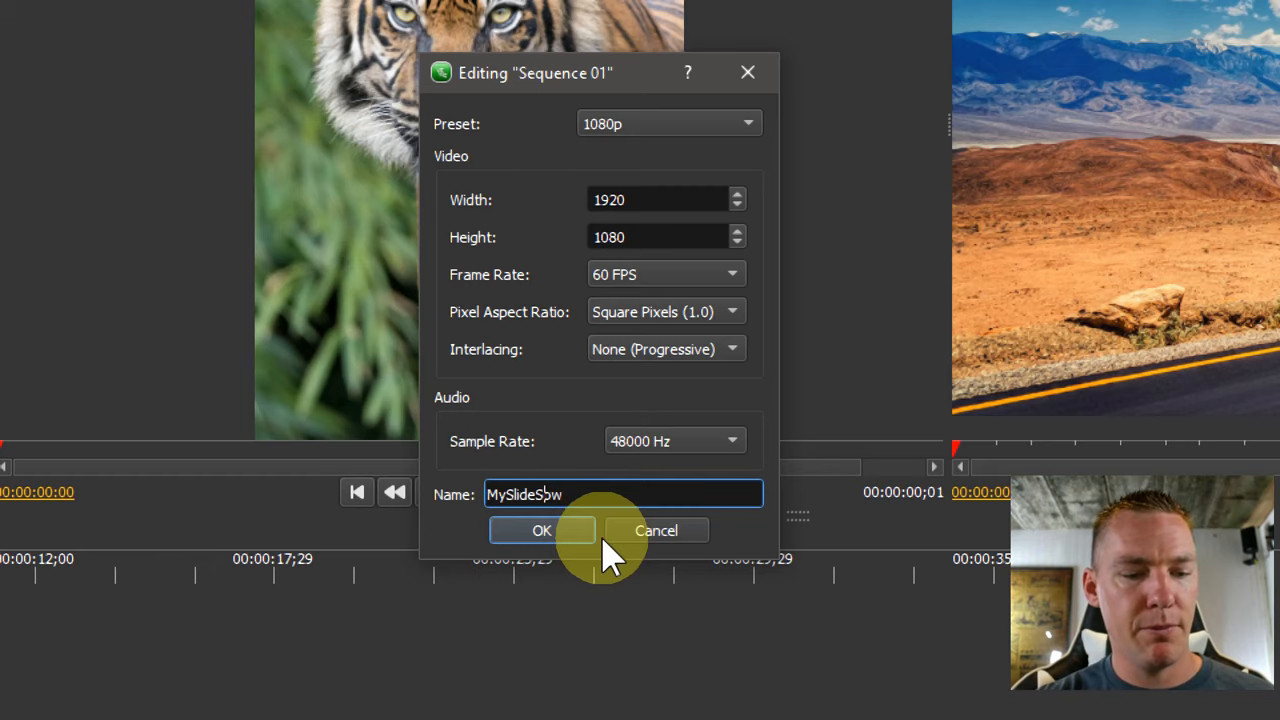
left_click(540, 530)
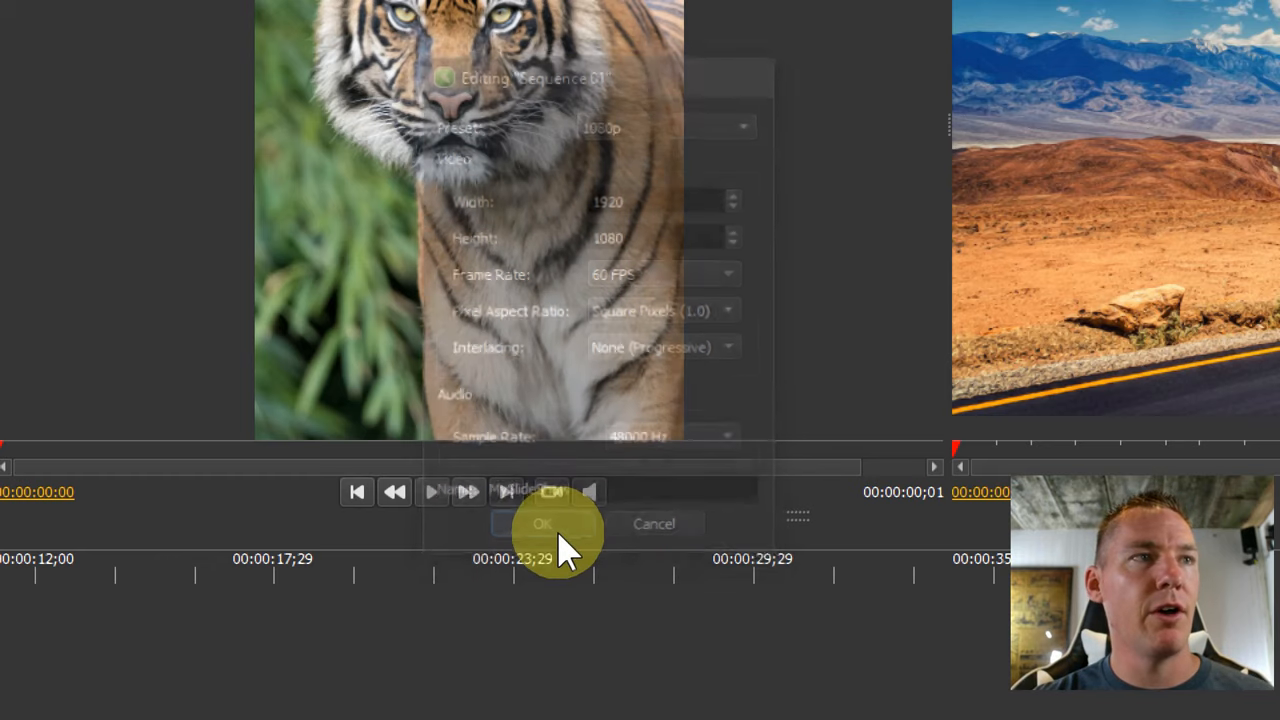
- Place the death-valley still as the first clip on the MySlideShow timeline
left_click(540, 524)
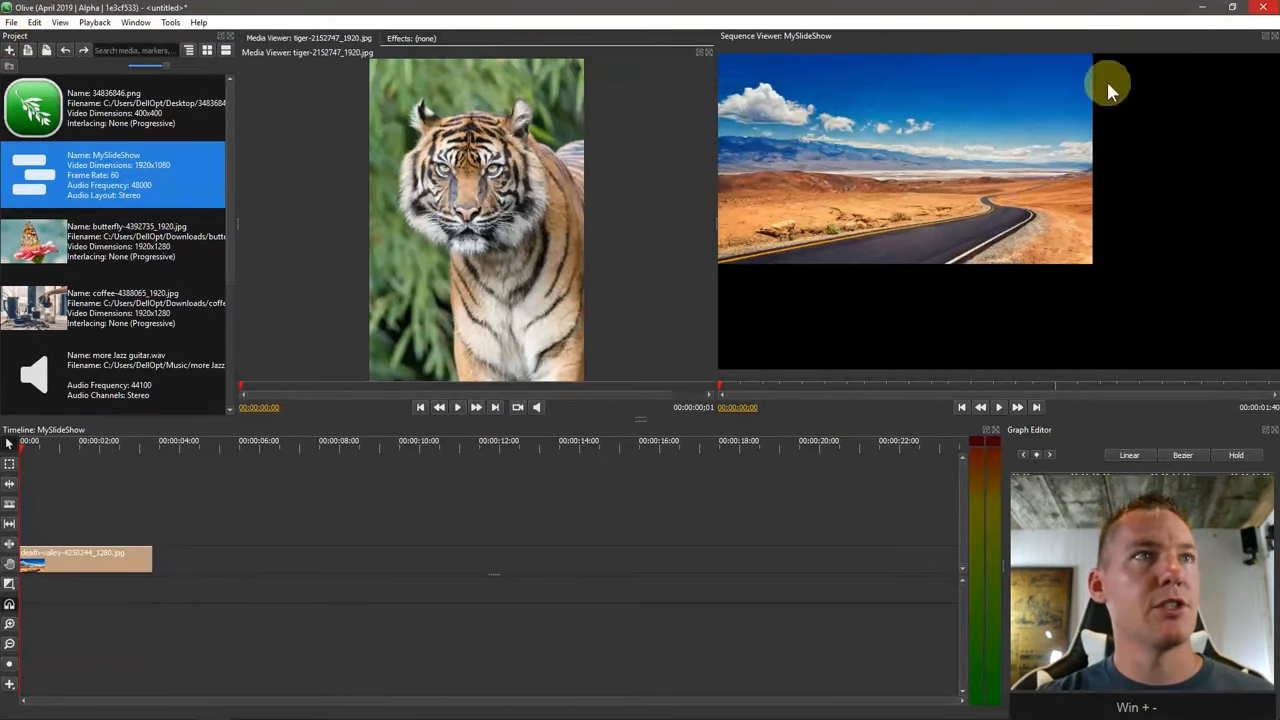
mouse_move(864, 96)
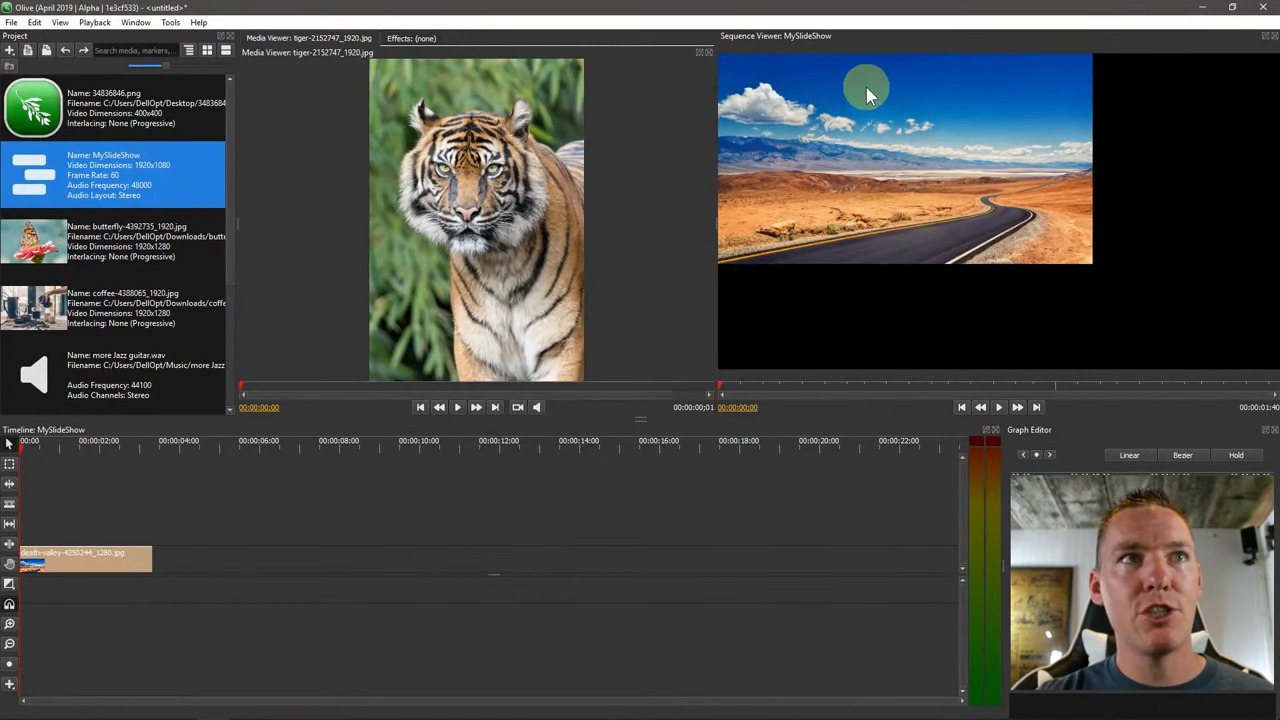
mouse_move(1230, 140)
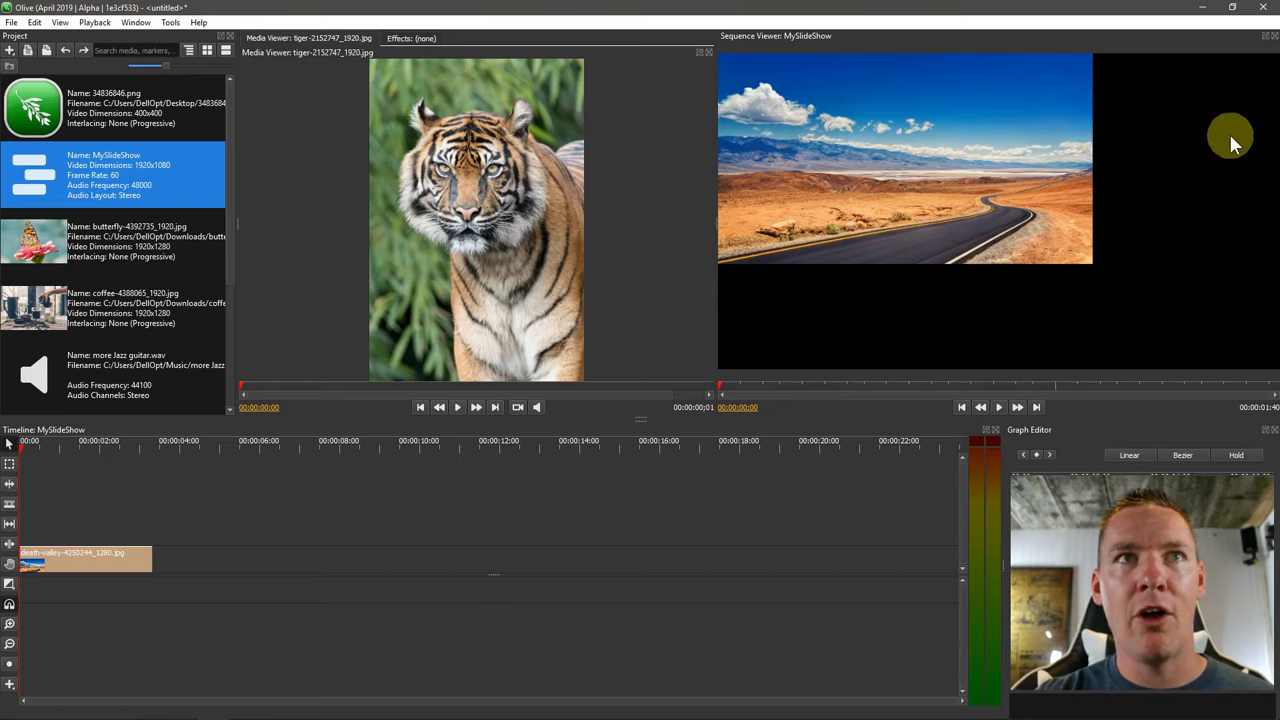
mouse_move(518, 360)
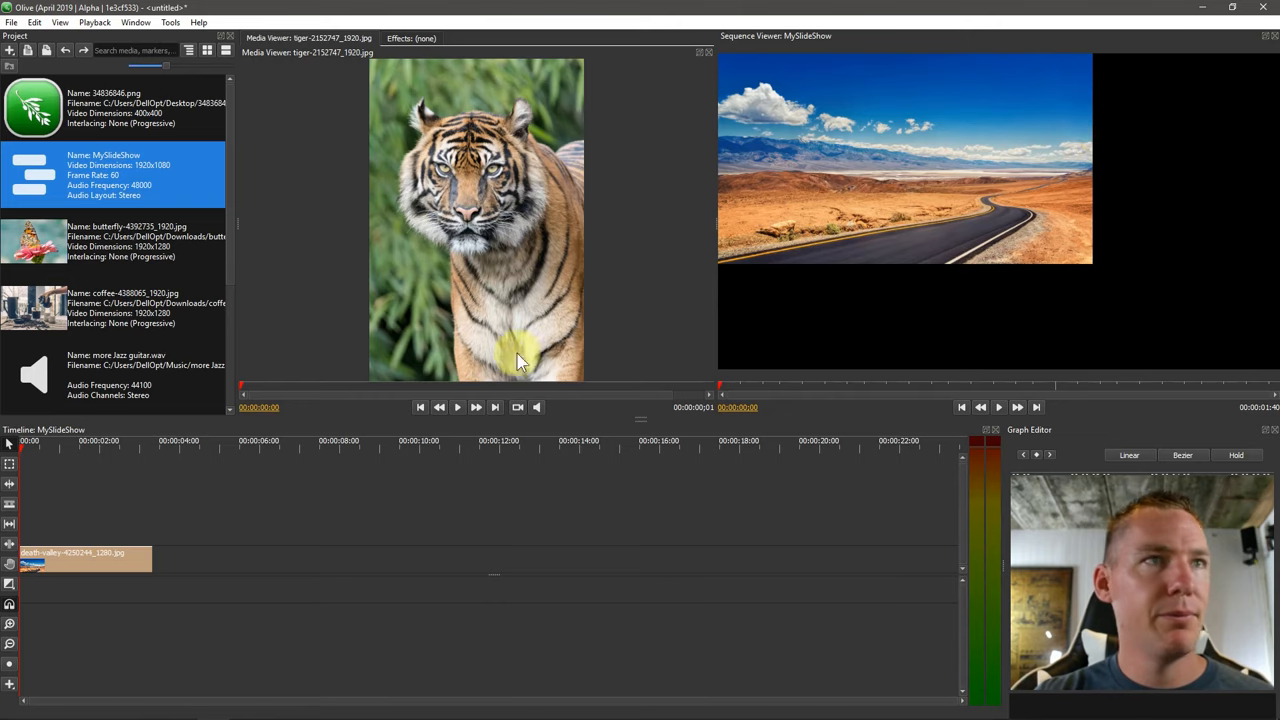
scroll("down", 3)
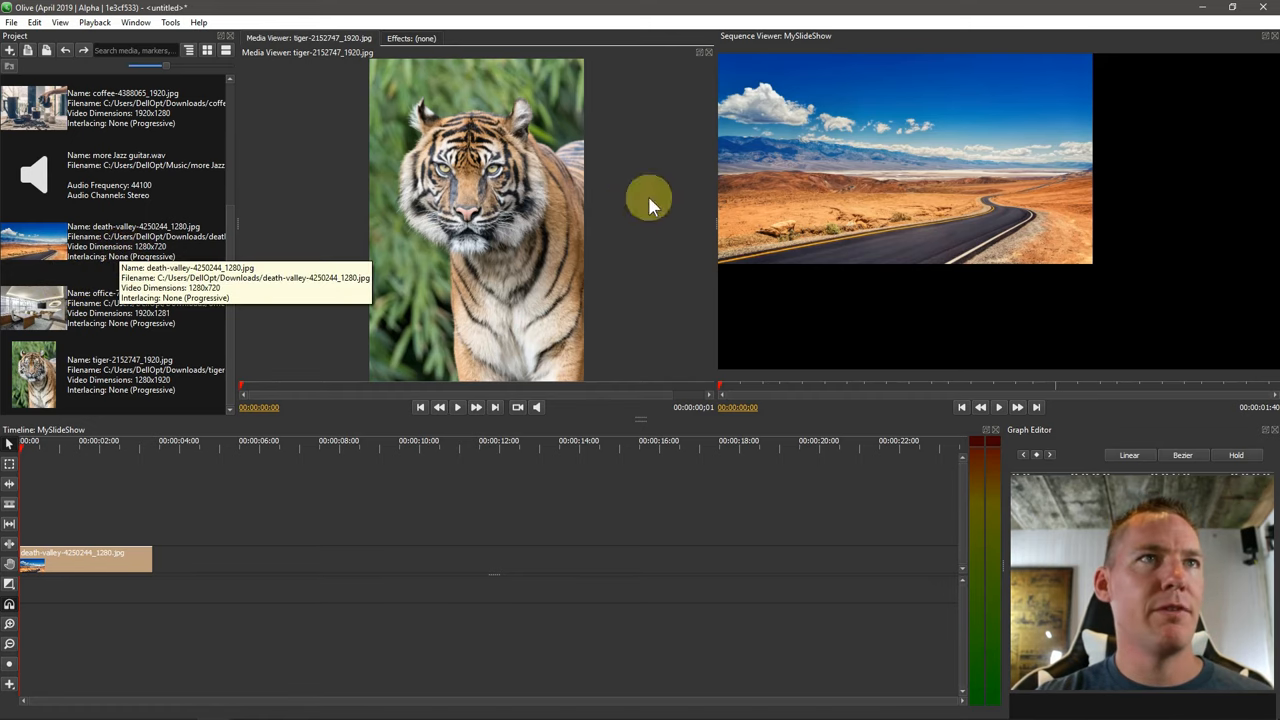
mouse_move(1070, 336)
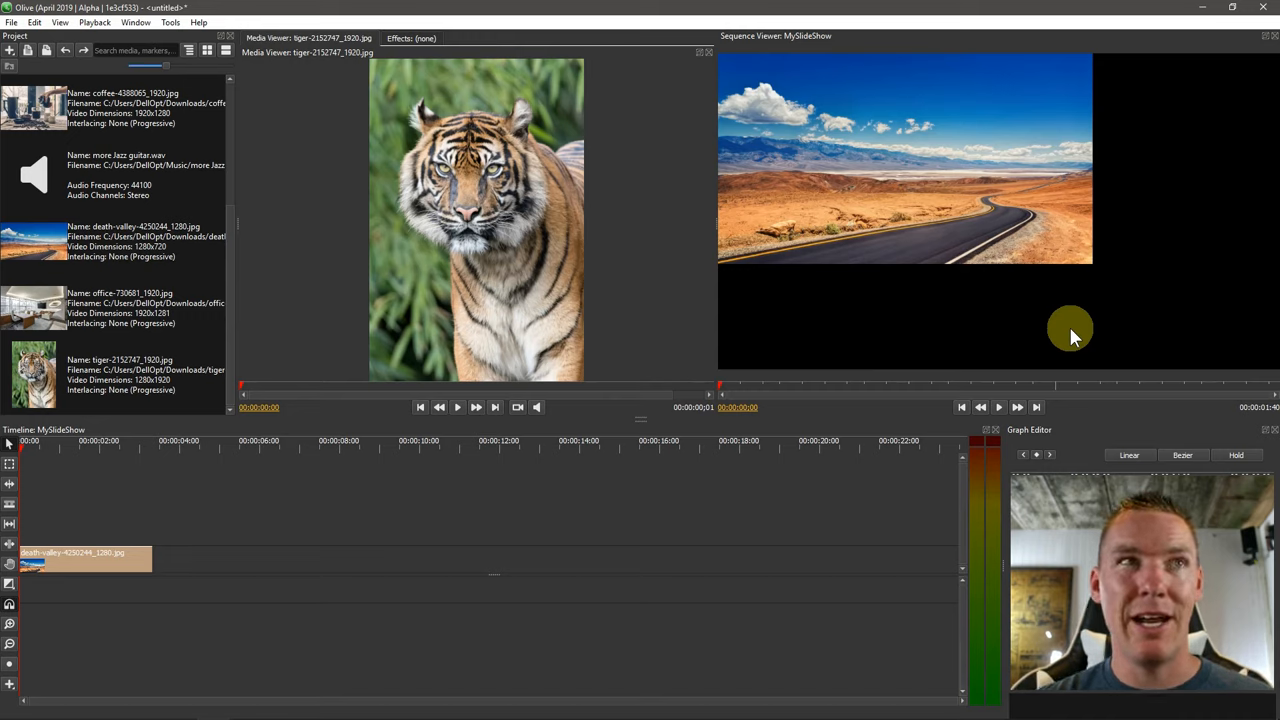
mouse_move(248, 504)
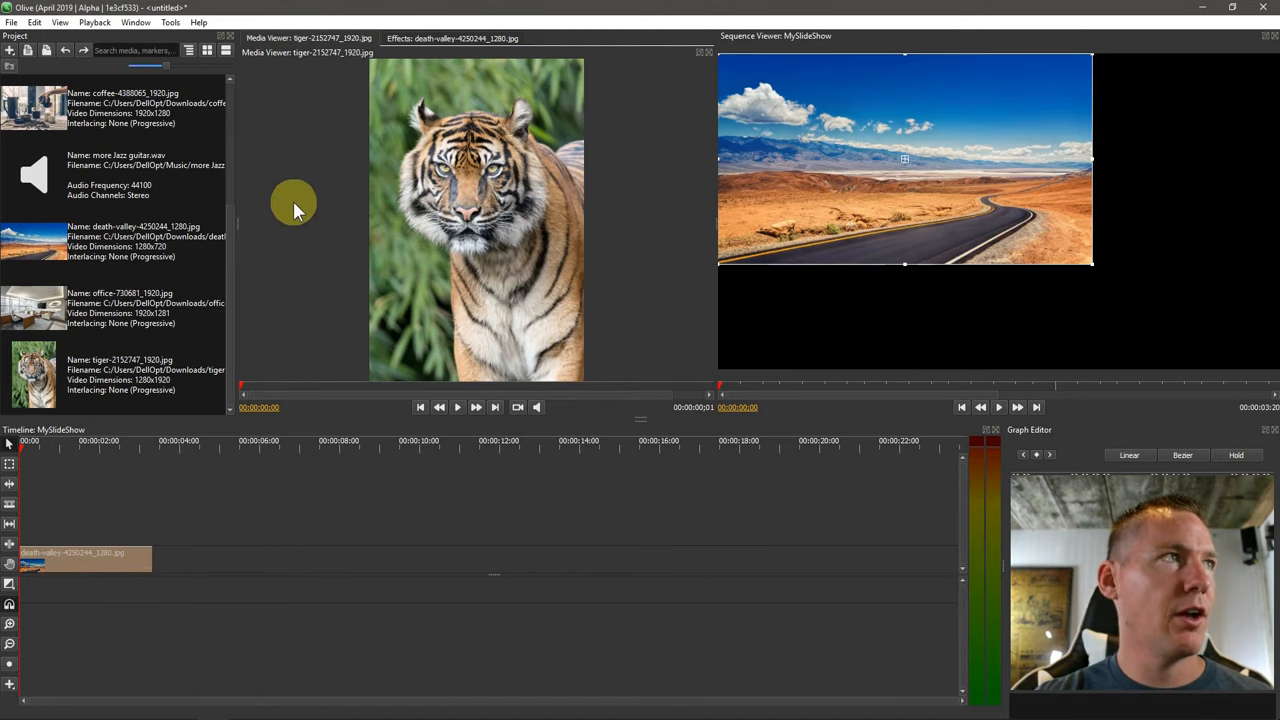
- Scale the death-valley still to 166 and reposition it to fill the frame
left_click(452, 38)
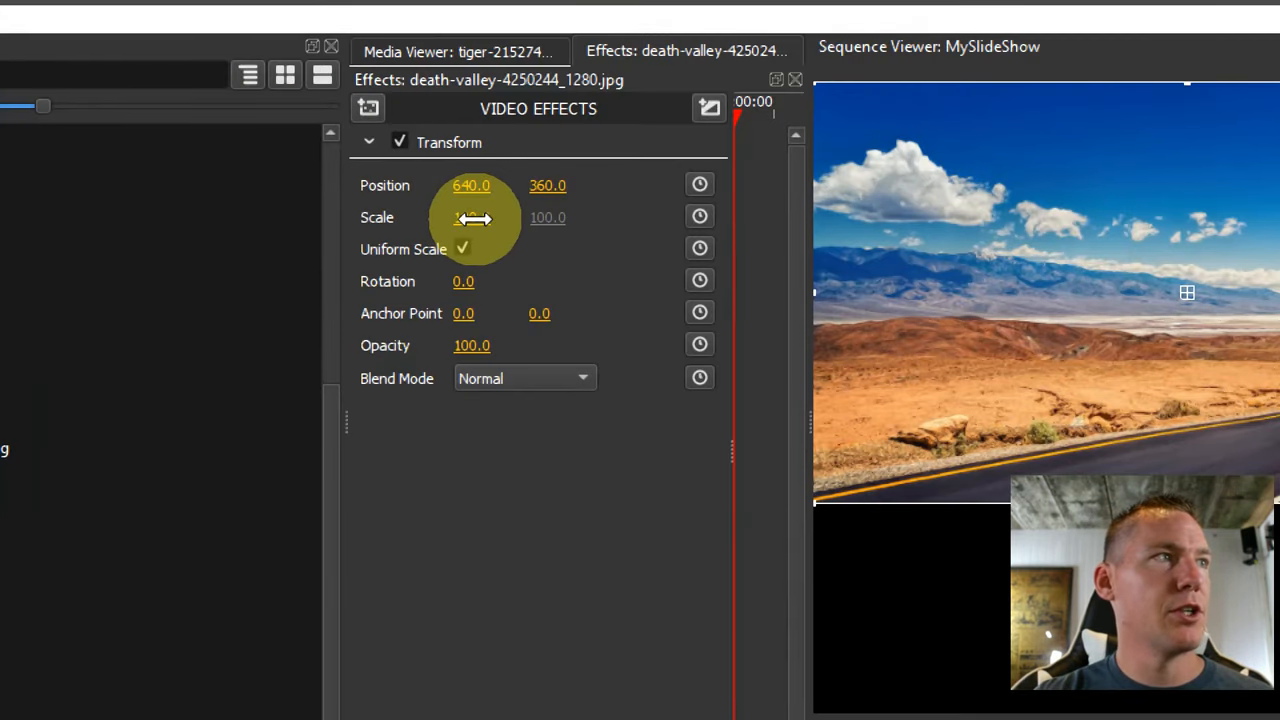
left_click_drag(472, 216, 520, 216)
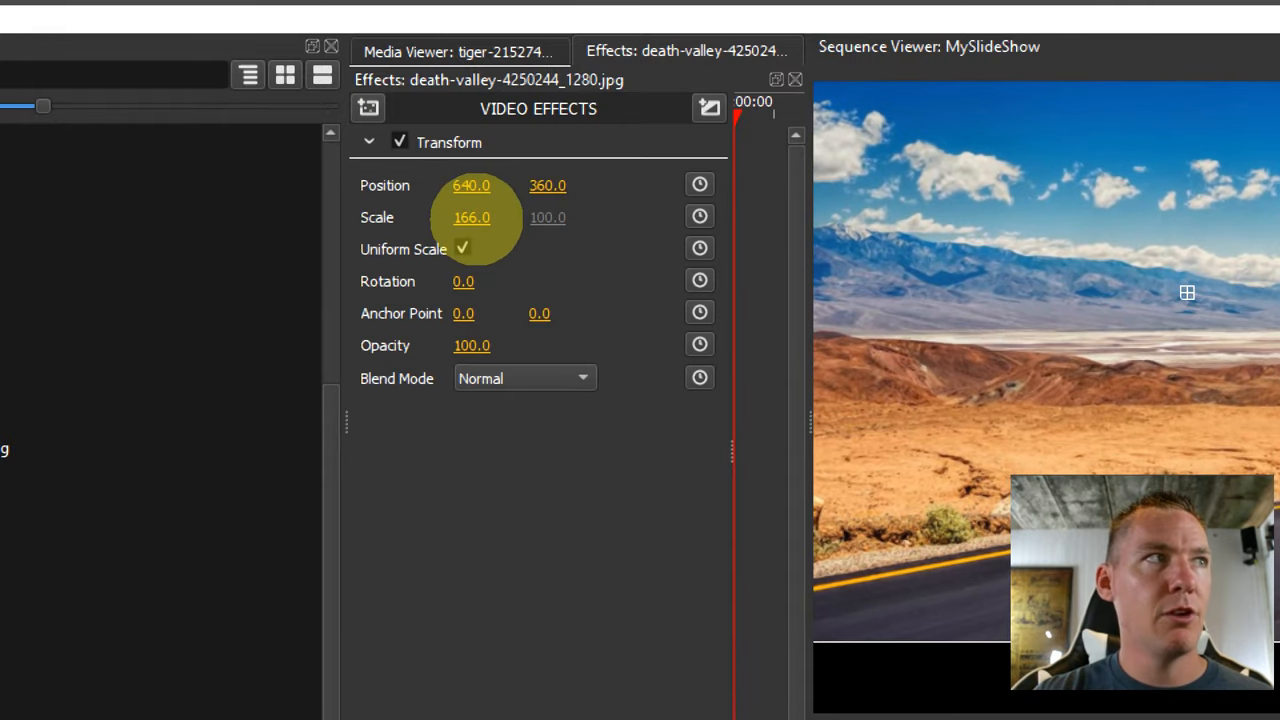
left_click_drag(1188, 292, 1070, 304)
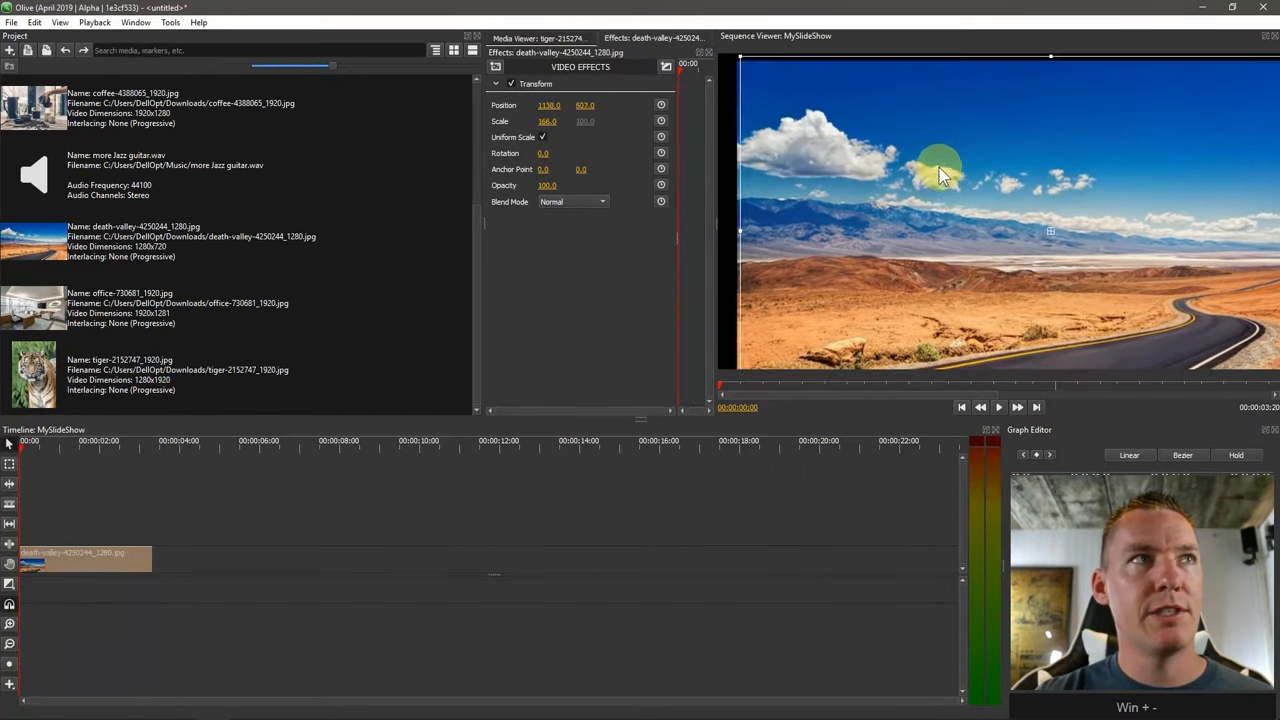
left_click_drag(940, 170, 900, 160)
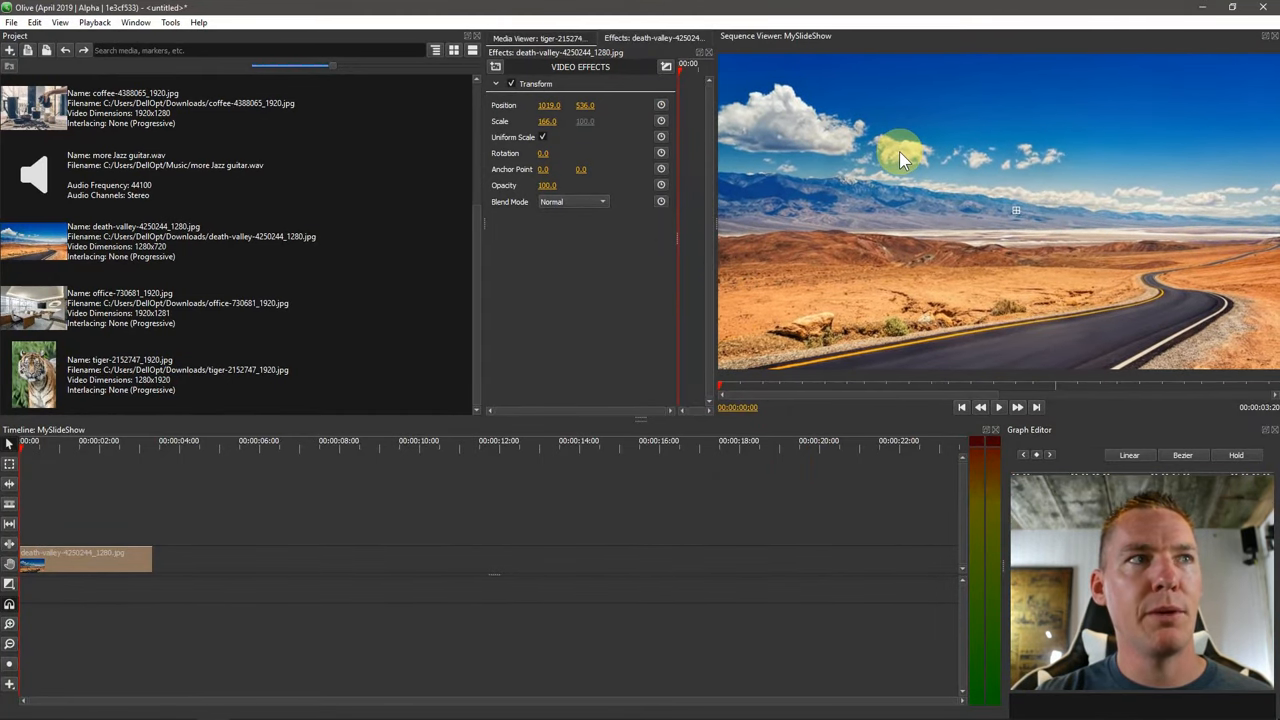
mouse_move(916, 160)
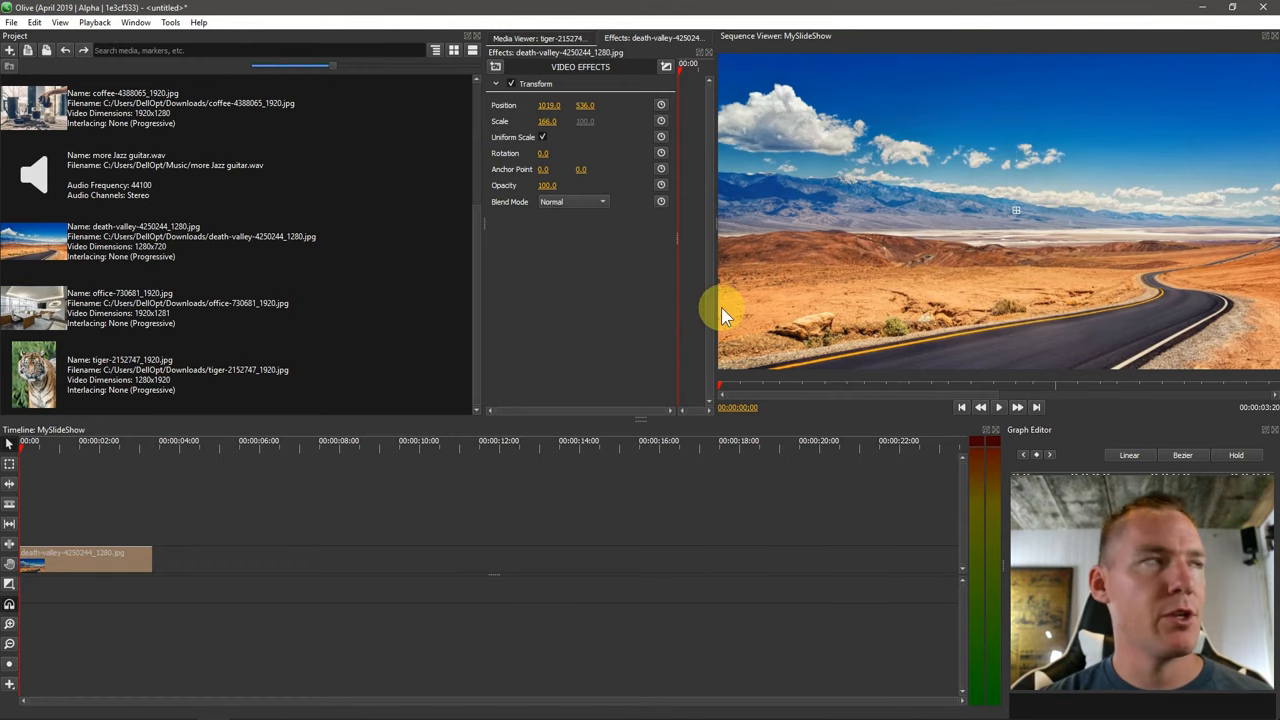
mouse_move(702, 316)
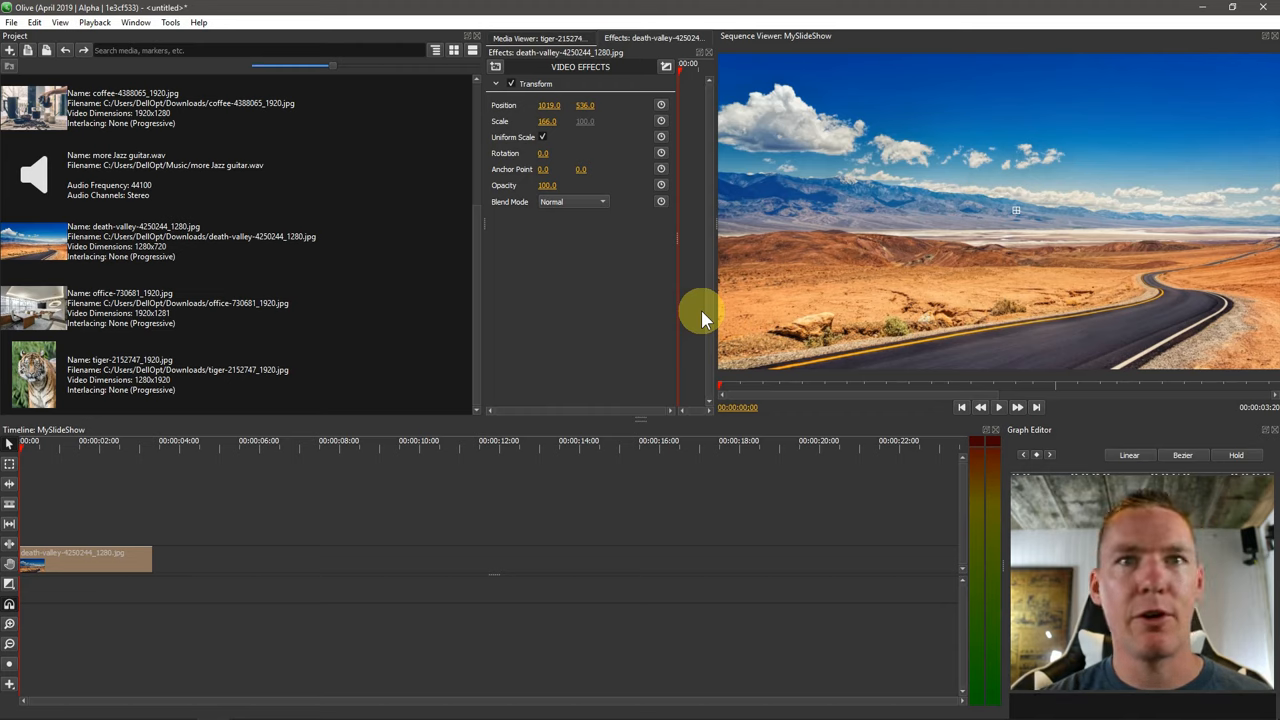
mouse_move(600, 292)
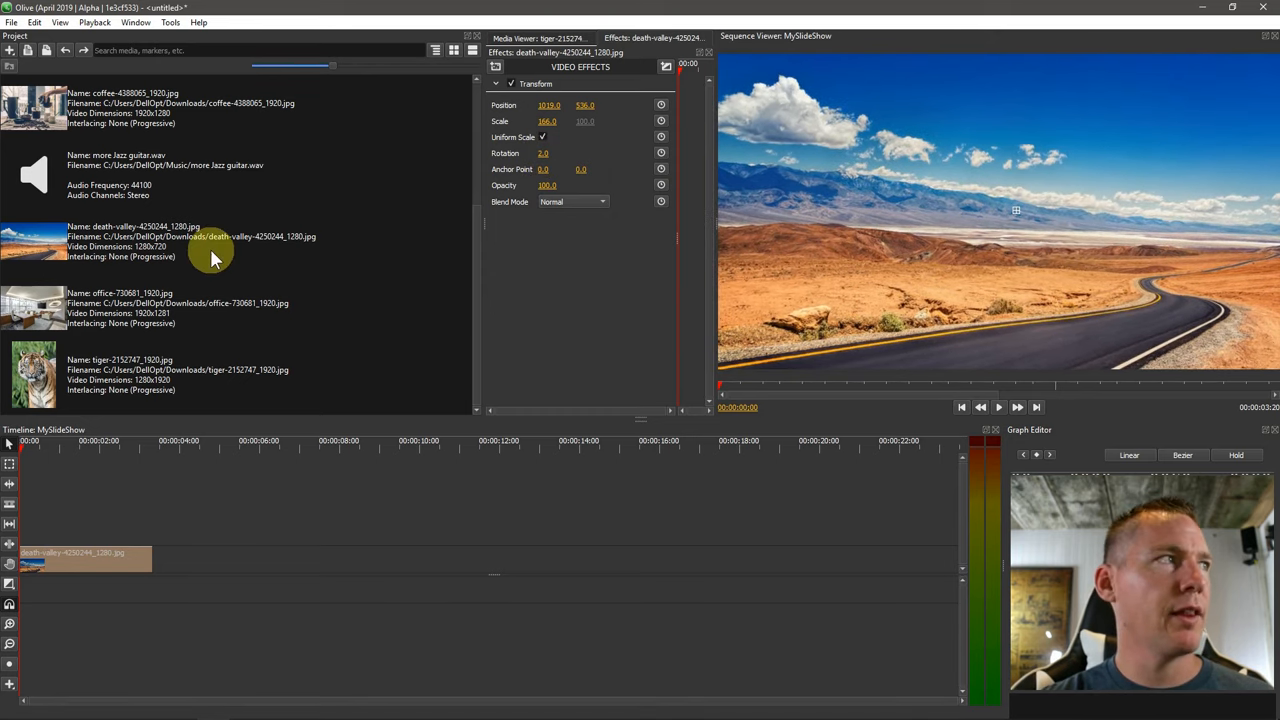
- Add the butterfly still after the death-valley clip and select the MySlideShow sequence
left_click(200, 240)
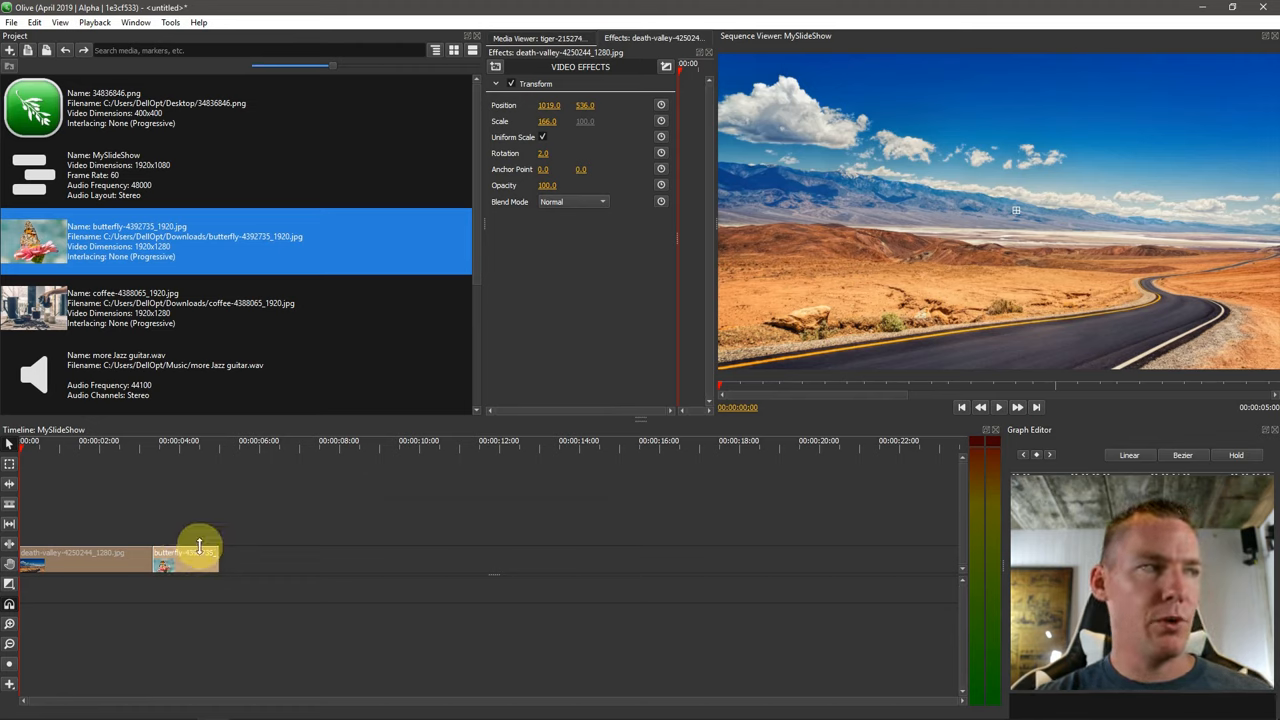
left_click(120, 176)
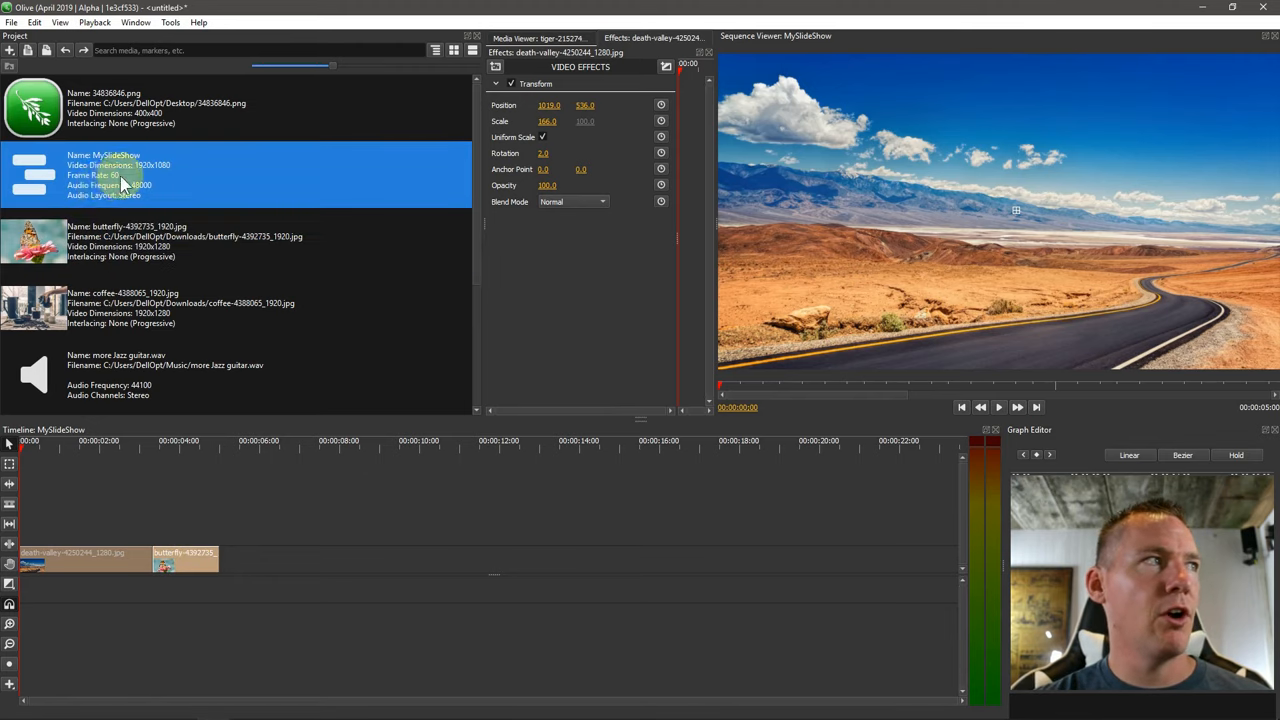
mouse_move(124, 184)
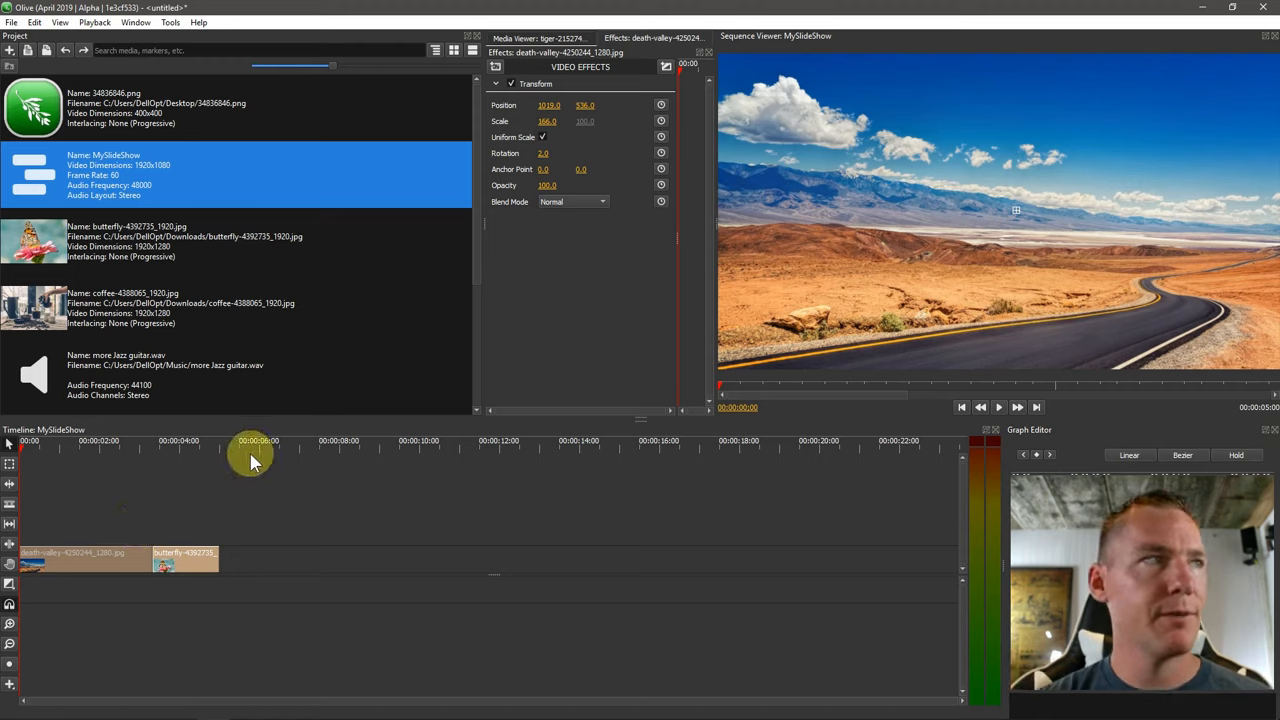
mouse_move(130, 324)
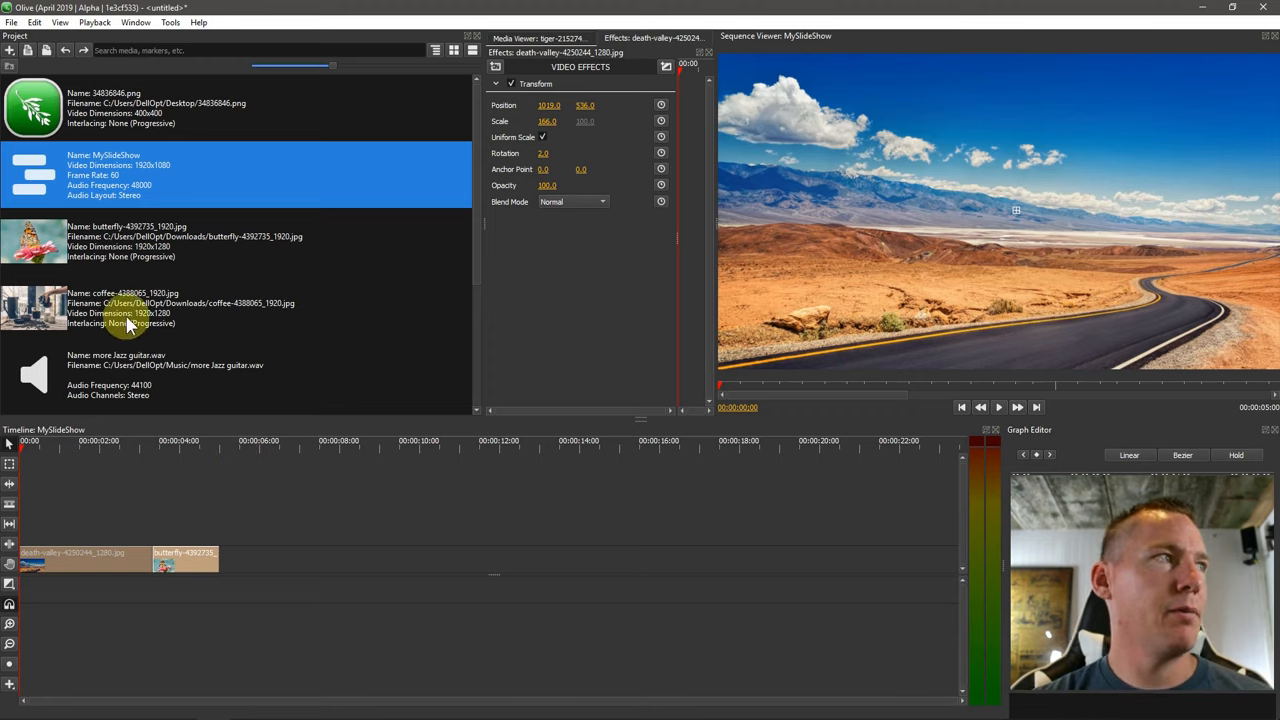
mouse_move(178, 612)
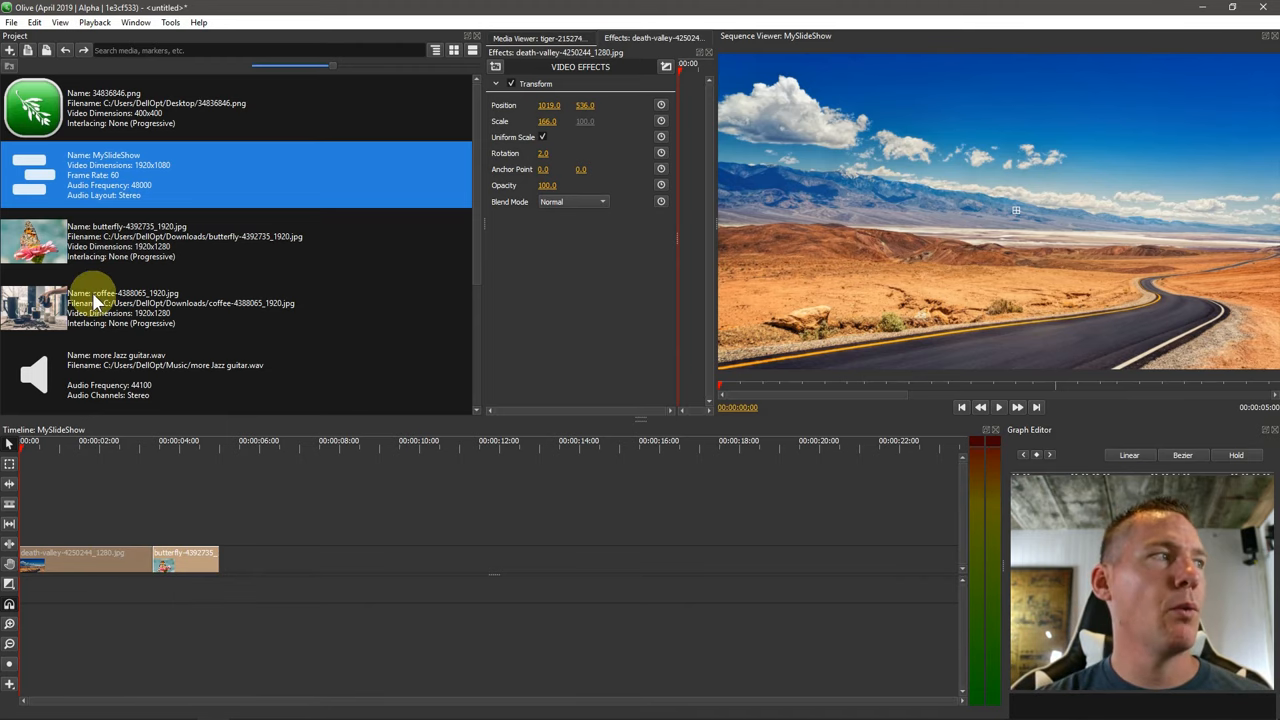
- Check the MySlideShow sequence's properties from the Project panel
right_click(96, 300)
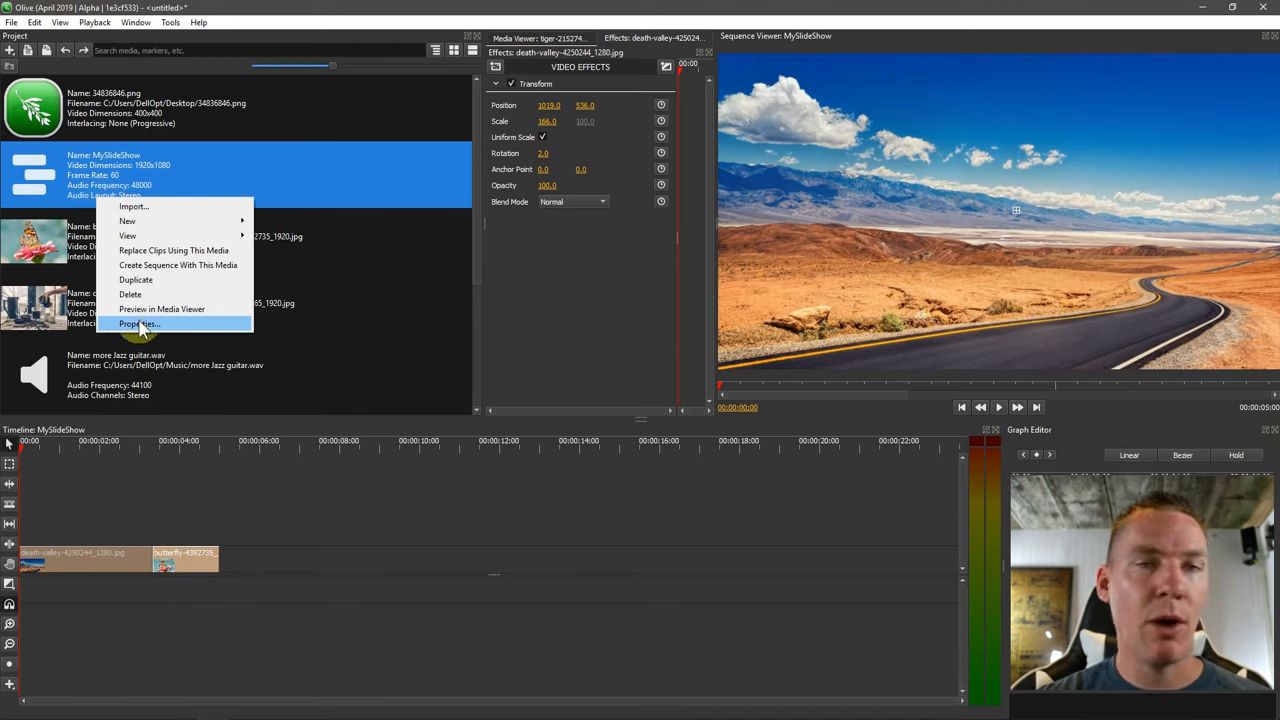
left_click(112, 516)
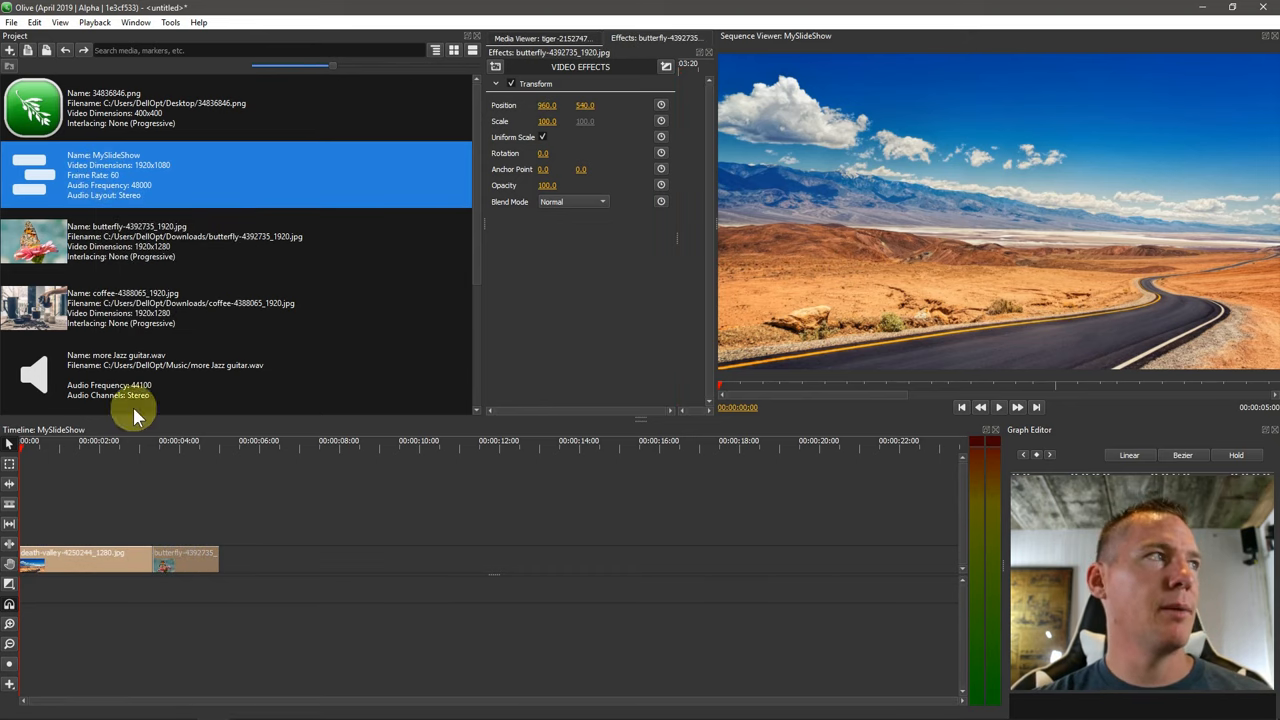
mouse_move(64, 518)
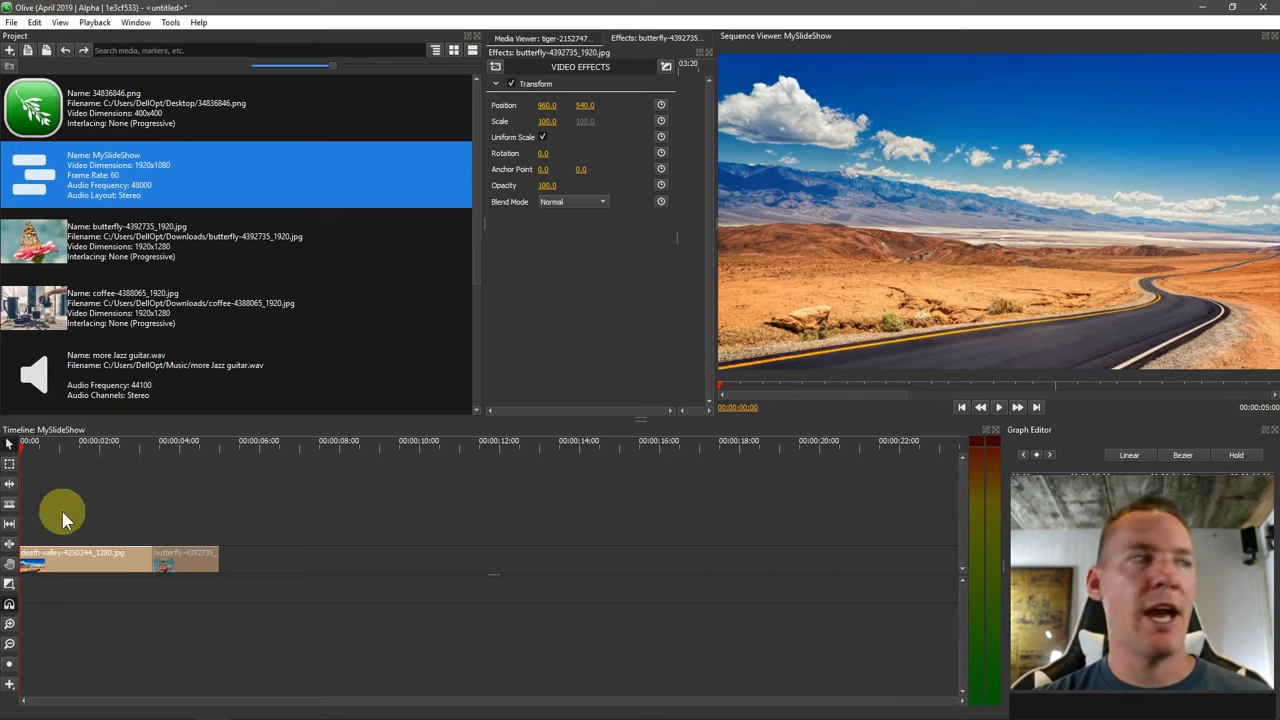
mouse_move(184, 550)
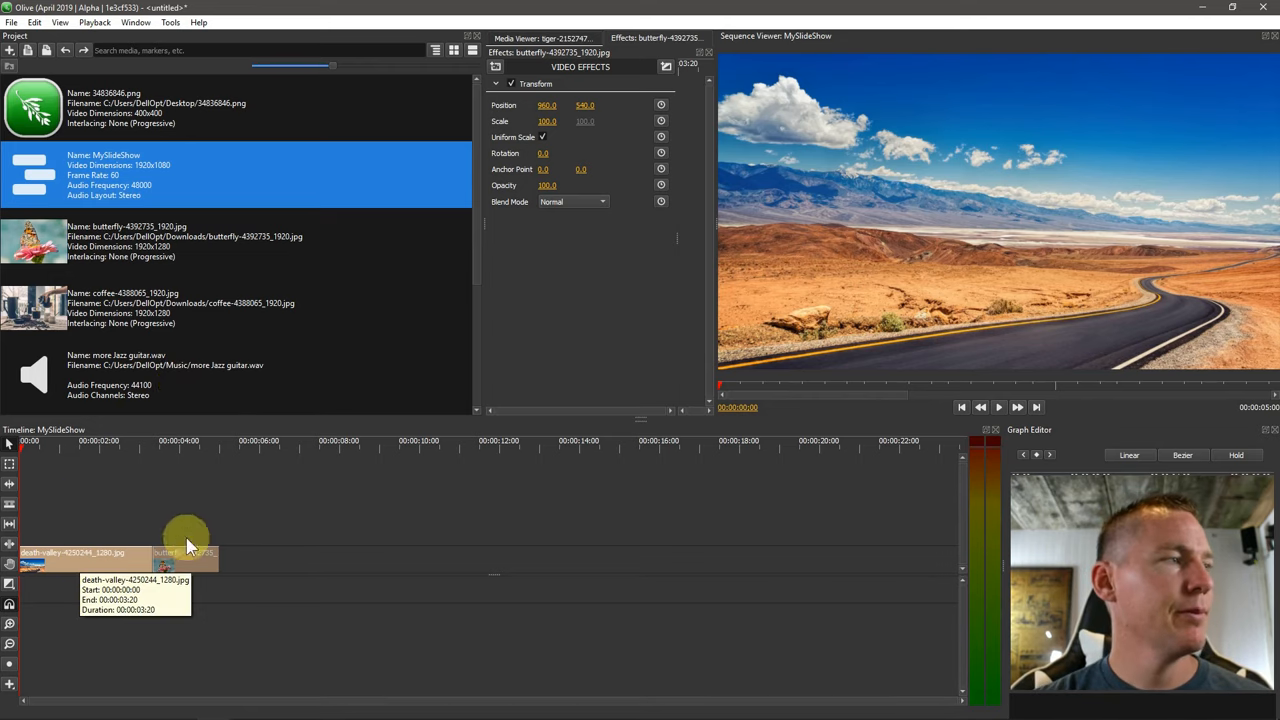
- Enlarge and shift the butterfly still to fill the frame, then pick the coffee photo
left_click(184, 440)
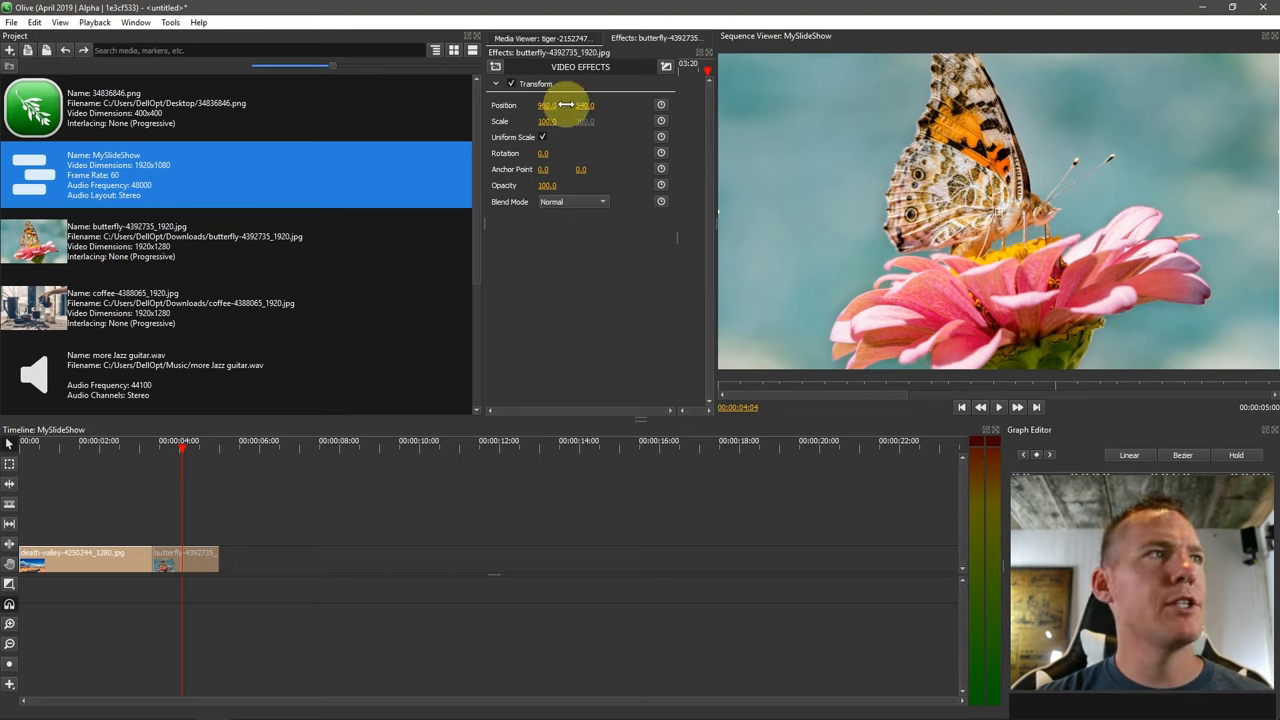
left_click_drag(560, 104, 584, 104)
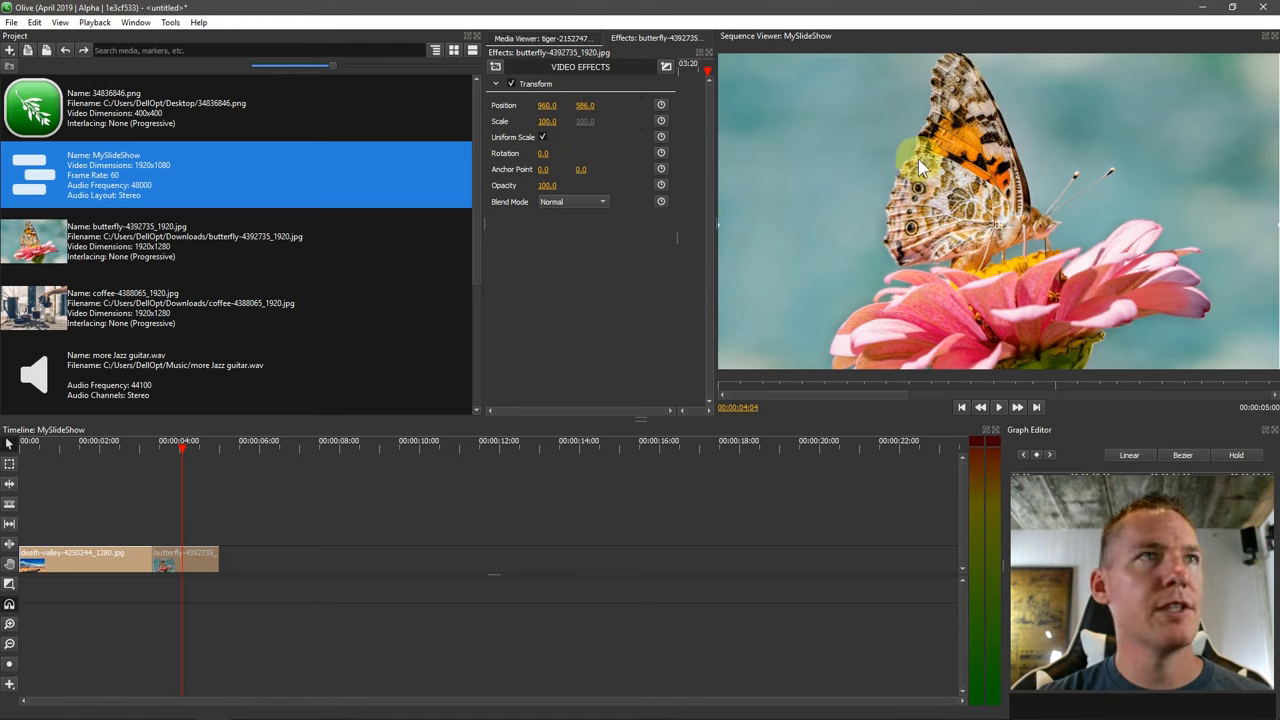
left_click_drag(584, 104, 584, 114)
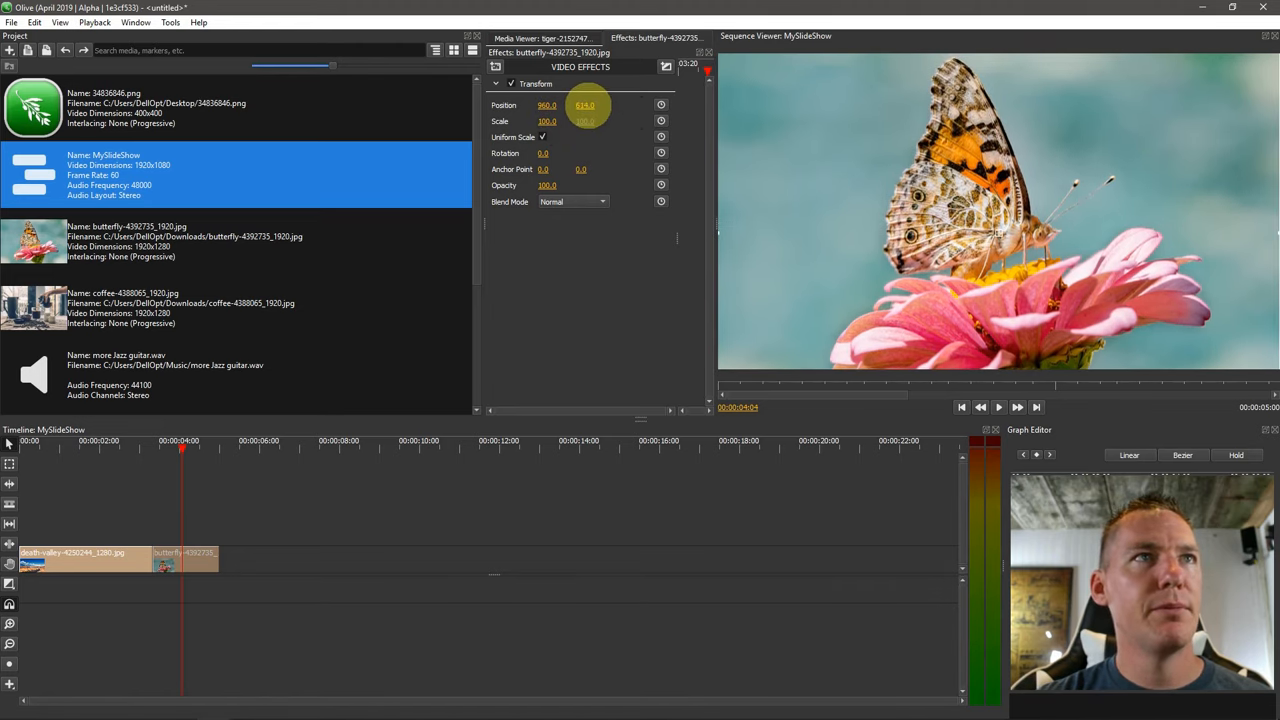
left_click(180, 308)
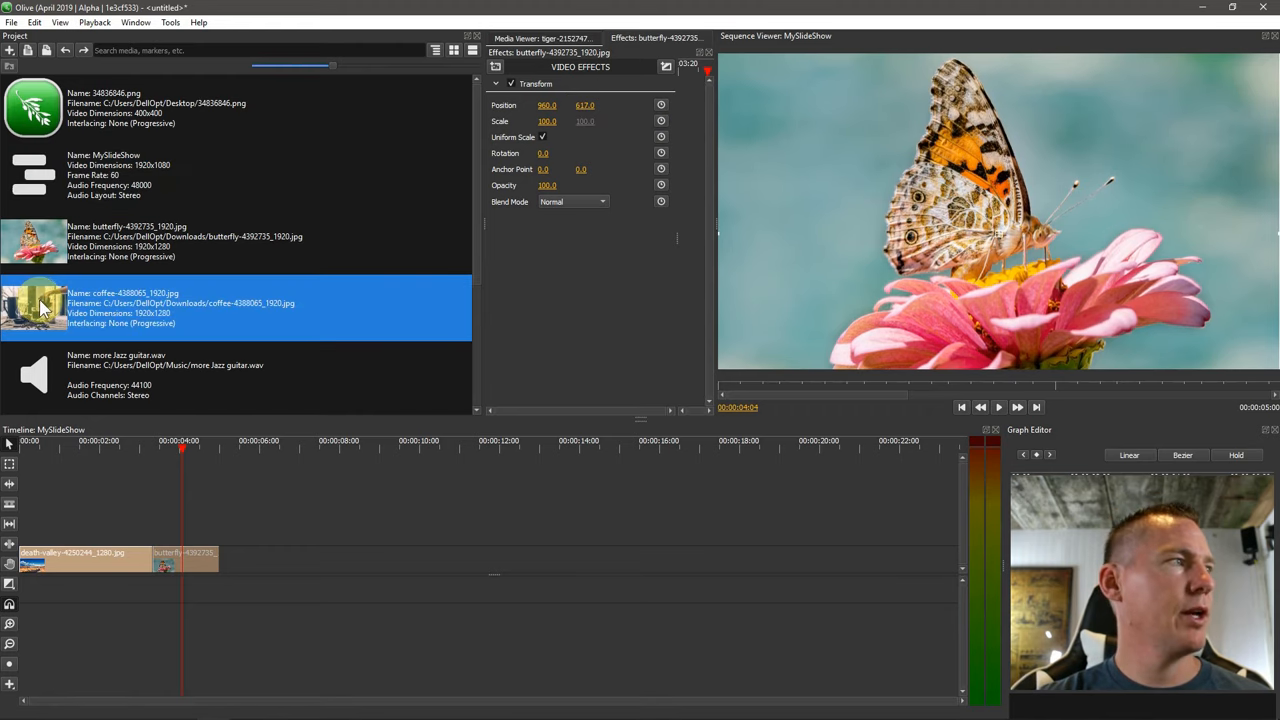
- Add the coffee still after the butterfly with the 3483846.png logo layered above it
left_click_drag(180, 448, 250, 448)
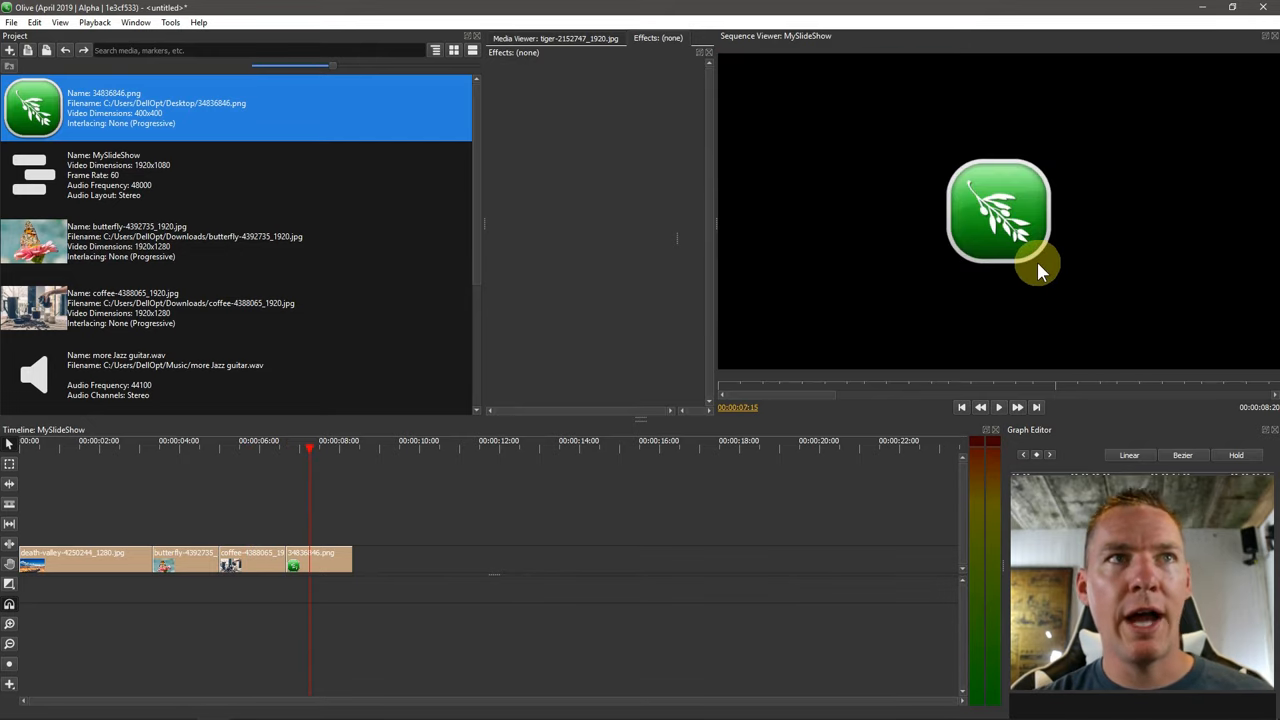
mouse_move(400, 536)
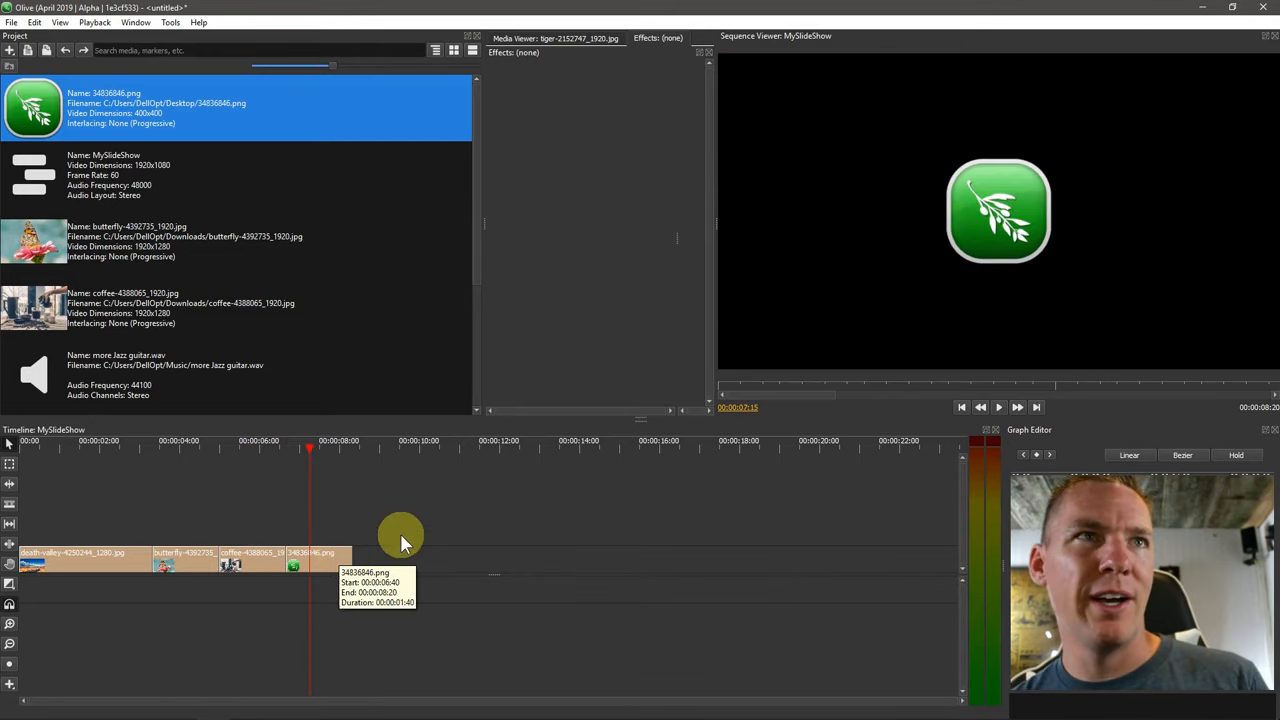
mouse_move(884, 316)
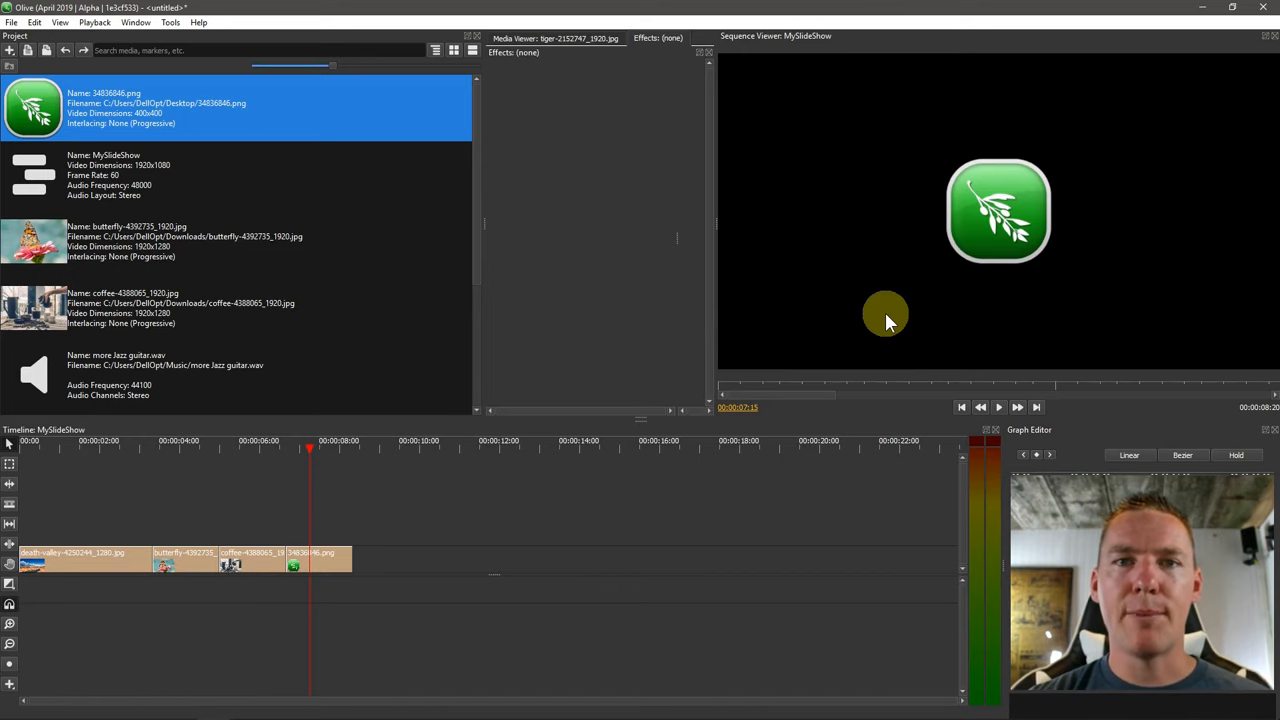
mouse_move(876, 292)
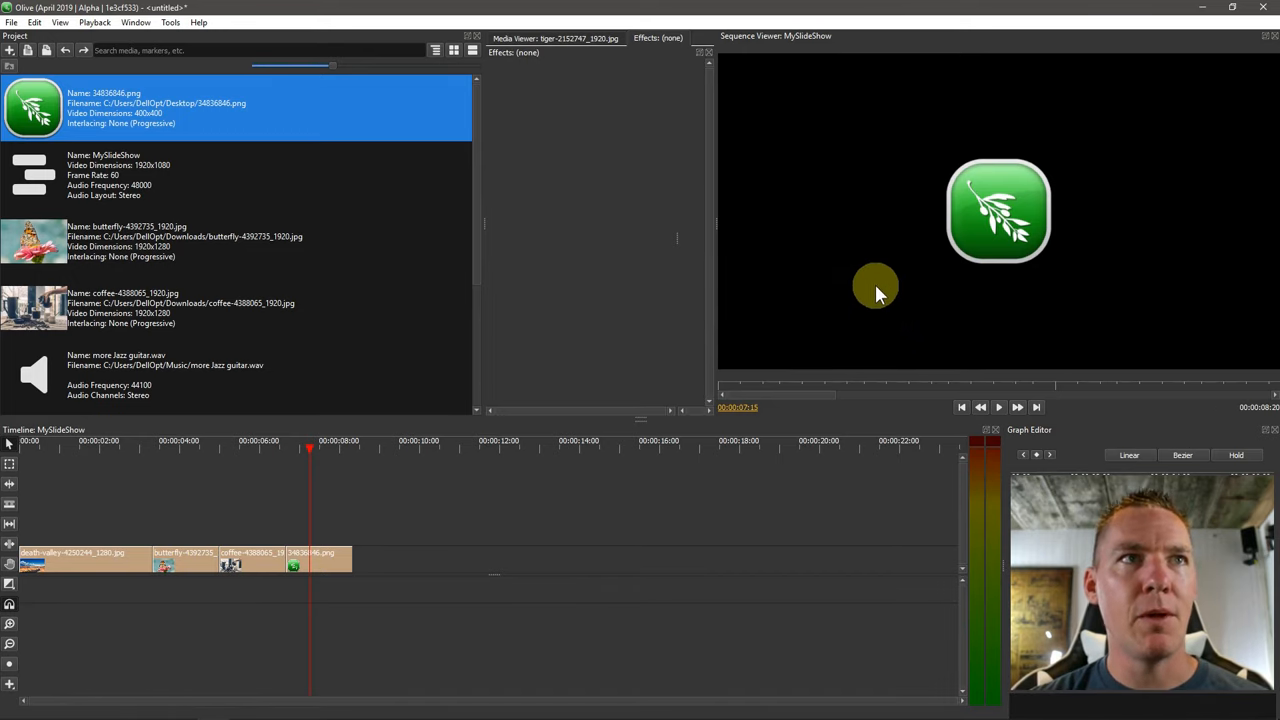
left_click(316, 556)
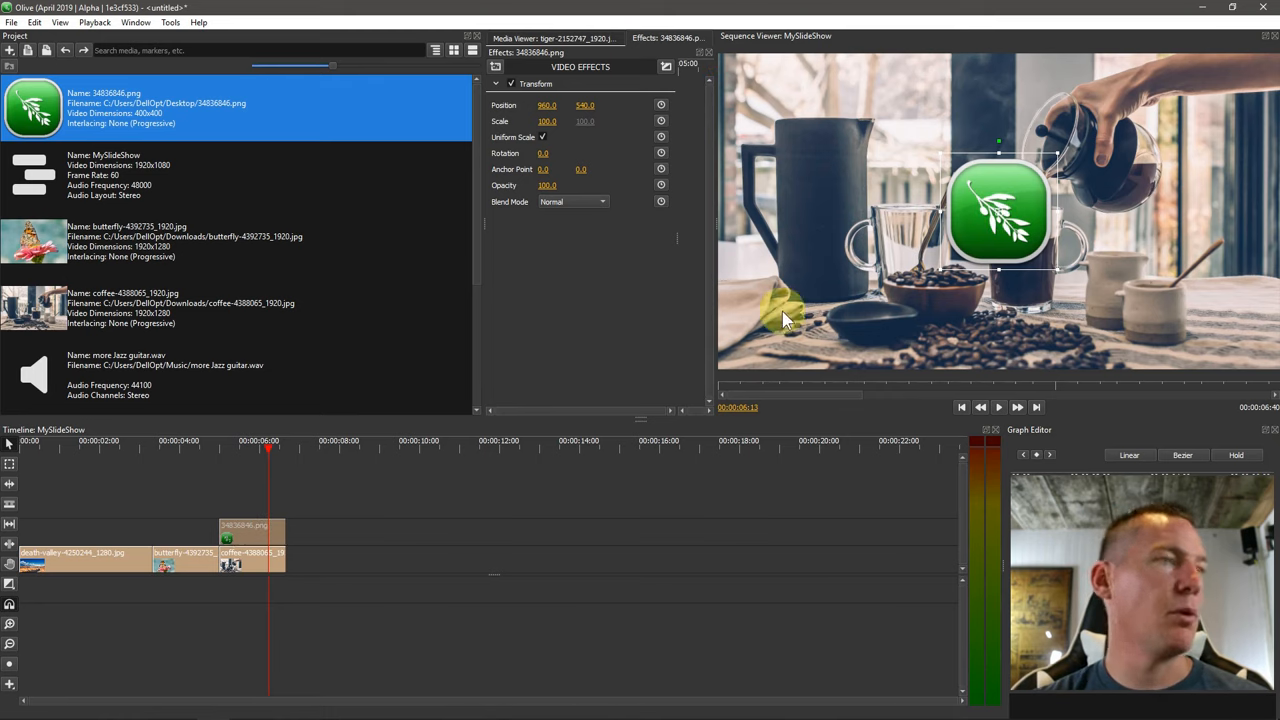
- Move the logo clip to 00:00 and extend the timeline with the office and tiger stills
left_click_drag(1000, 210, 1200, 300)
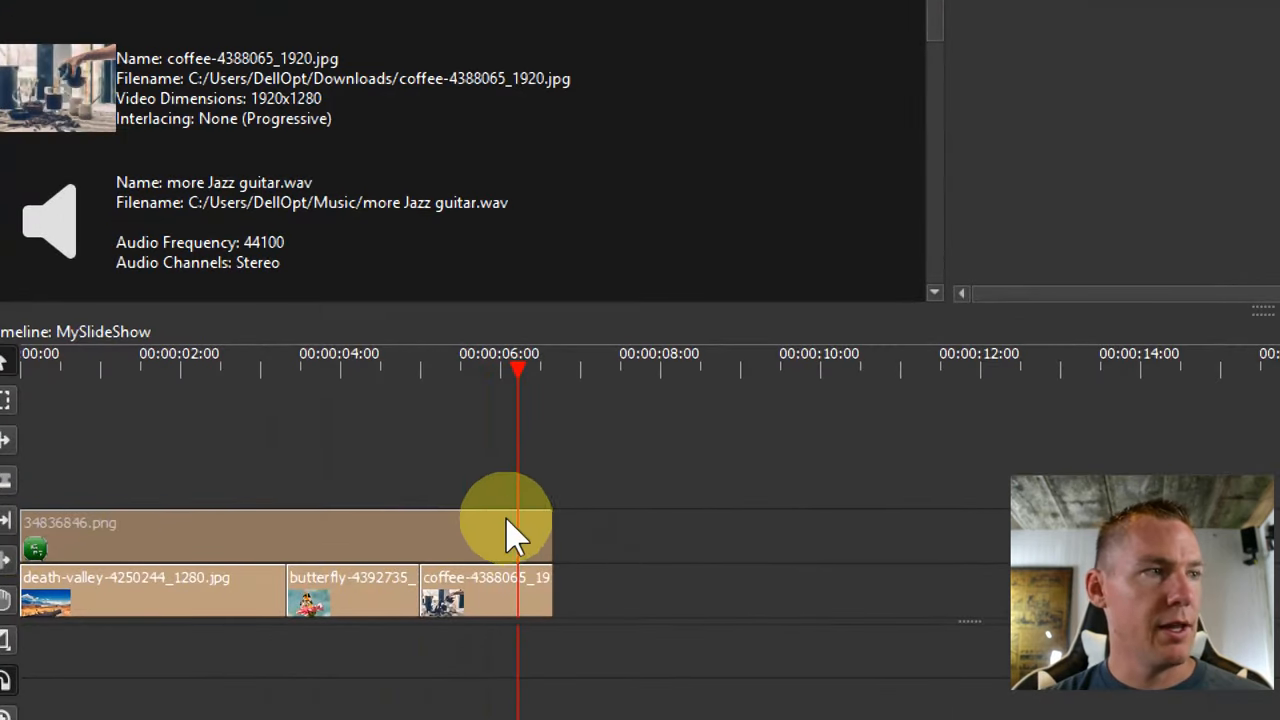
left_click(510, 530)
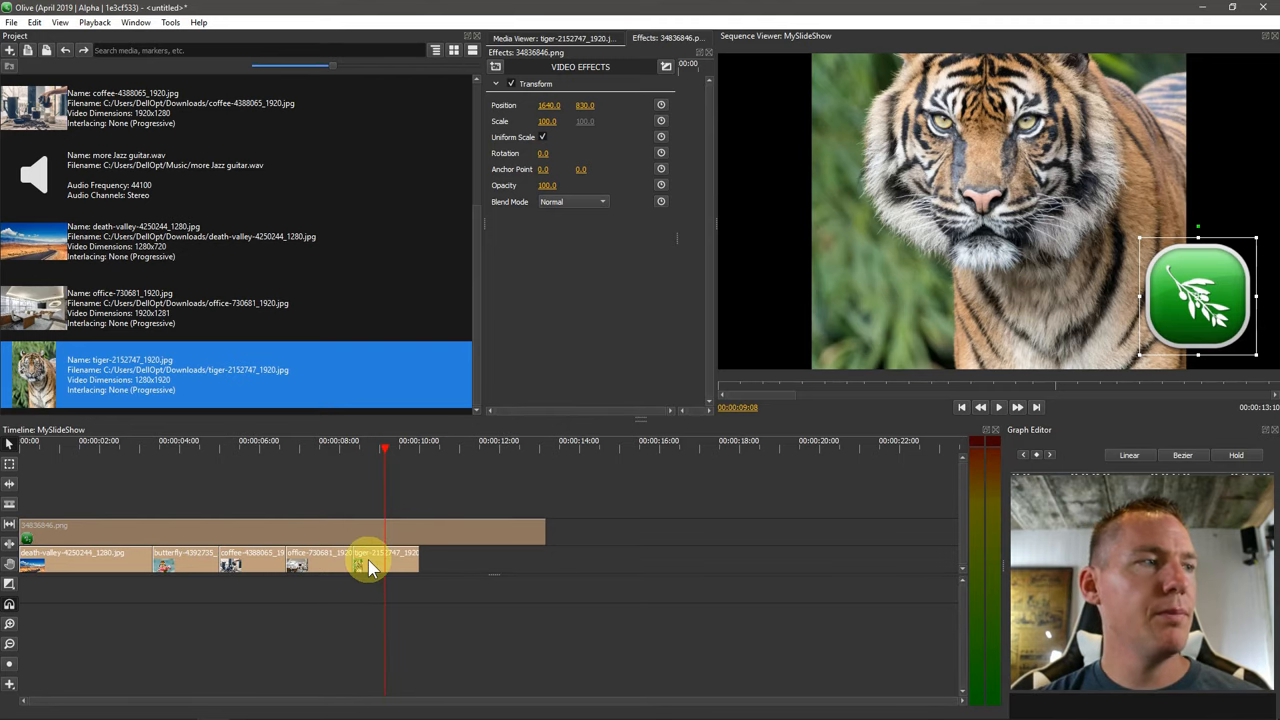
- Set the tiger still's Transform Scale to 131.0 so it fills the frame
right_click(370, 560)
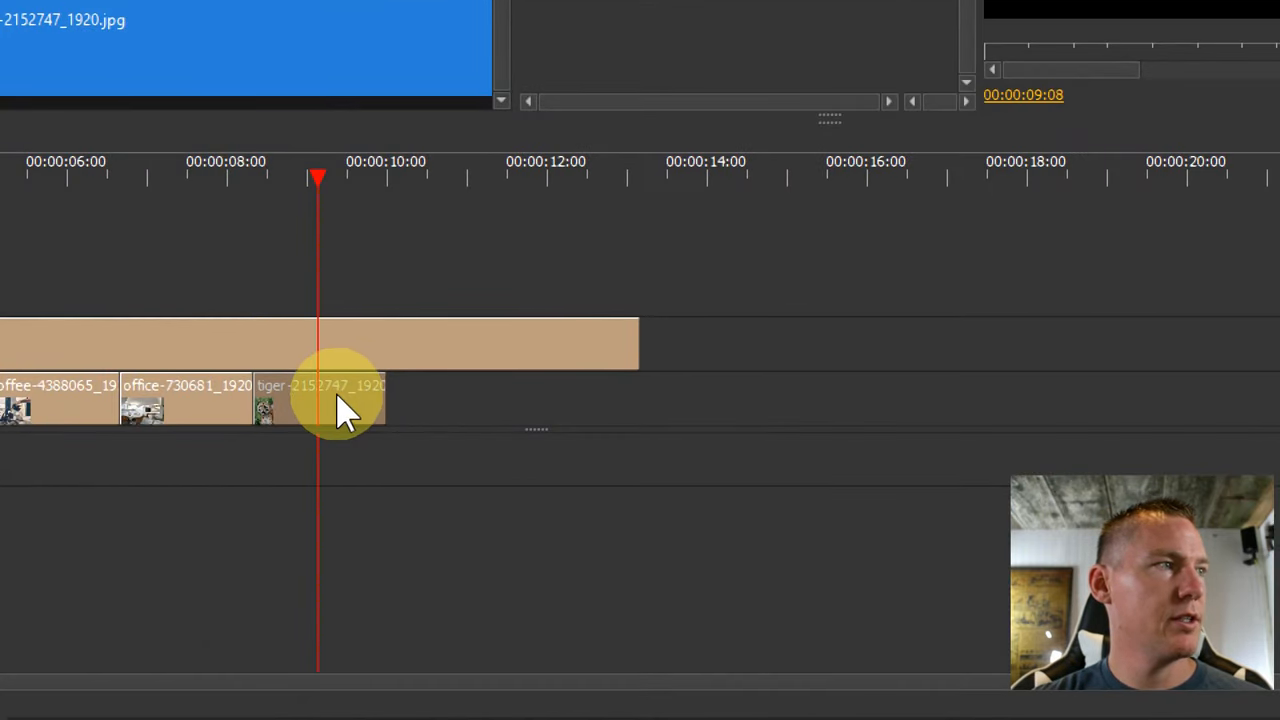
double_click(320, 400)
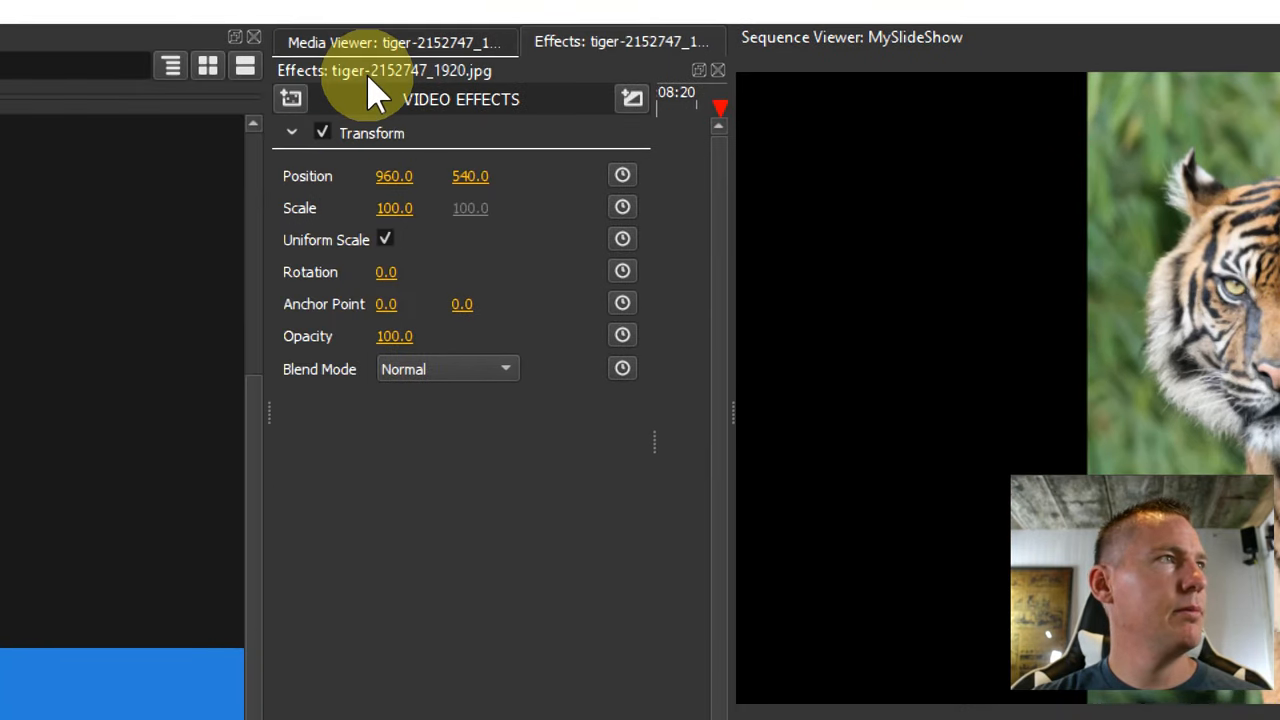
type("131.0")
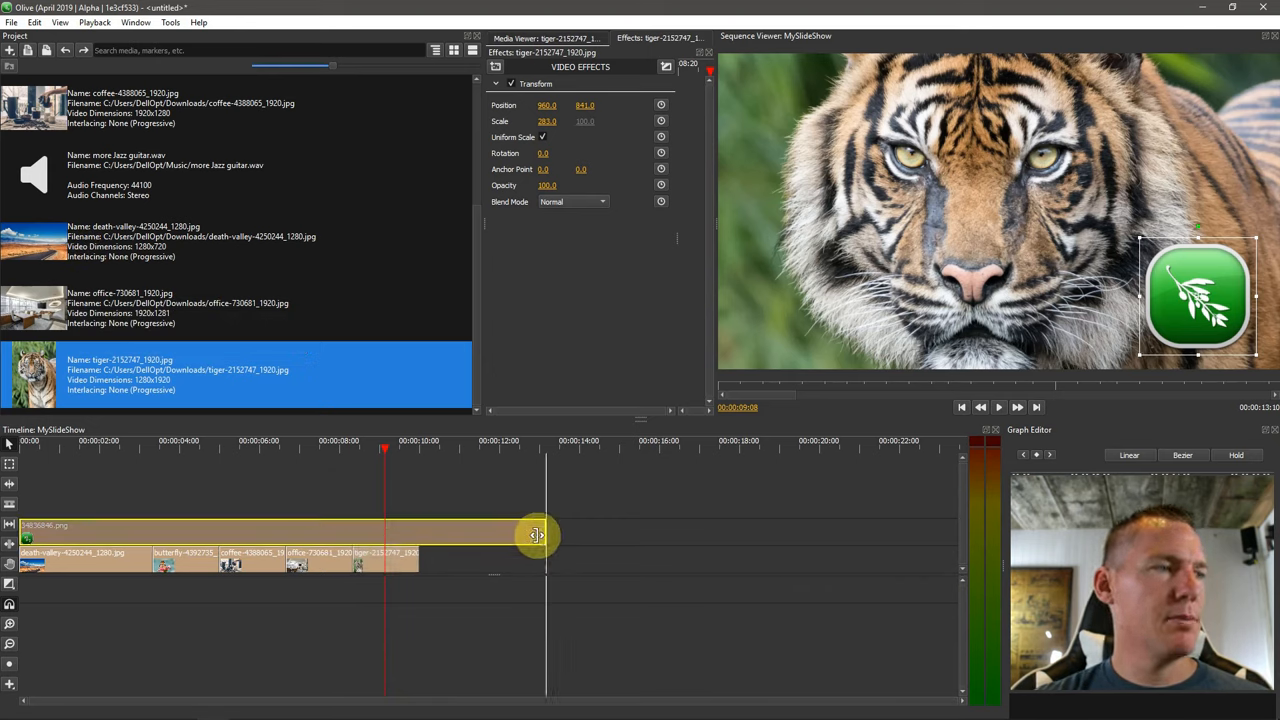
- Stretch the logo to the tiger clip's end and pick more jazz guitar.wav for the audio track
left_click_drag(536, 536, 420, 544)
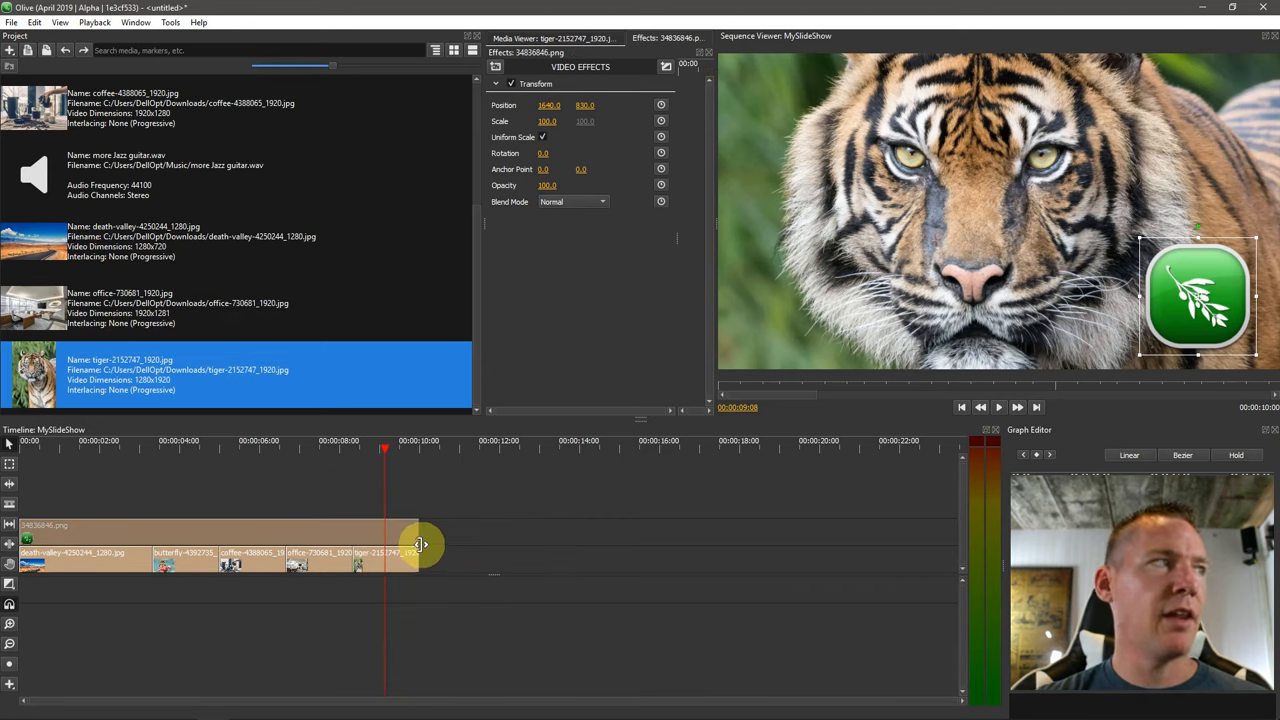
left_click(150, 176)
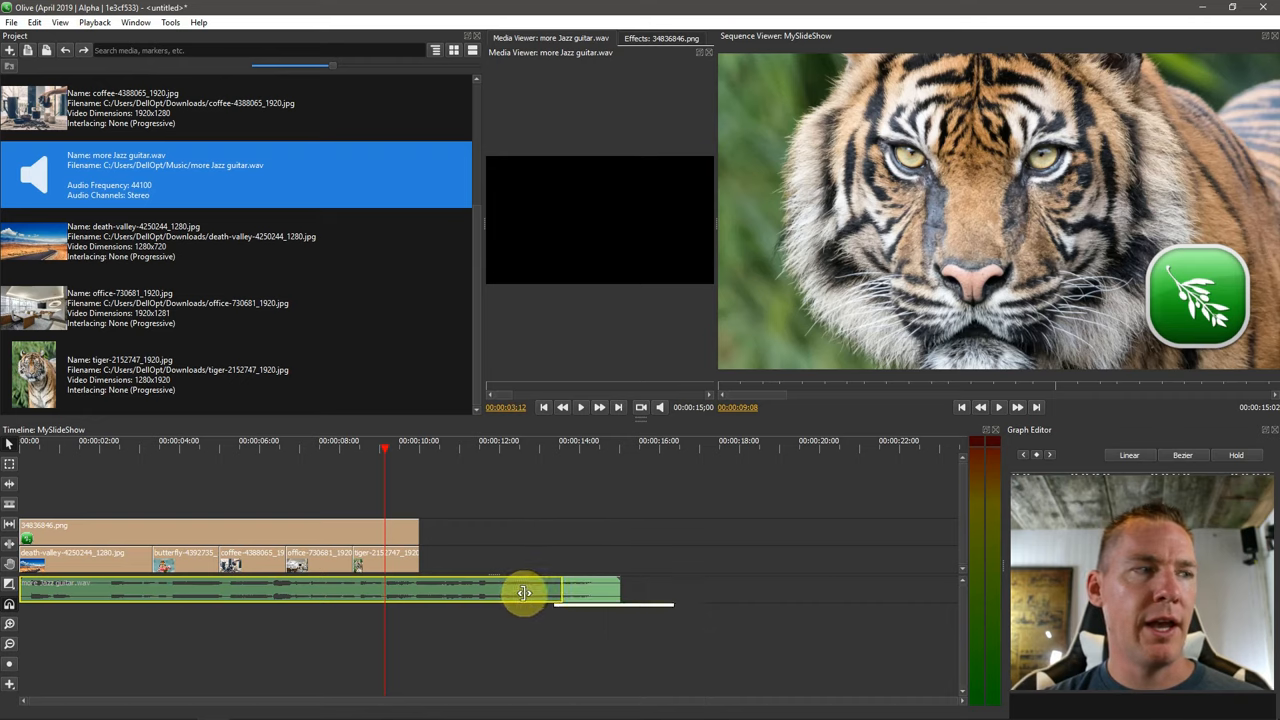
- Shorten the picture track so stills, logo and music end a little past eight seconds
left_click_drag(524, 592, 428, 590)
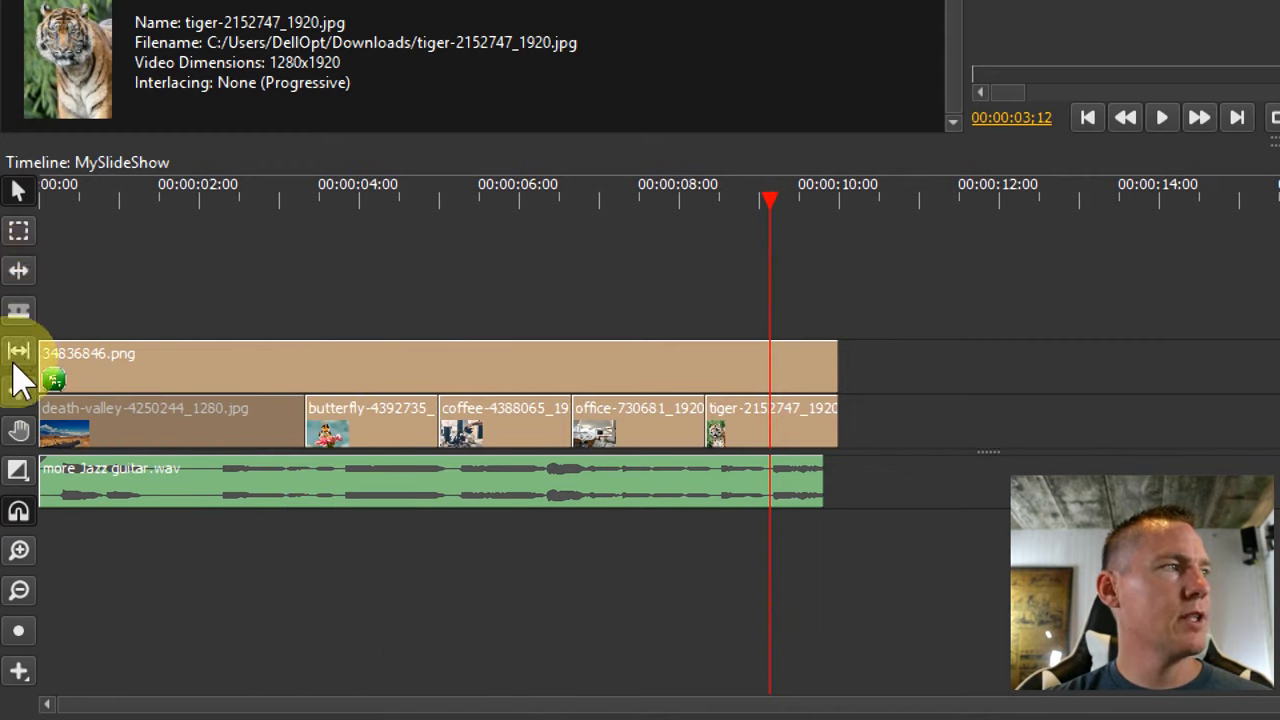
mouse_move(18, 312)
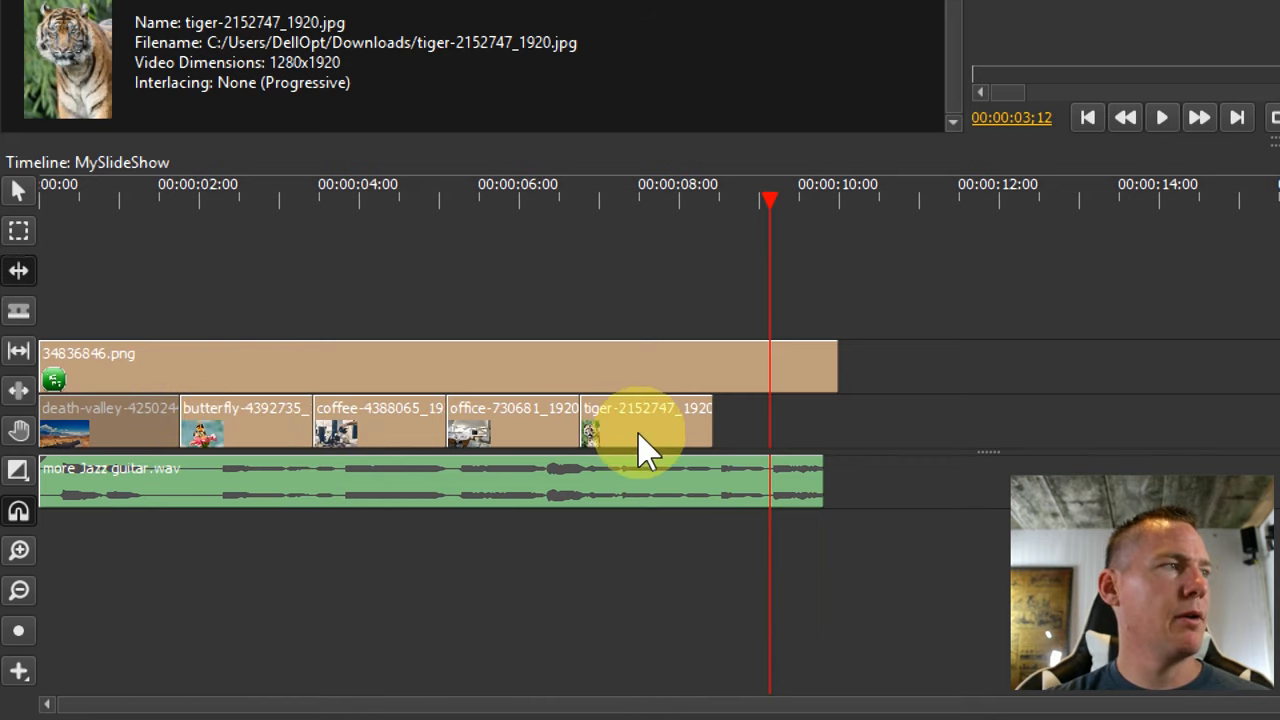
mouse_move(256, 430)
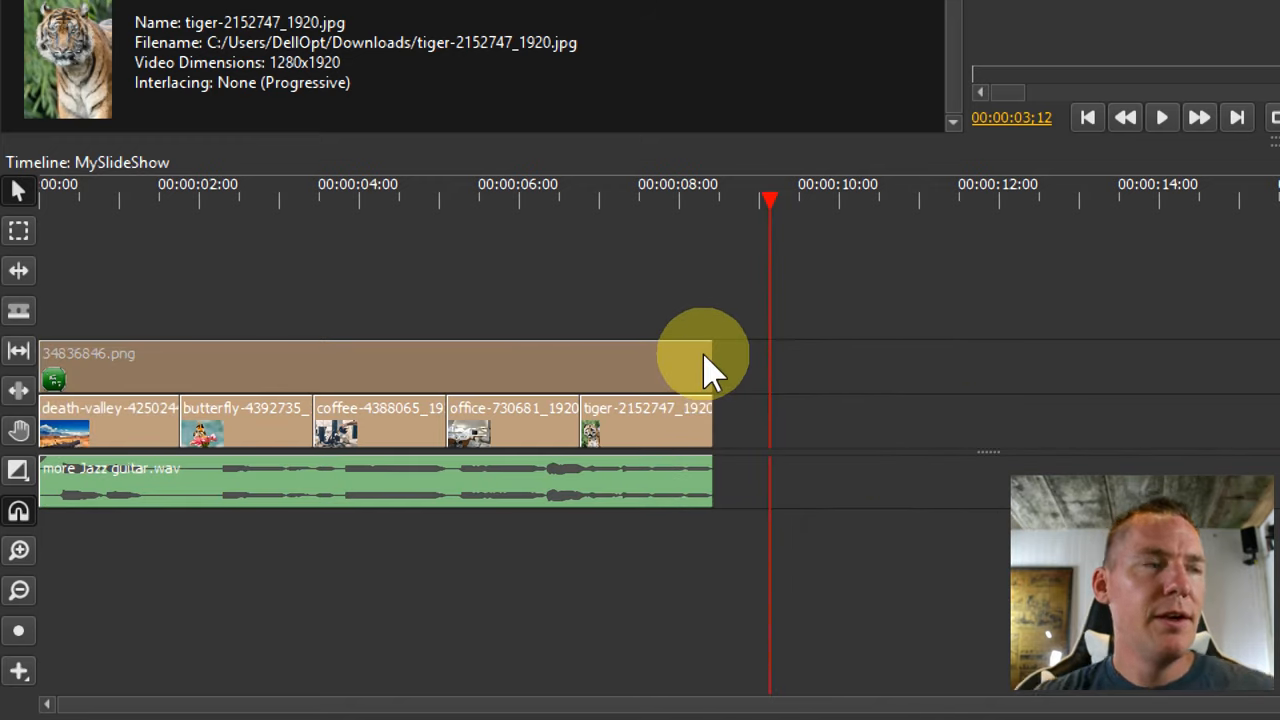
mouse_move(540, 290)
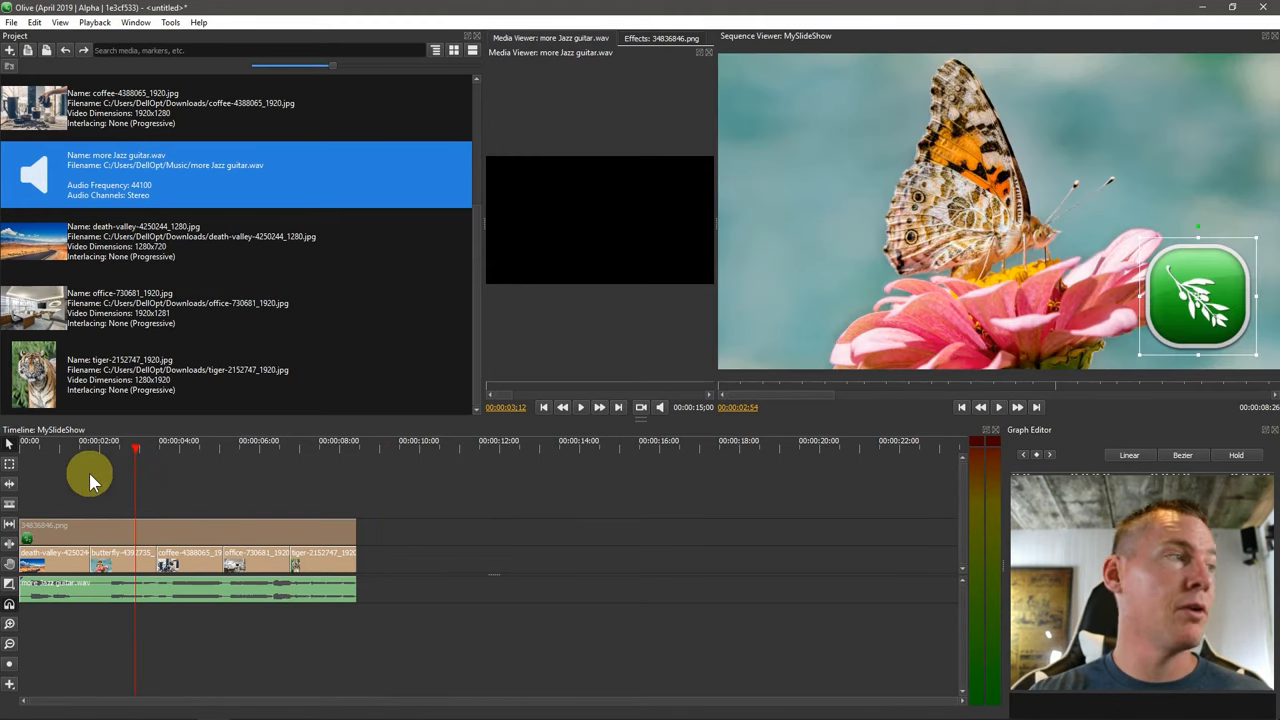
left_click_drag(136, 450, 184, 450)
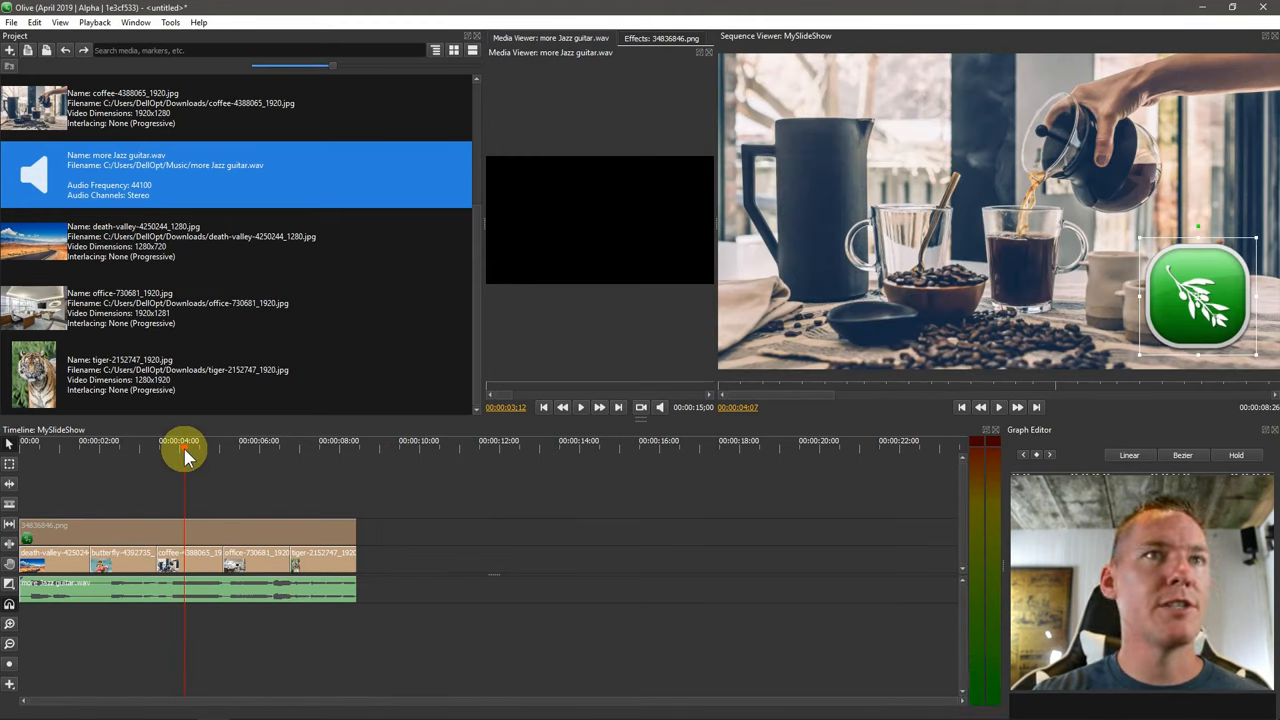
left_click(8, 452)
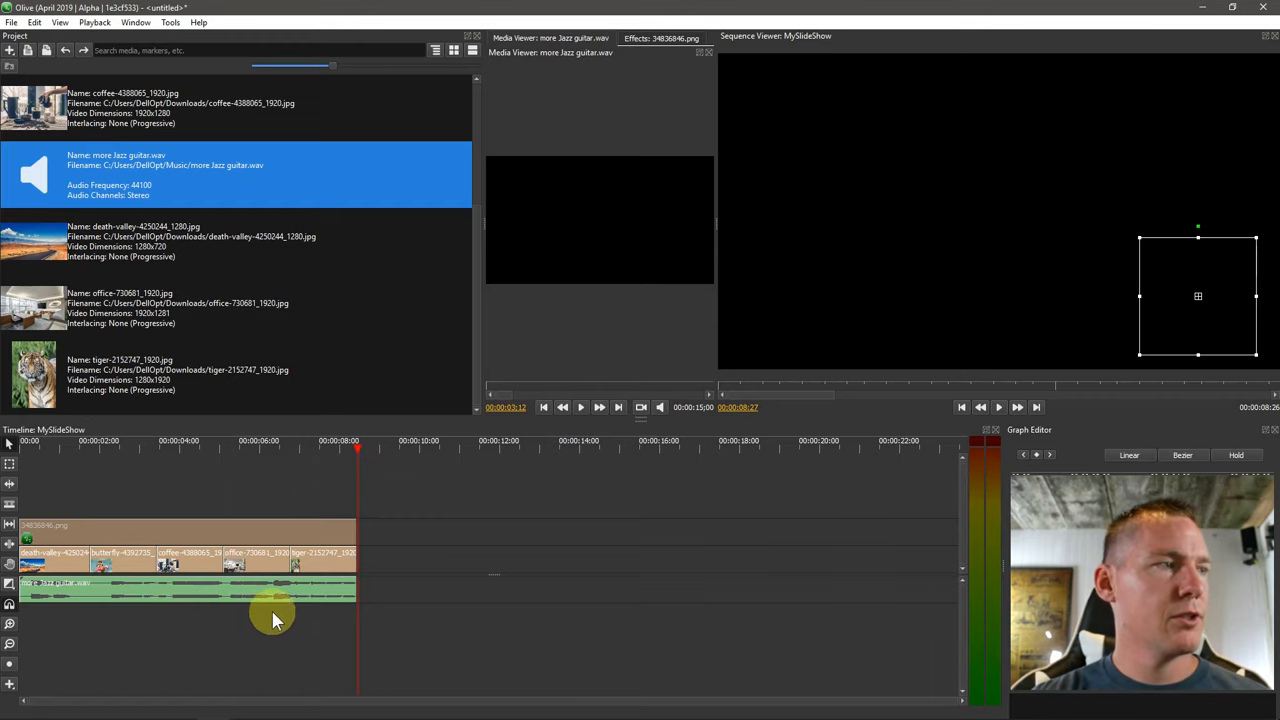
mouse_move(250, 590)
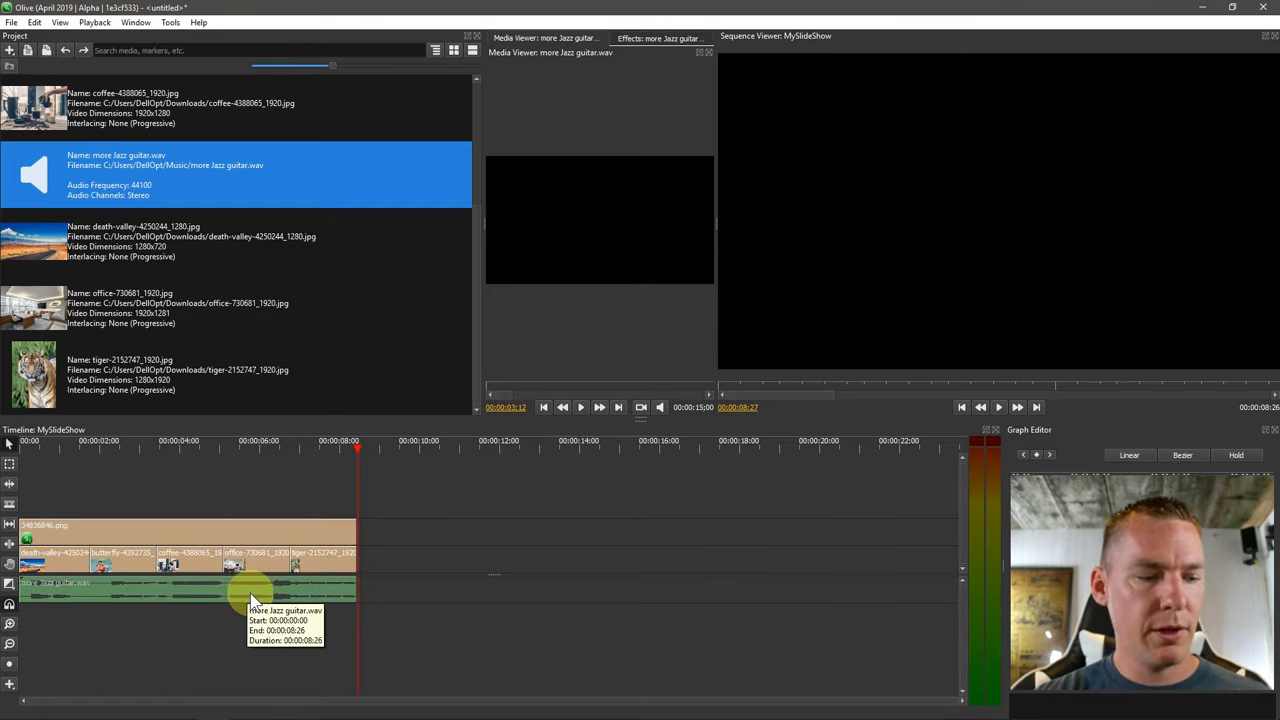
- Add Linear Fade transitions to the jazz guitar clip and confirm the fade length
right_click(250, 600)
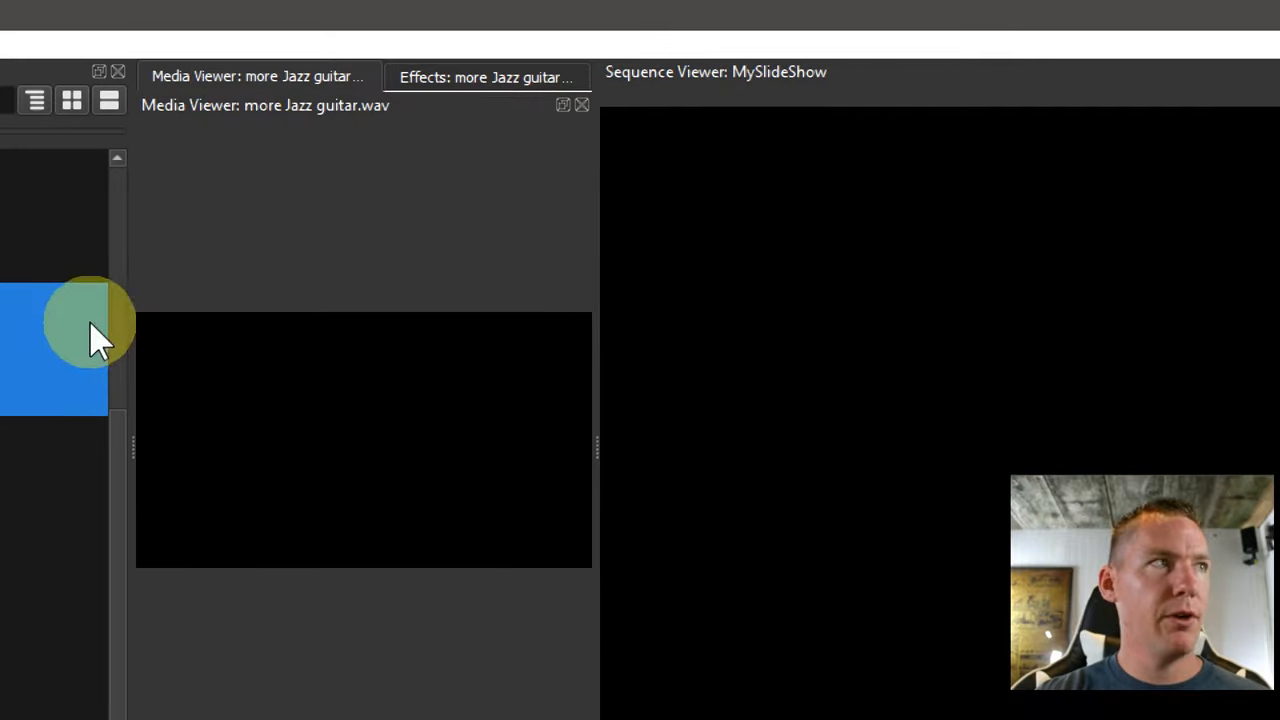
left_click(488, 76)
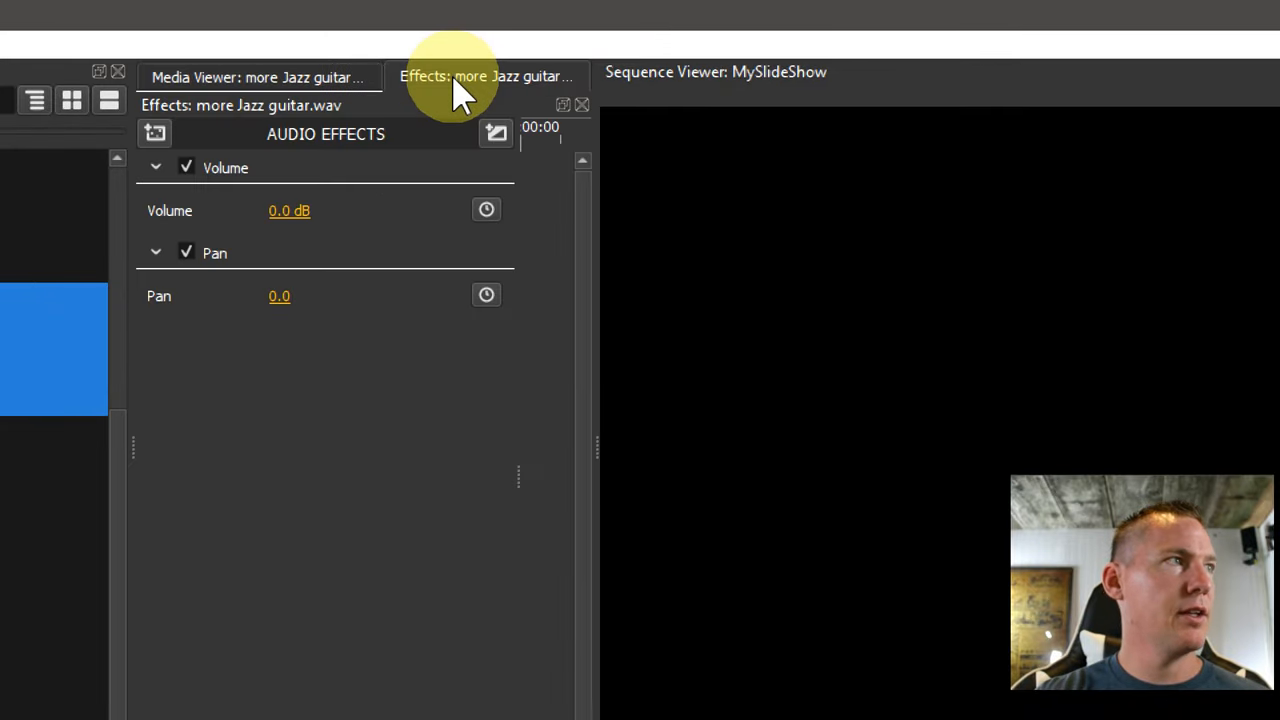
left_click(496, 132)
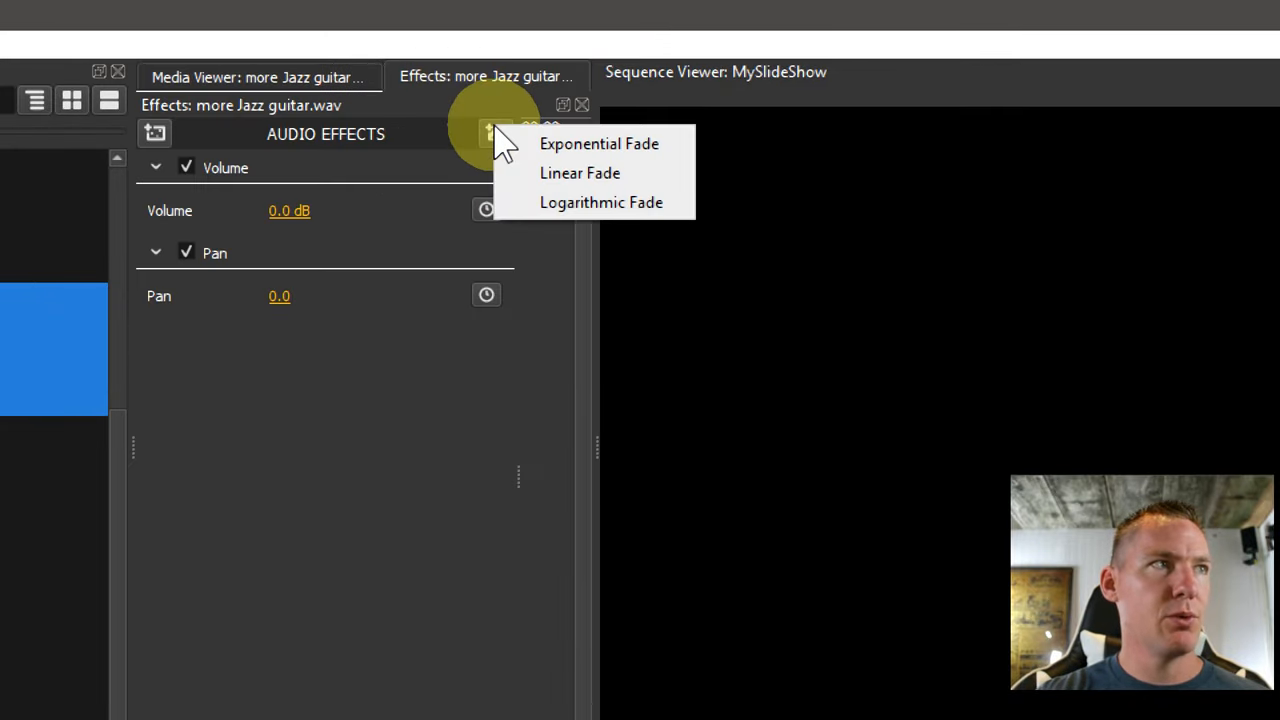
left_click(580, 172)
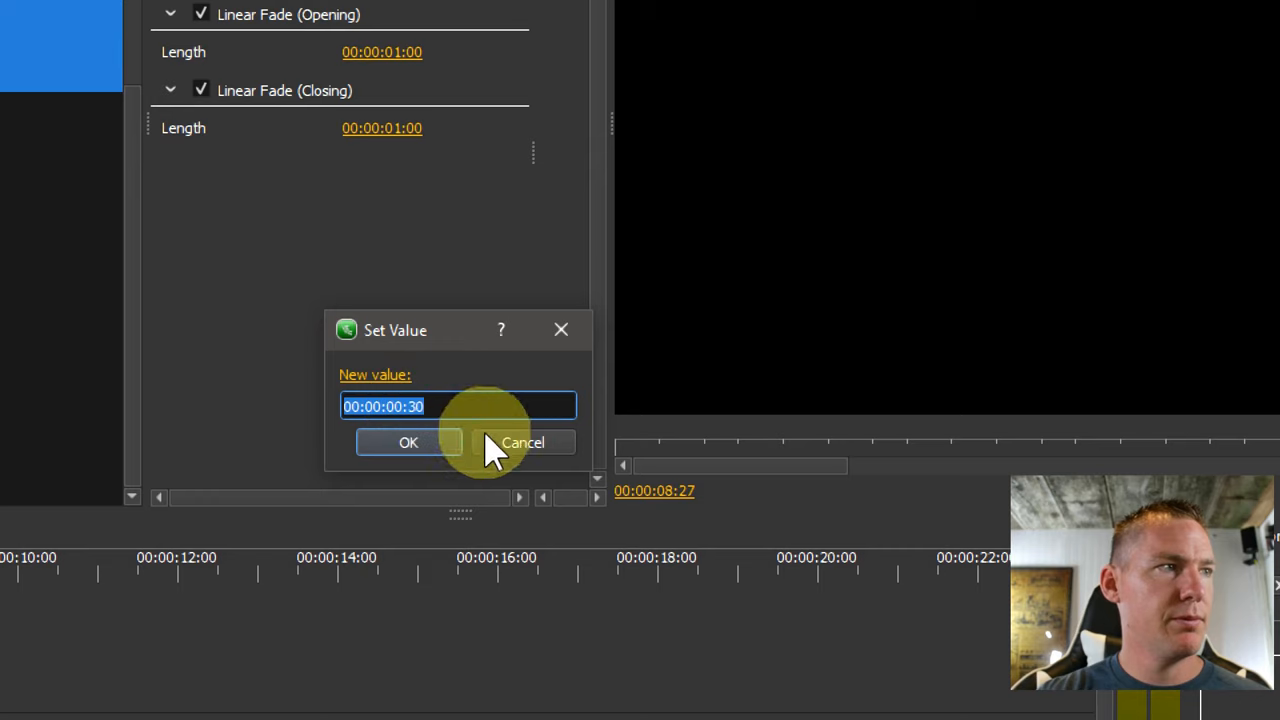
left_click(408, 442)
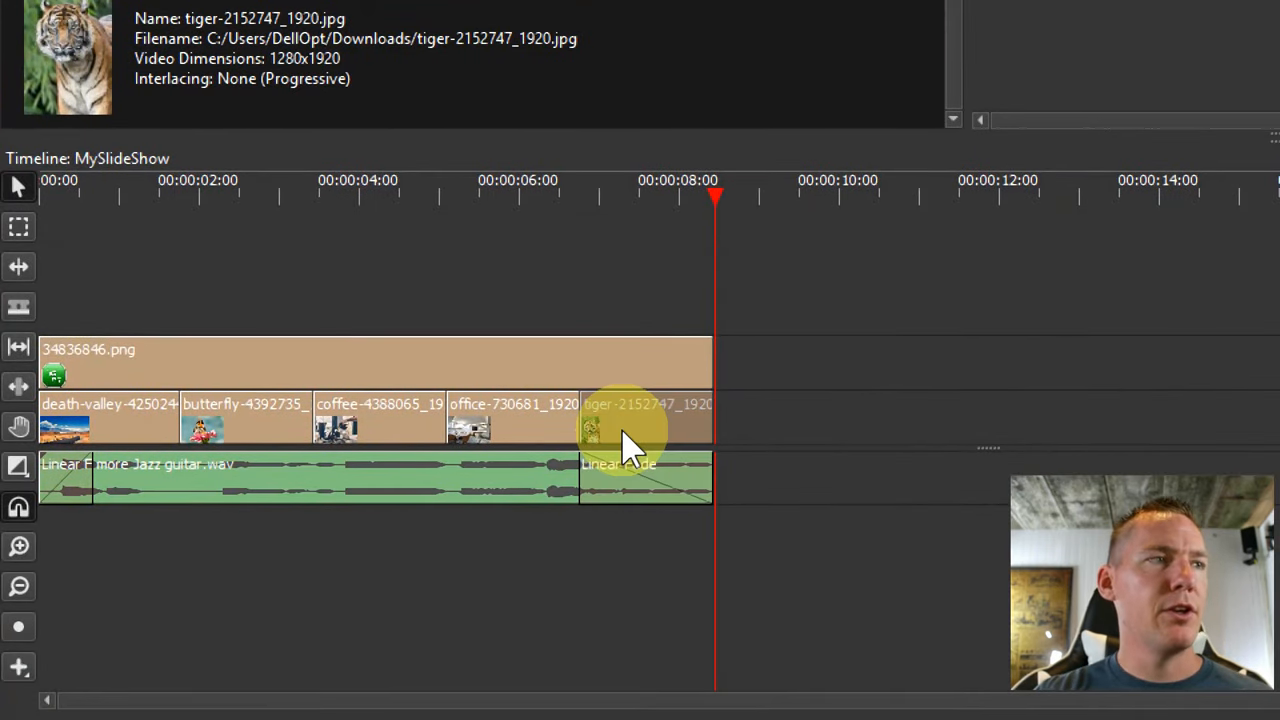
mouse_move(424, 436)
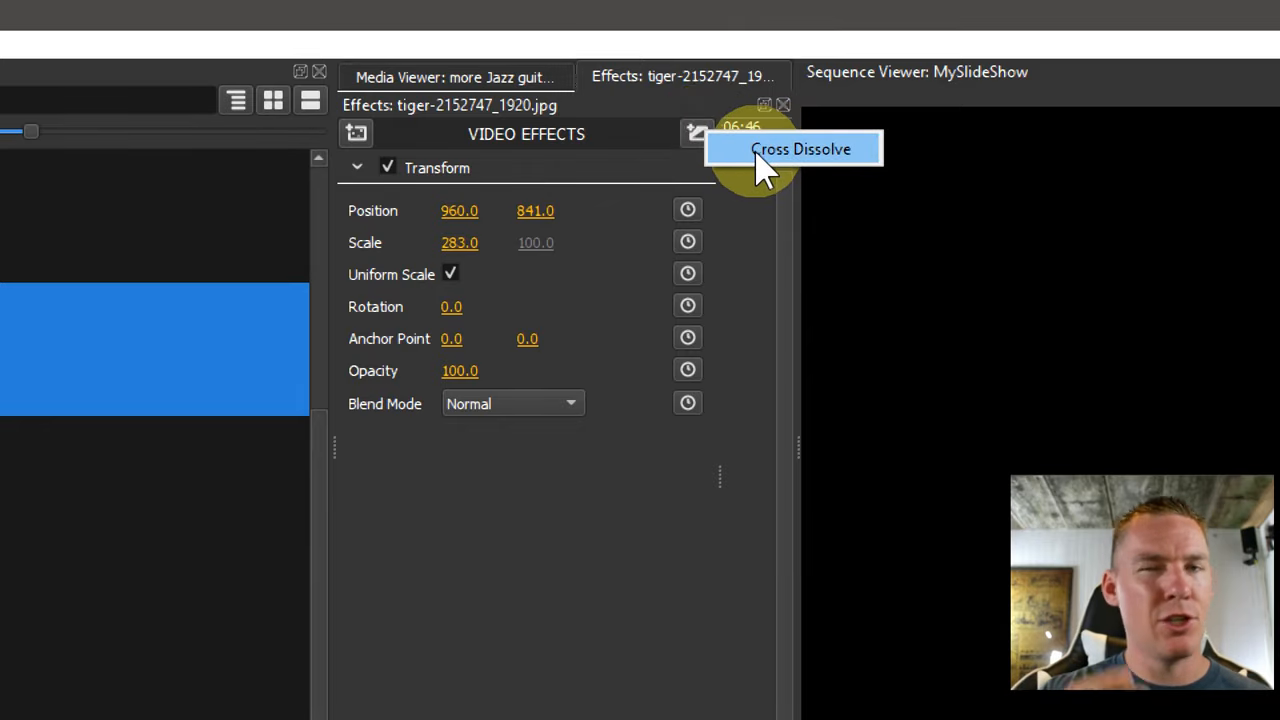
mouse_move(530, 470)
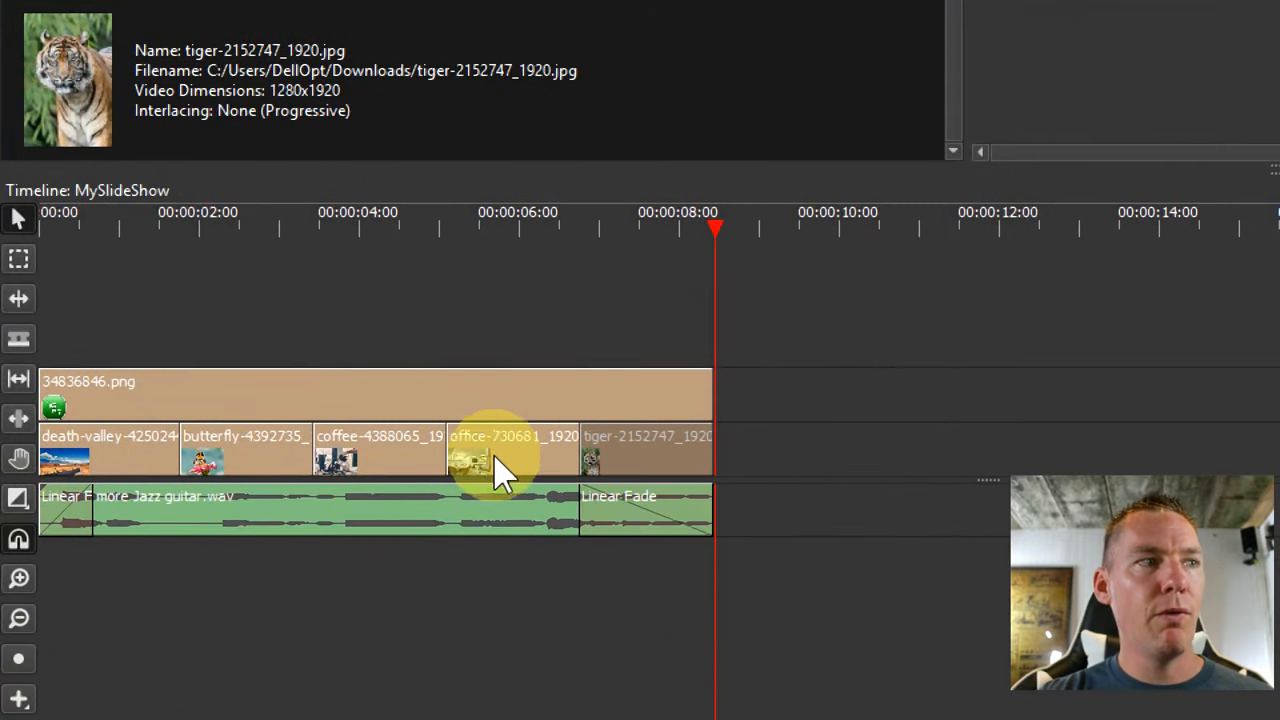
mouse_move(264, 464)
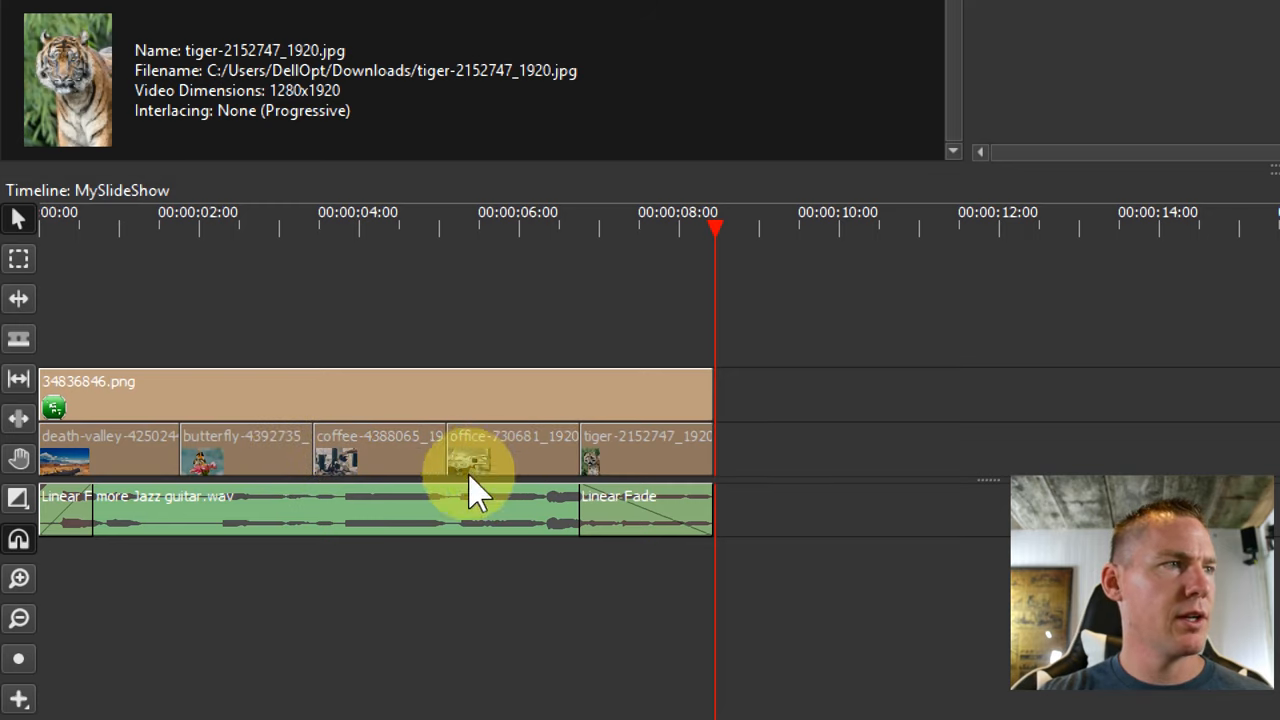
mouse_move(200, 464)
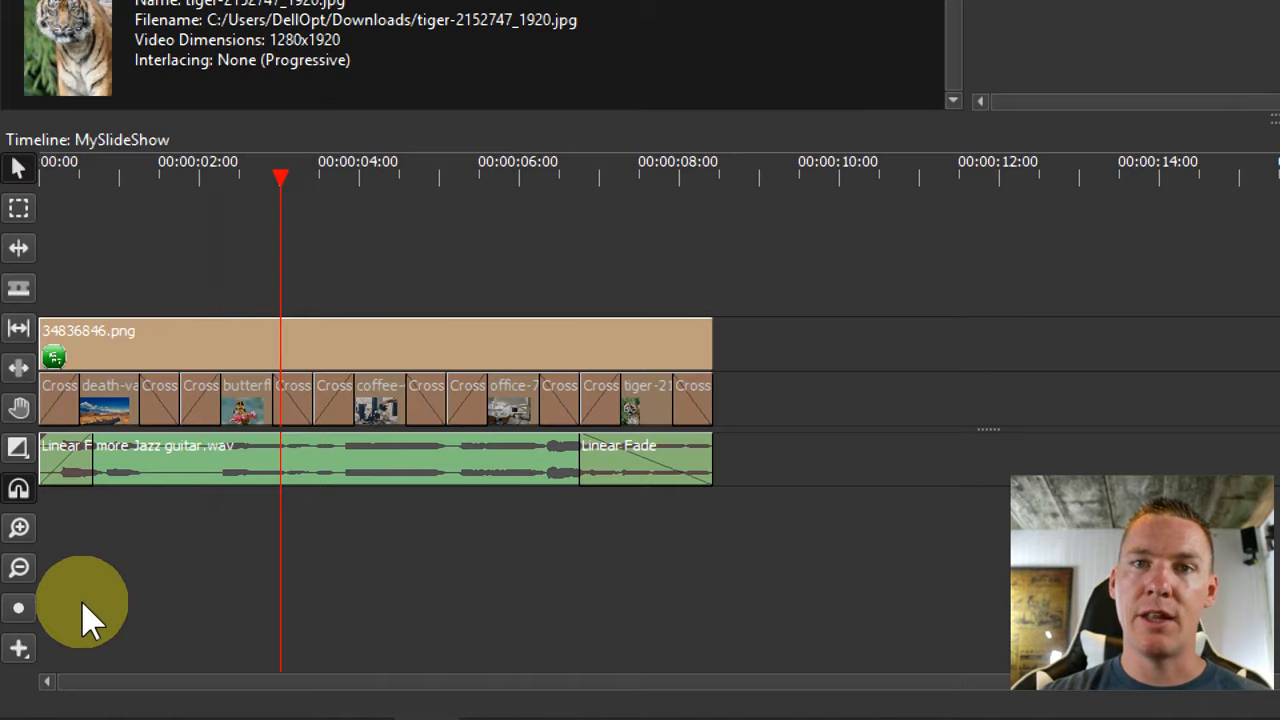
mouse_move(330, 356)
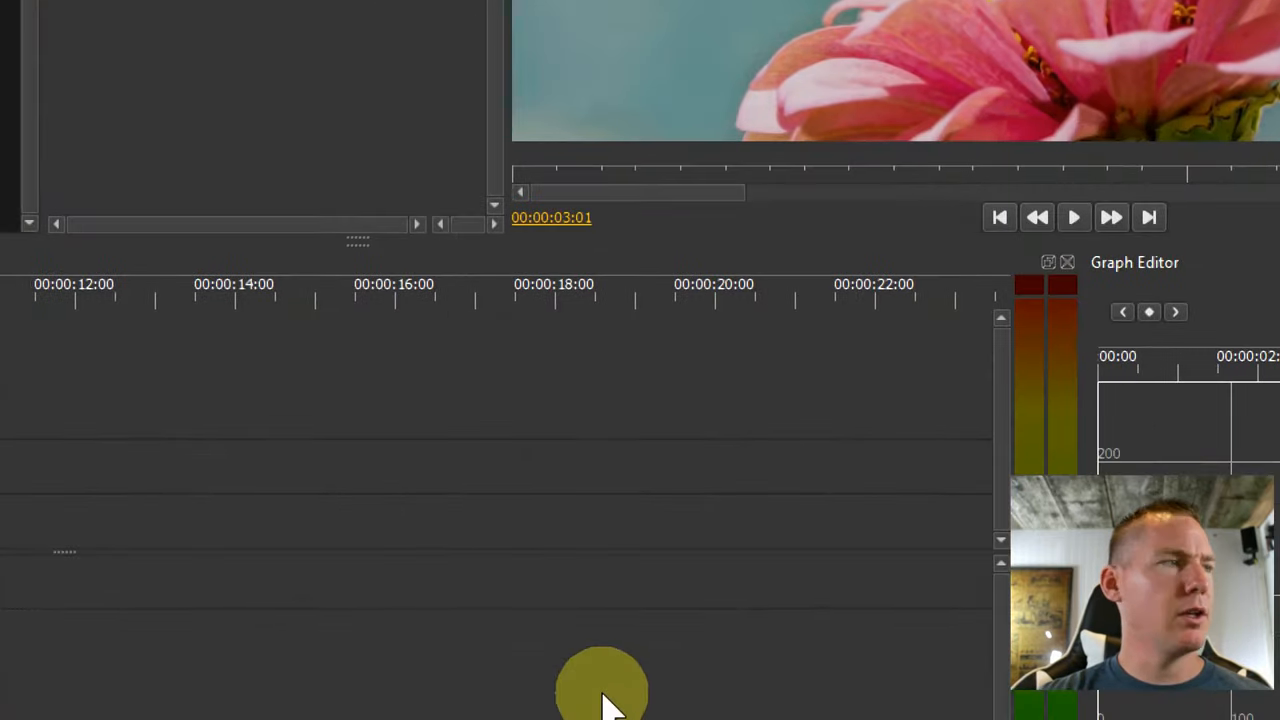
- Add Cross Dissolve transitions to the logo overlay clip
right_click(416, 384)
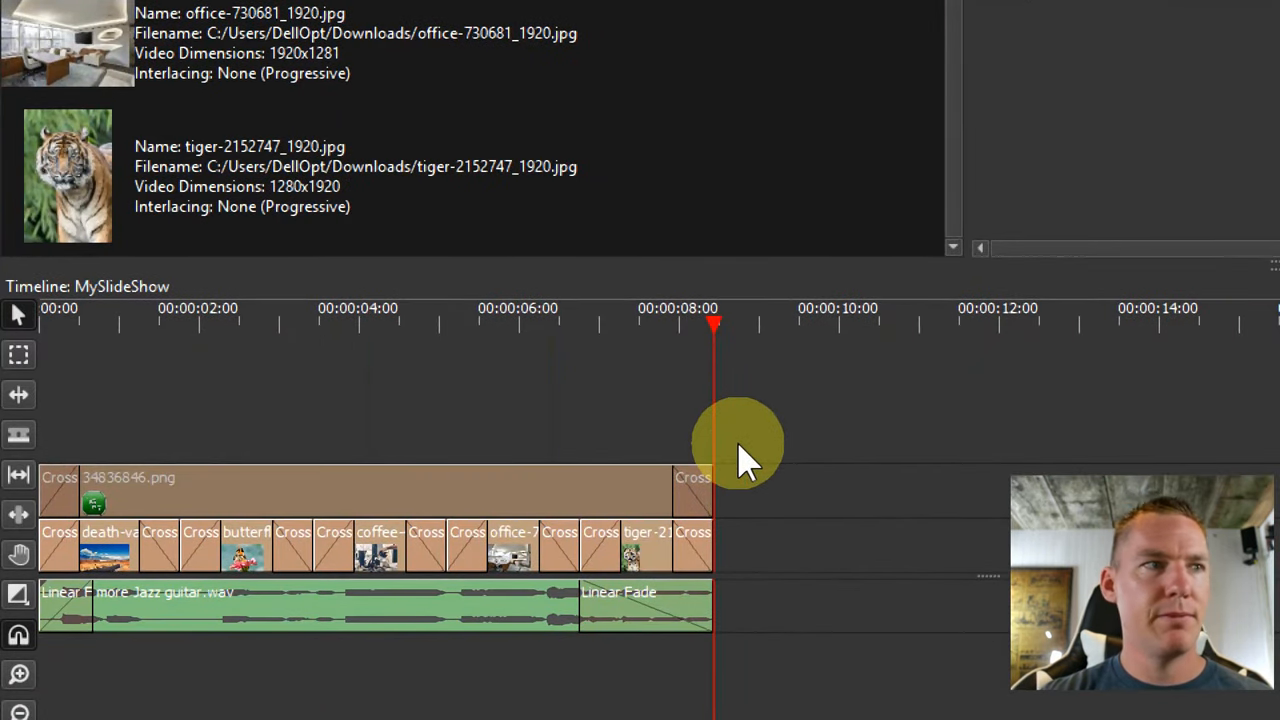
mouse_move(516, 400)
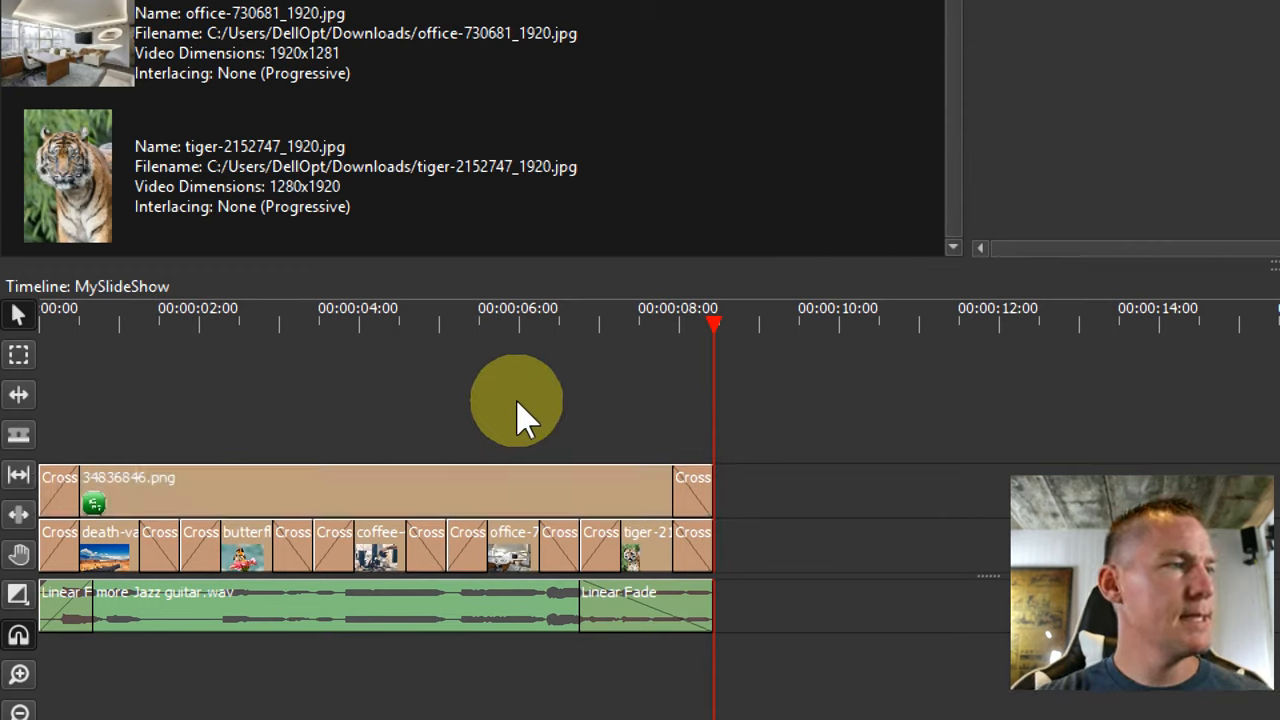
mouse_move(450, 330)
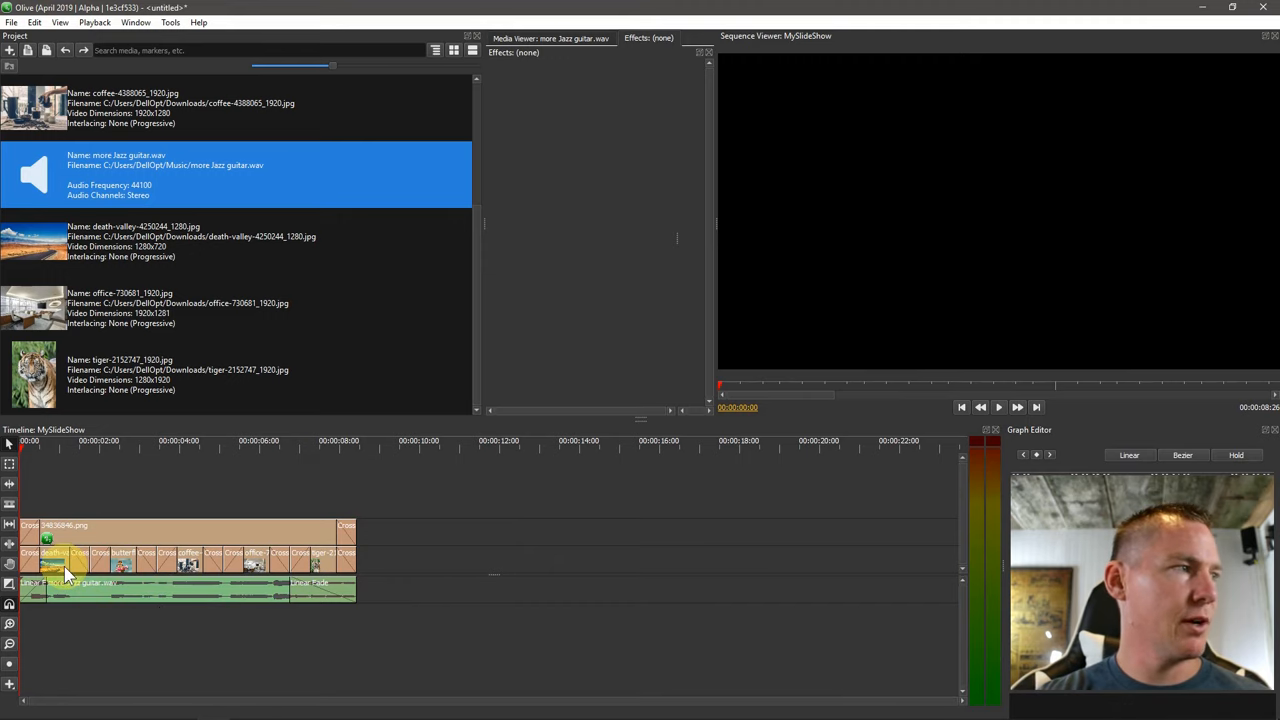
- Keyframe the tiger still's Scale for a zoom-in and scrub to preview it
left_click(50, 558)
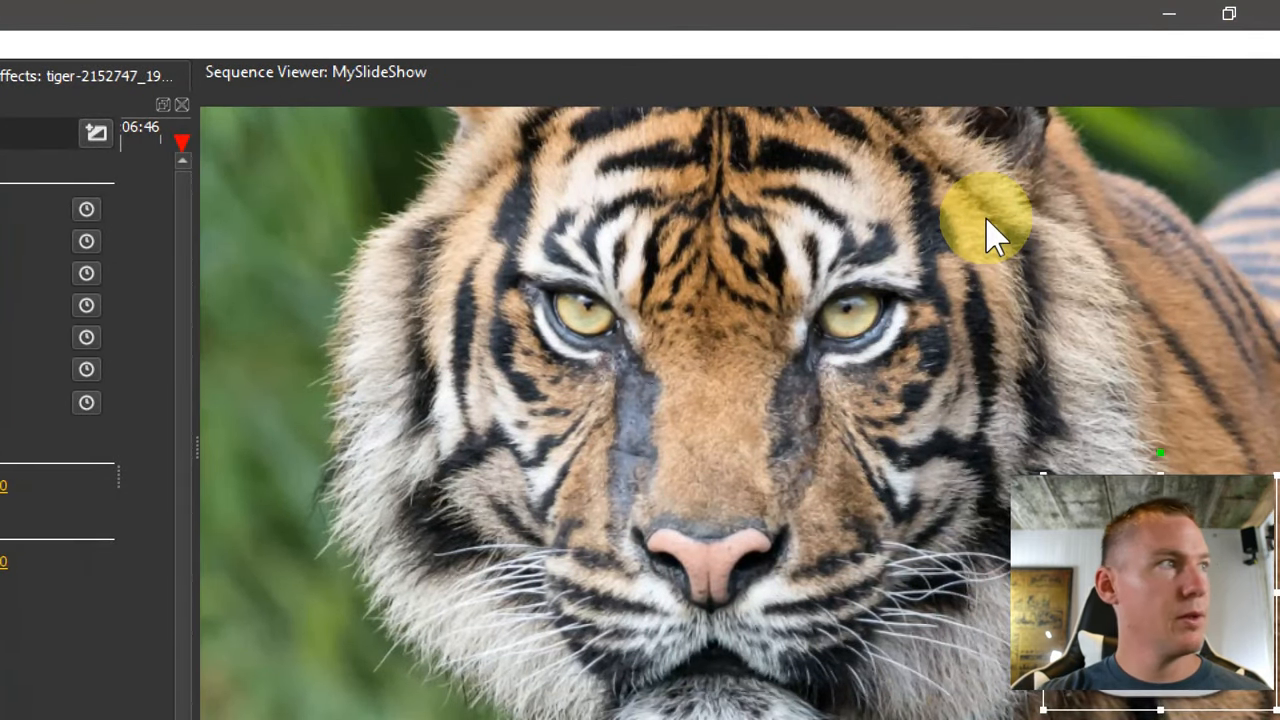
left_click(500, 100)
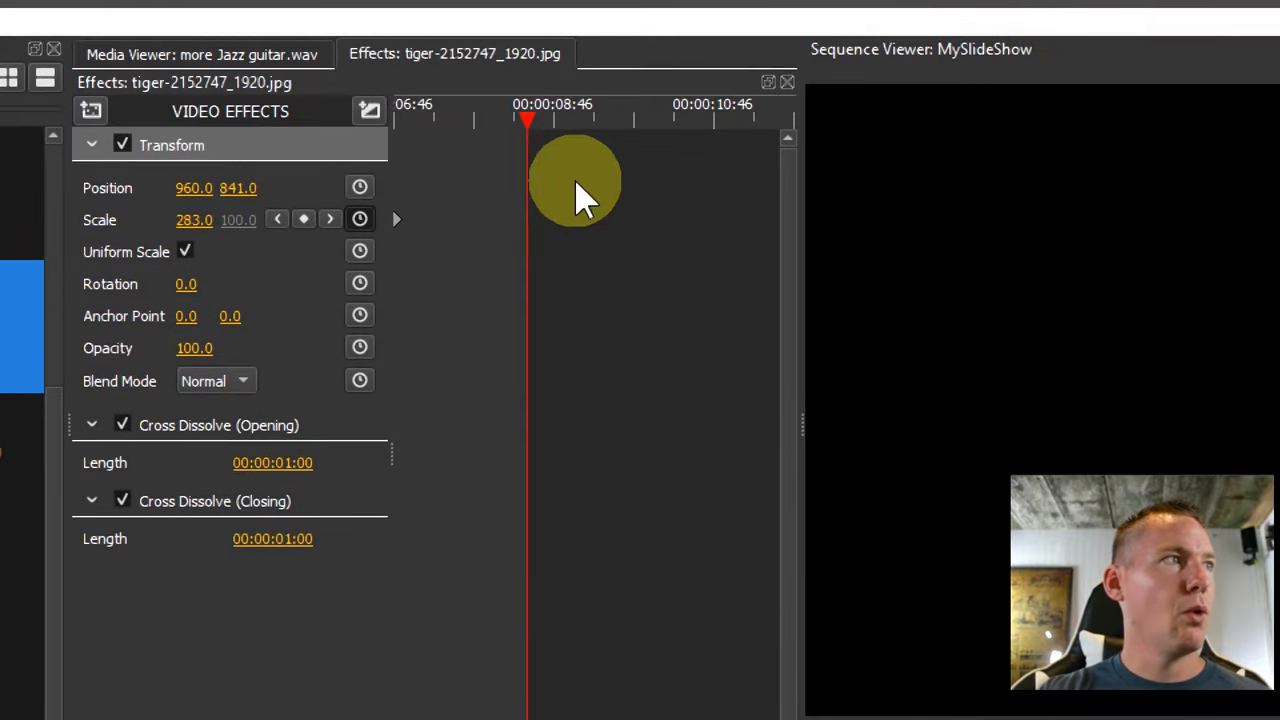
mouse_move(250, 224)
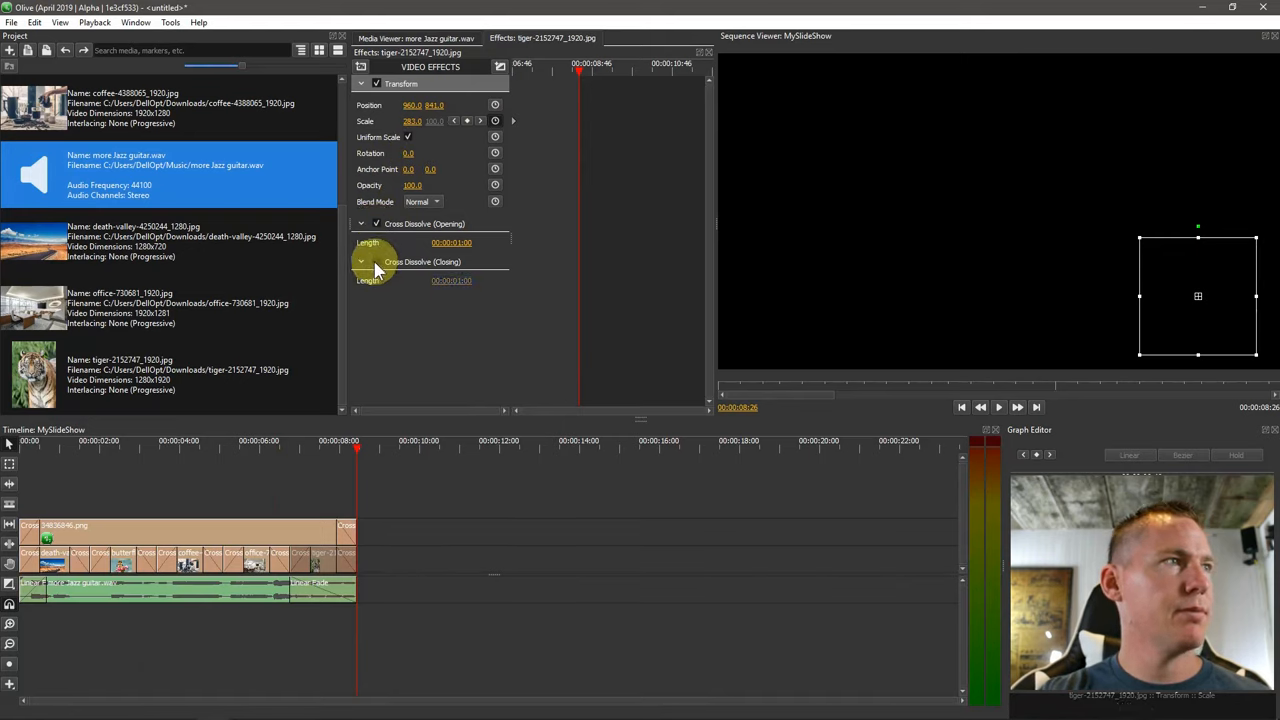
left_click(376, 260)
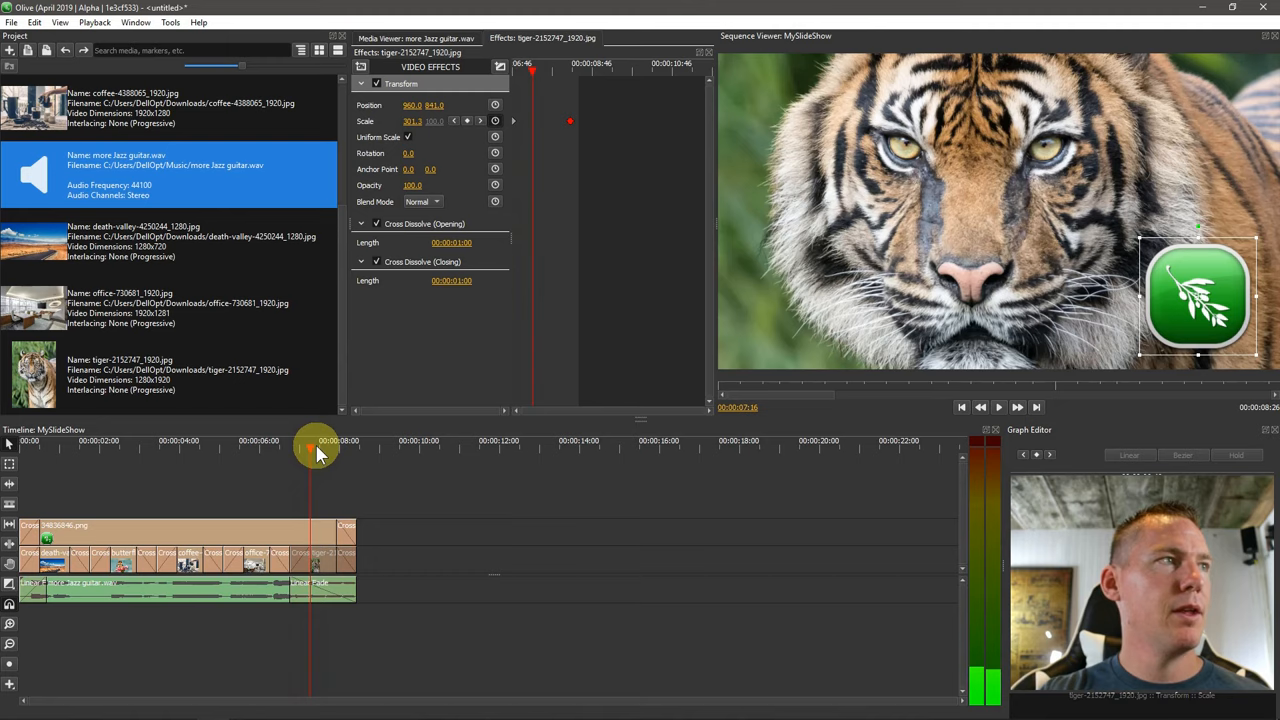
left_click_drag(318, 452, 304, 452)
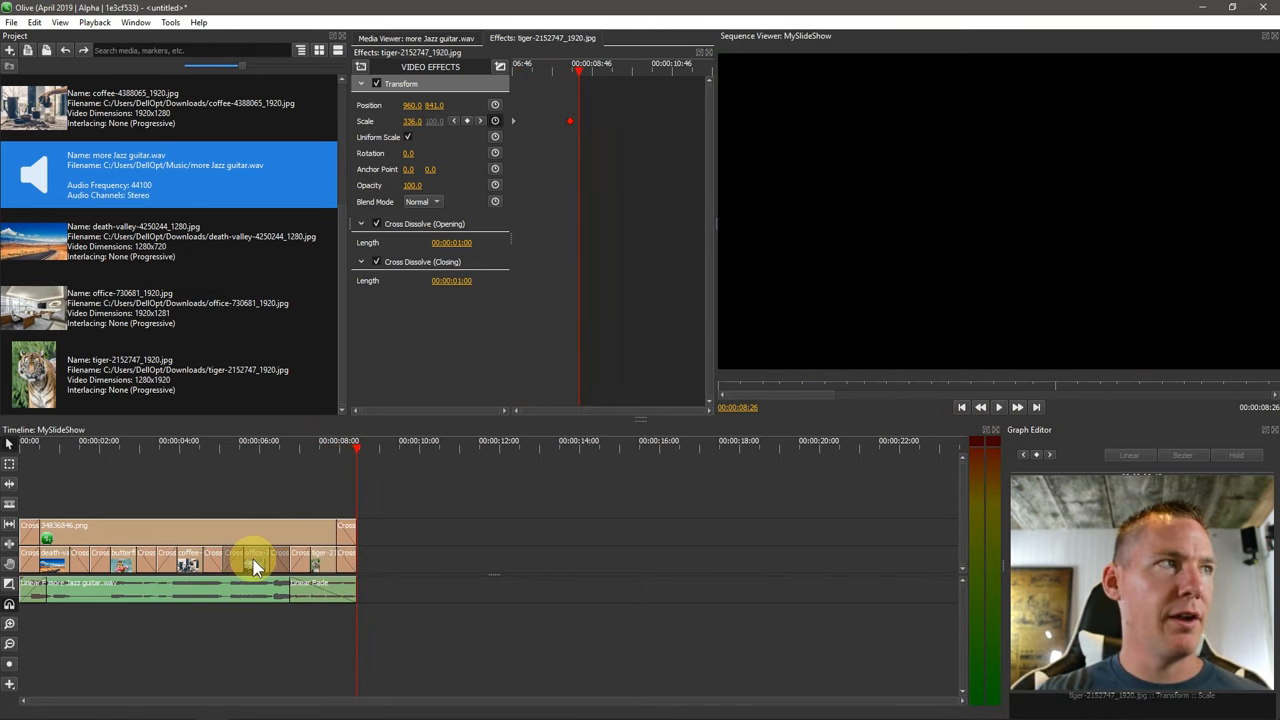
- Clear the tiger clip's Position keyframes, confirming their removal
left_click(252, 560)
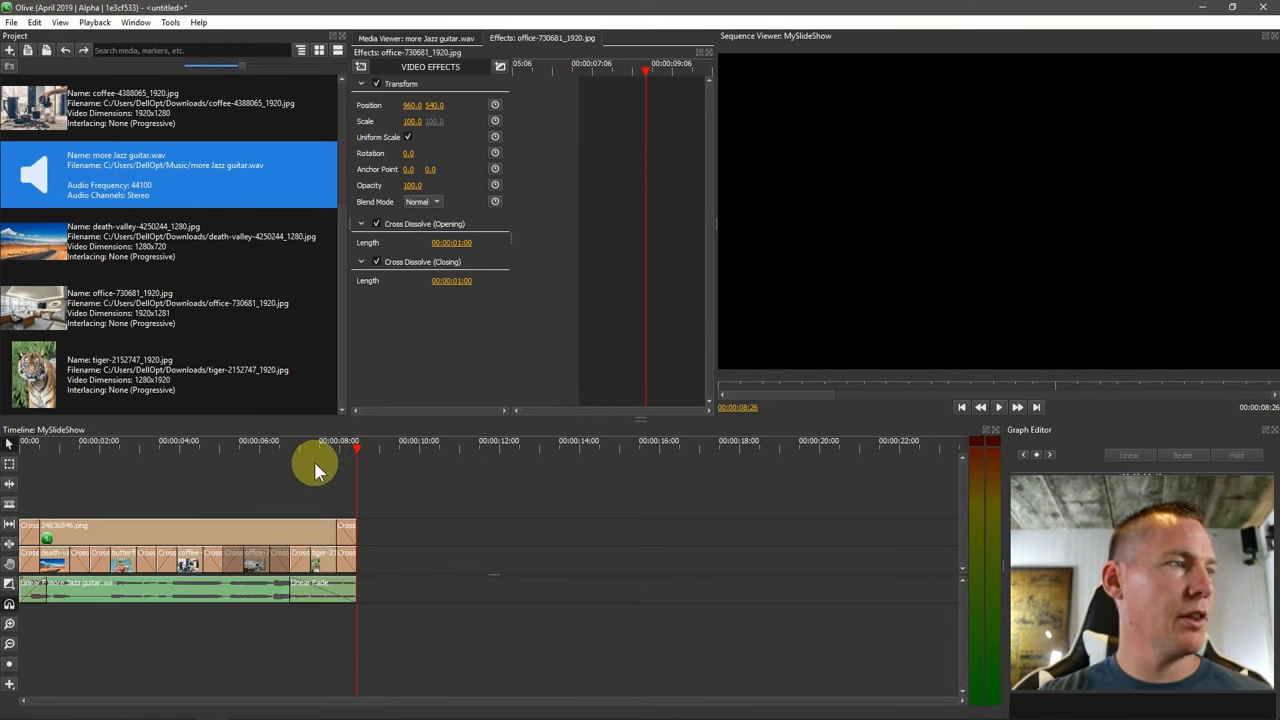
left_click(324, 450)
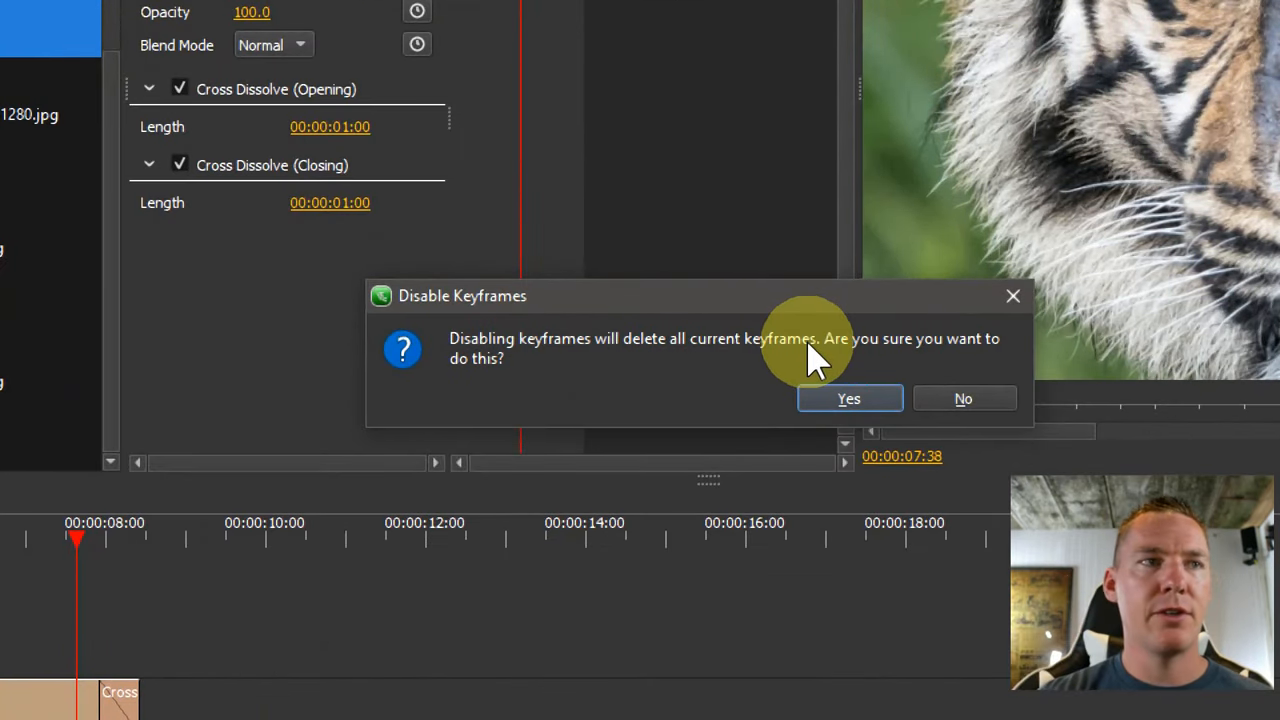
left_click(848, 398)
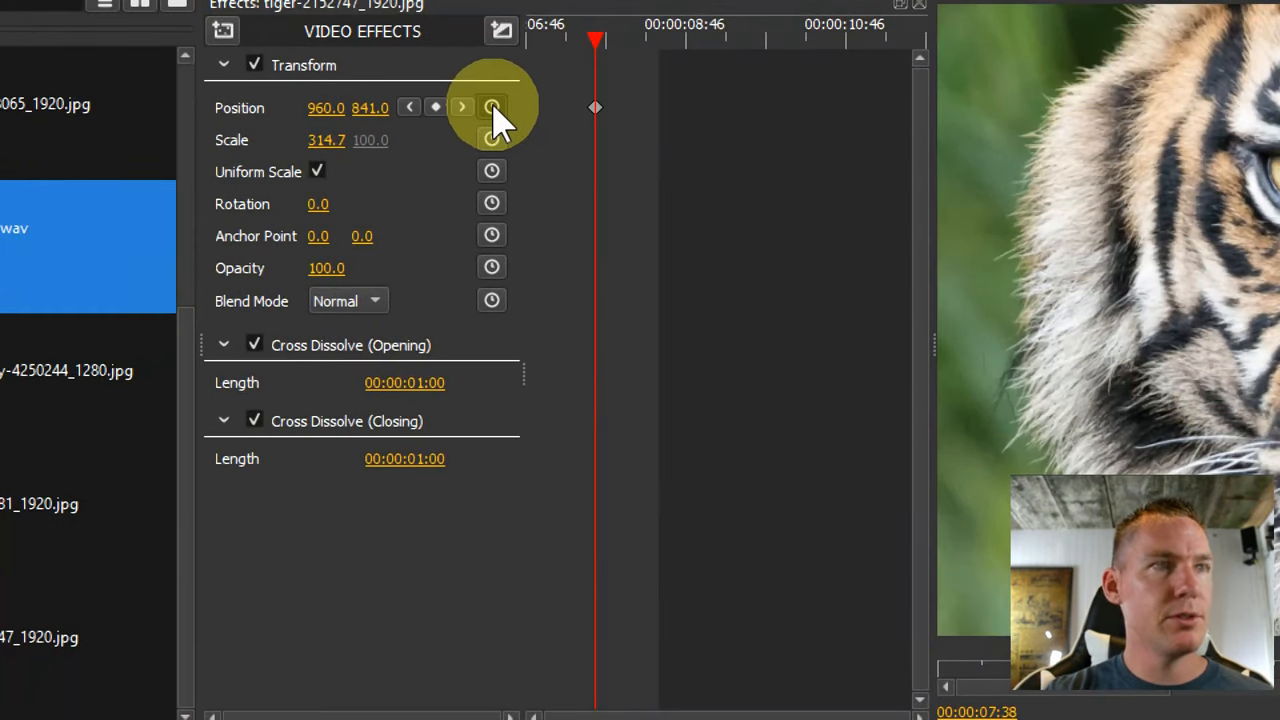
left_click(492, 108)
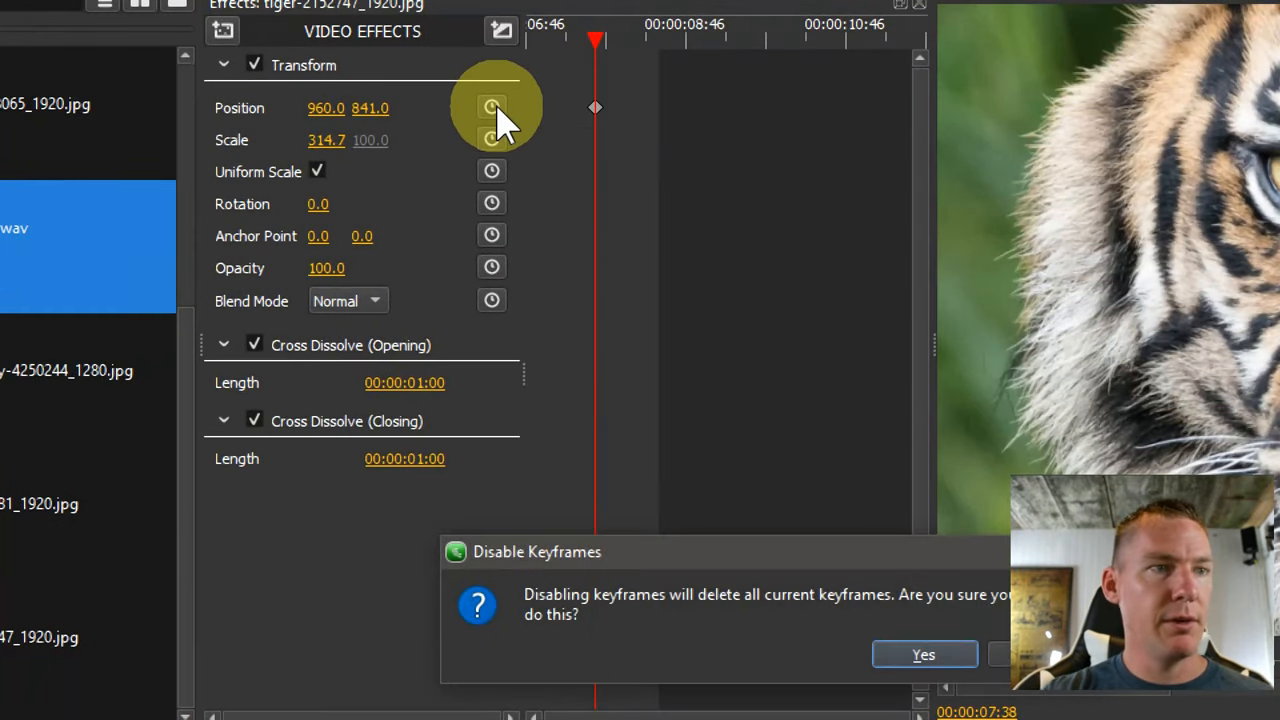
left_click(924, 654)
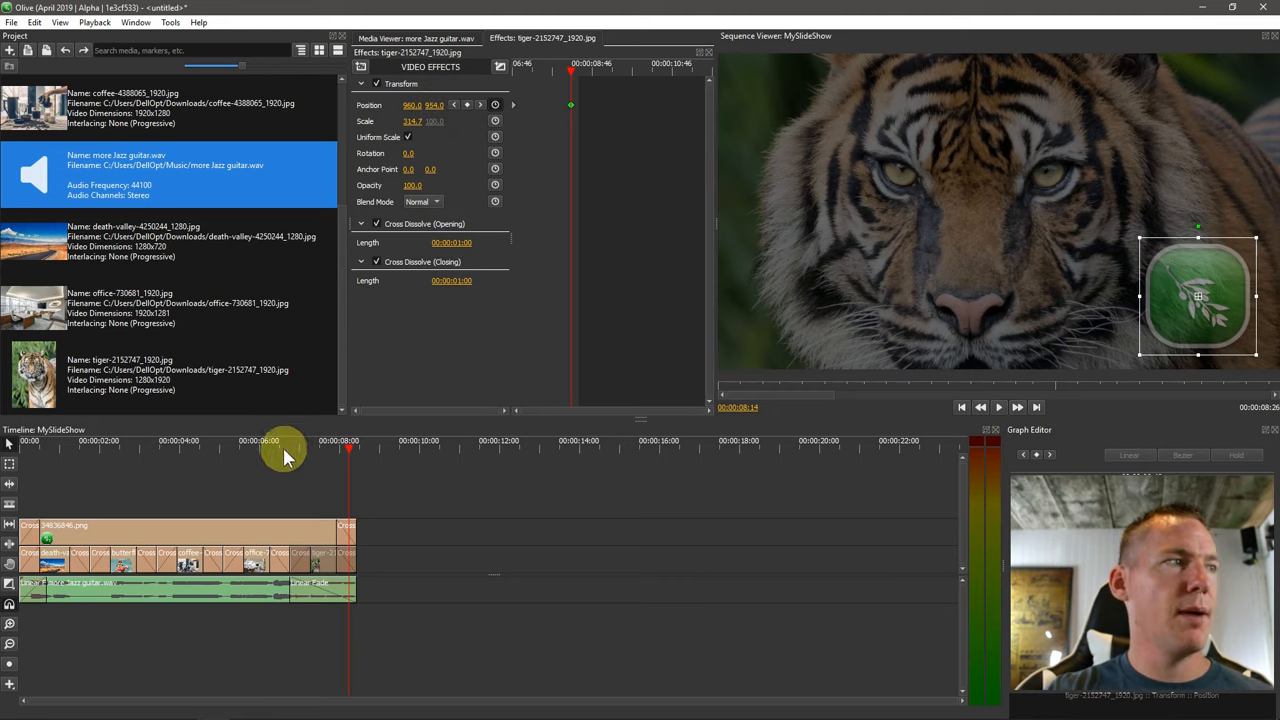
- Scrub through the tiger slide to check the logo watermark's fade-in
left_click(998, 408)
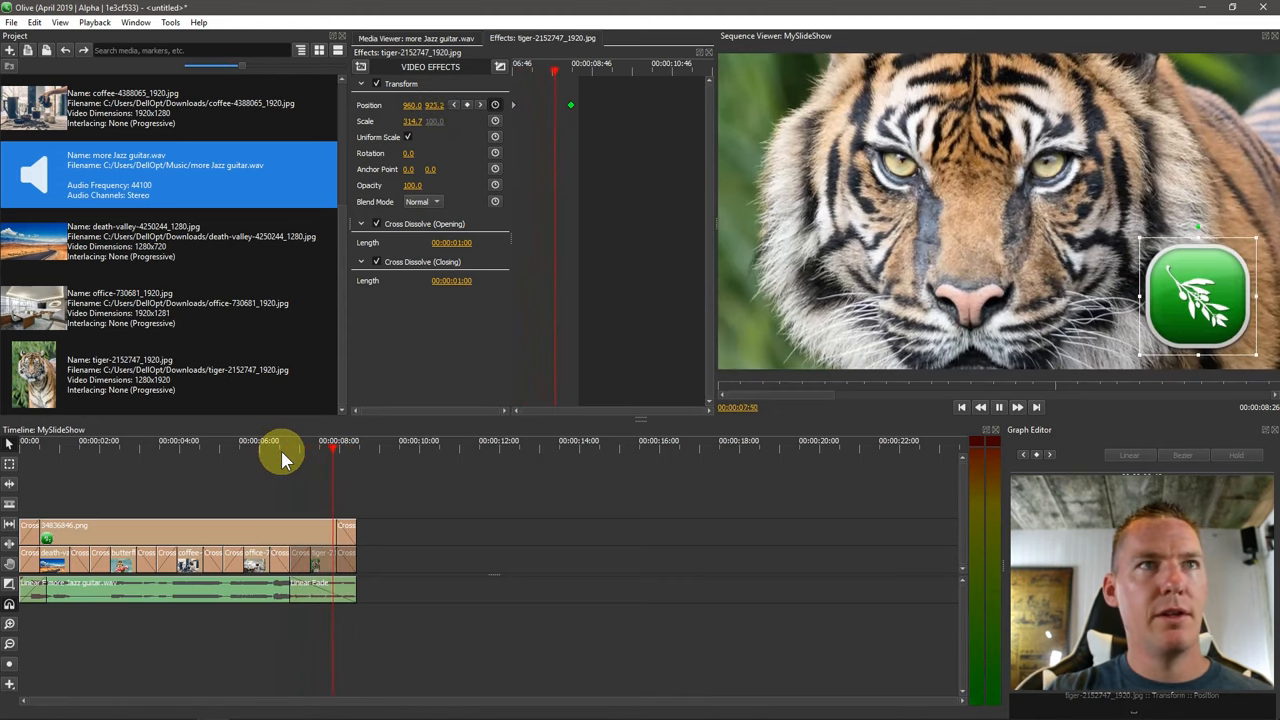
left_click(962, 408)
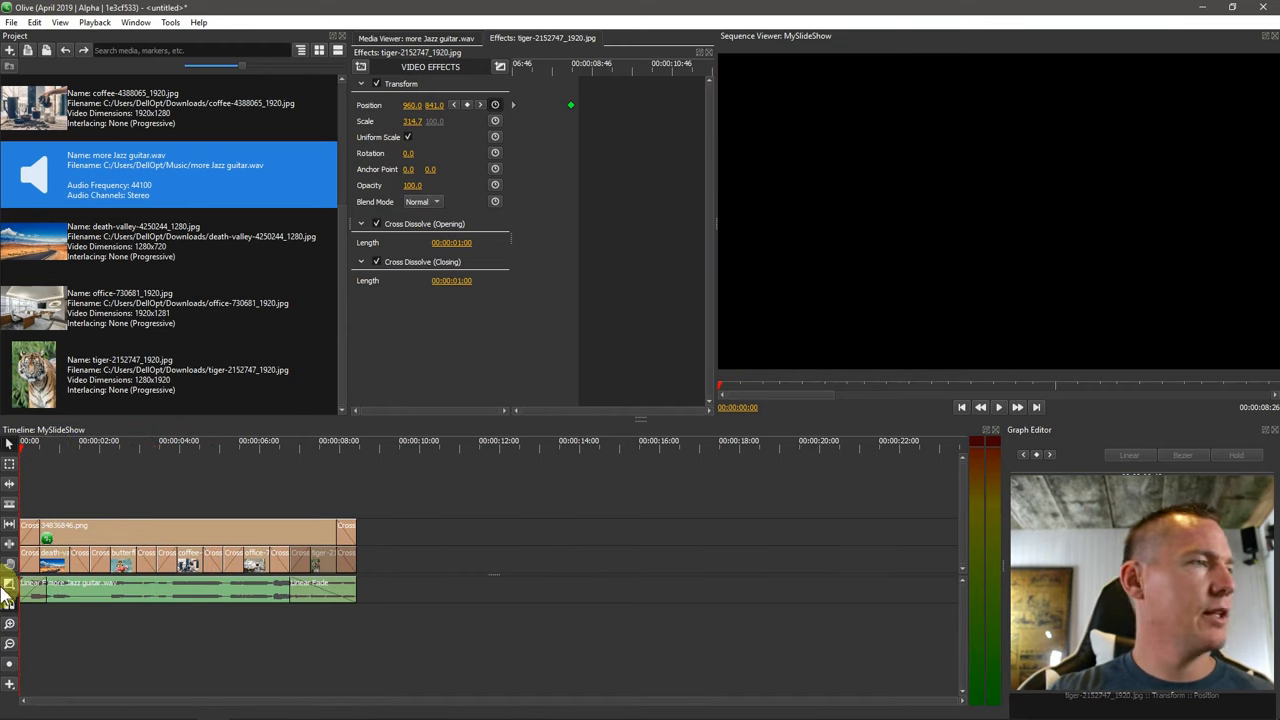
- Review the death valley and butterfly clips' Transform and Cross Dissolve effects
left_click(56, 440)
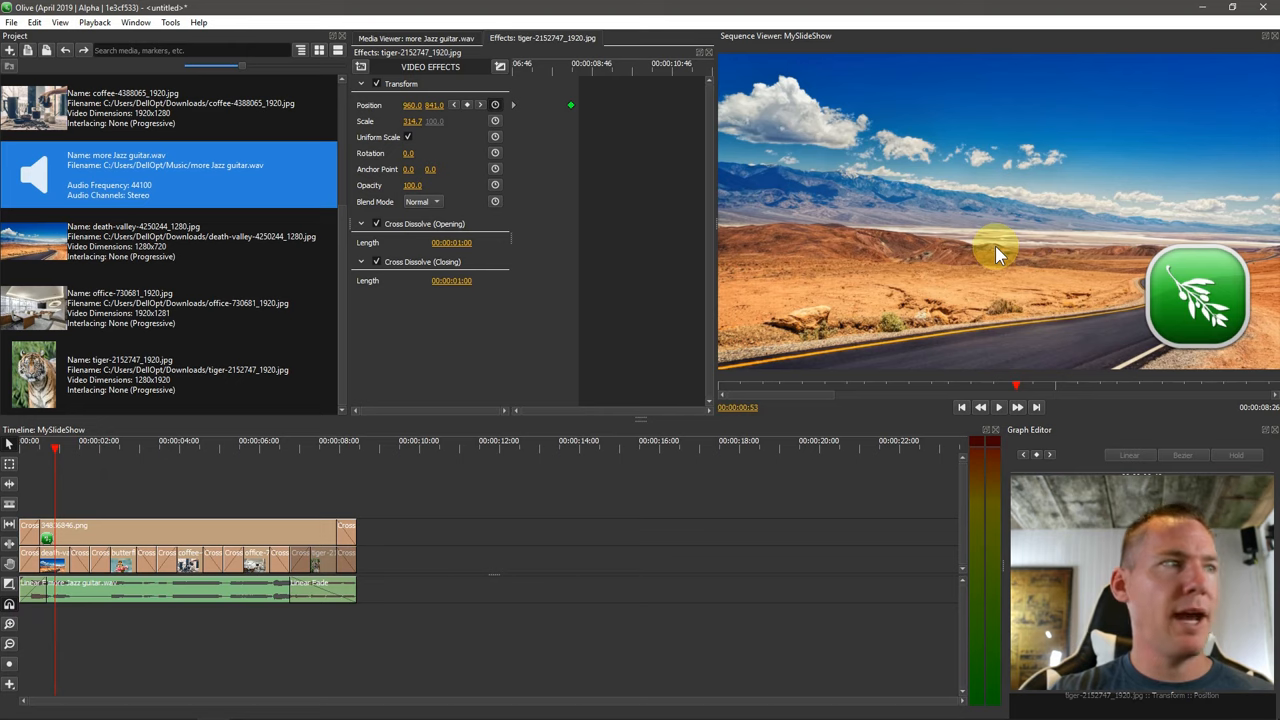
left_click(50, 560)
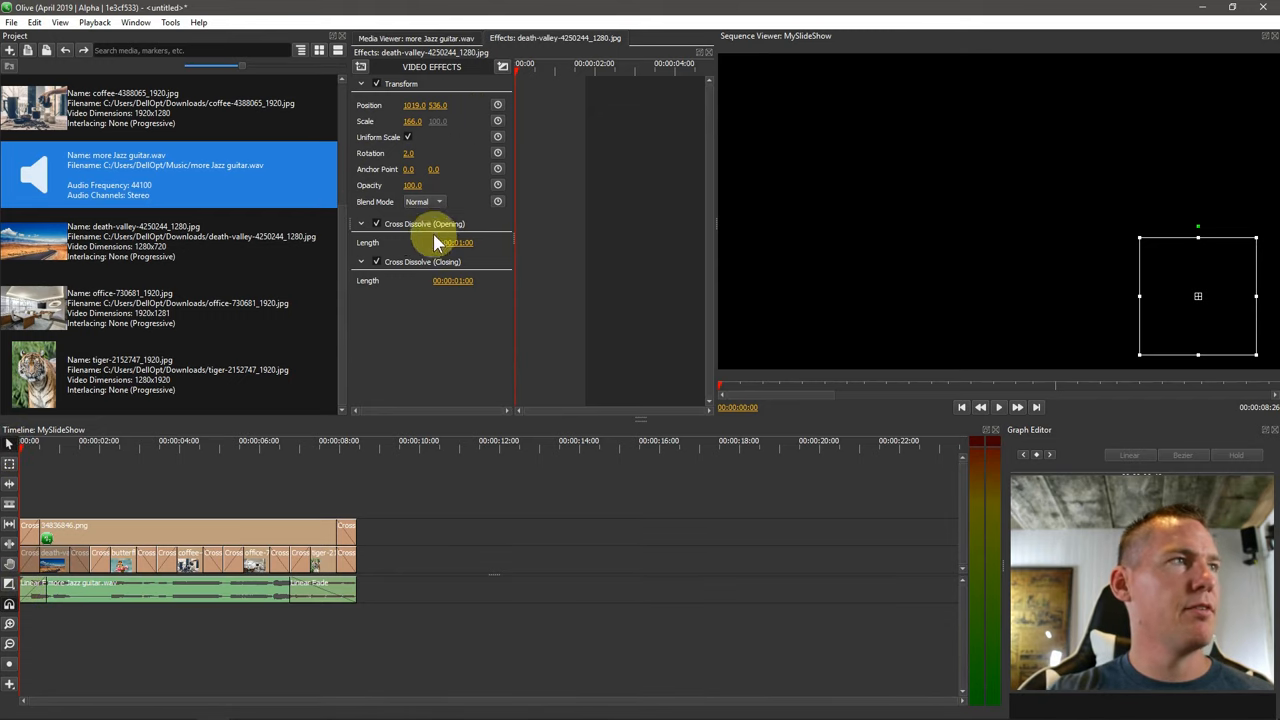
left_click(362, 224)
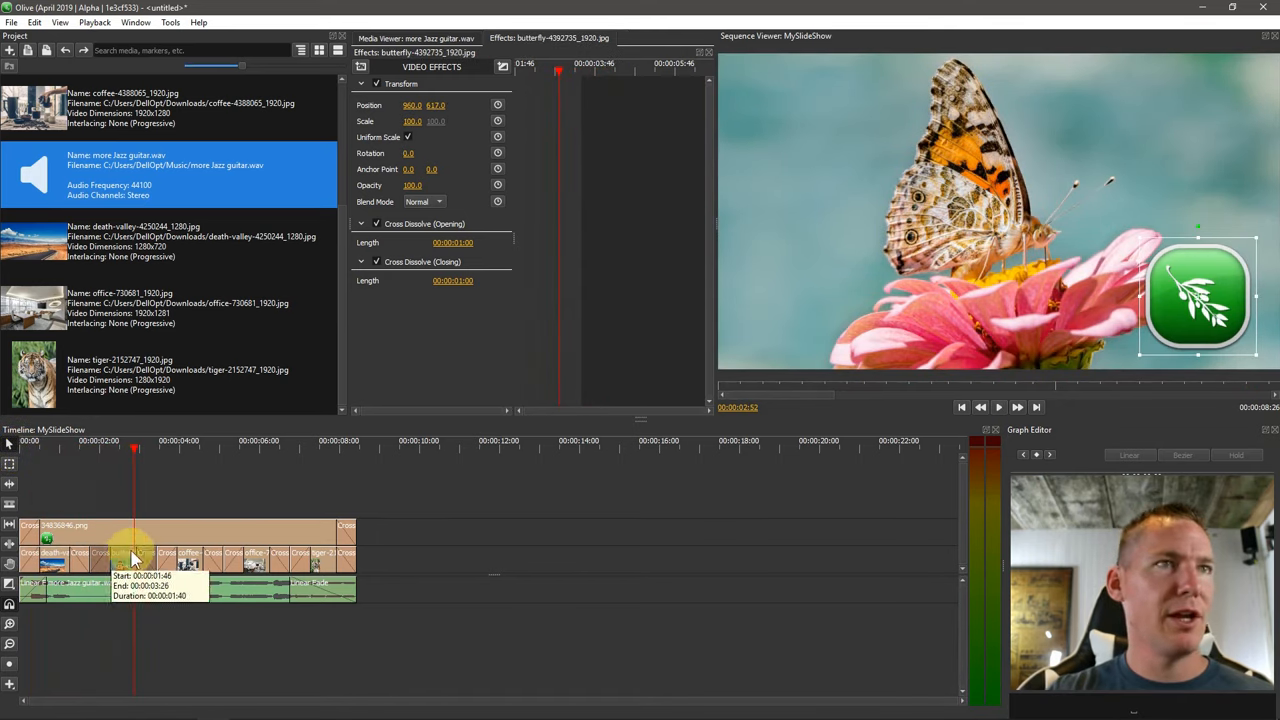
left_click_drag(136, 450, 110, 450)
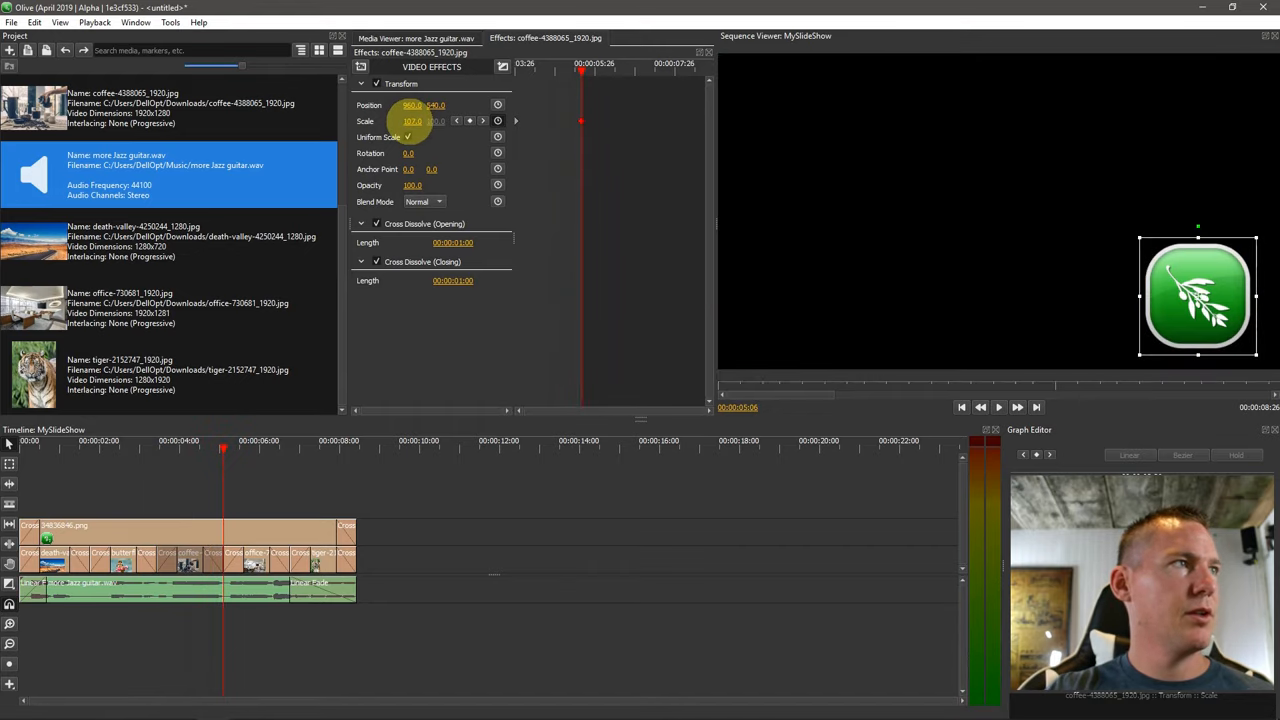
- Review the coffee clip's scale and move playback into the office slide
left_click(250, 560)
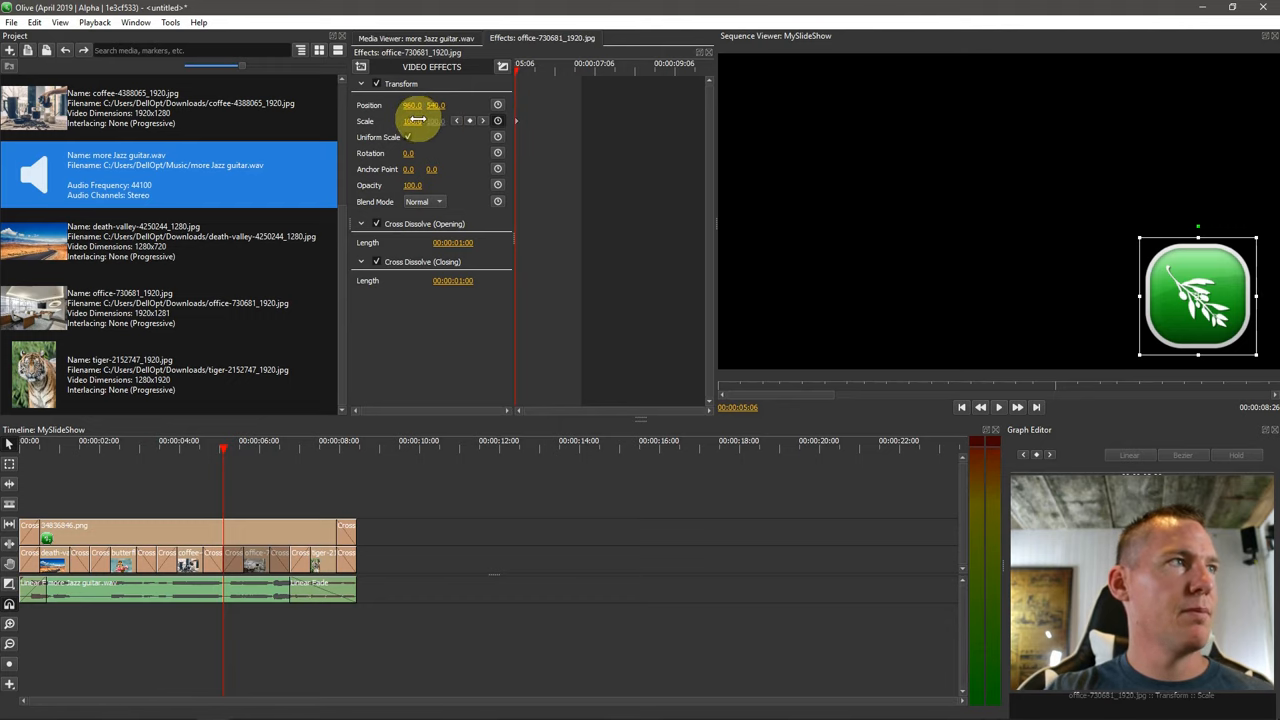
left_click_drag(224, 448, 290, 448)
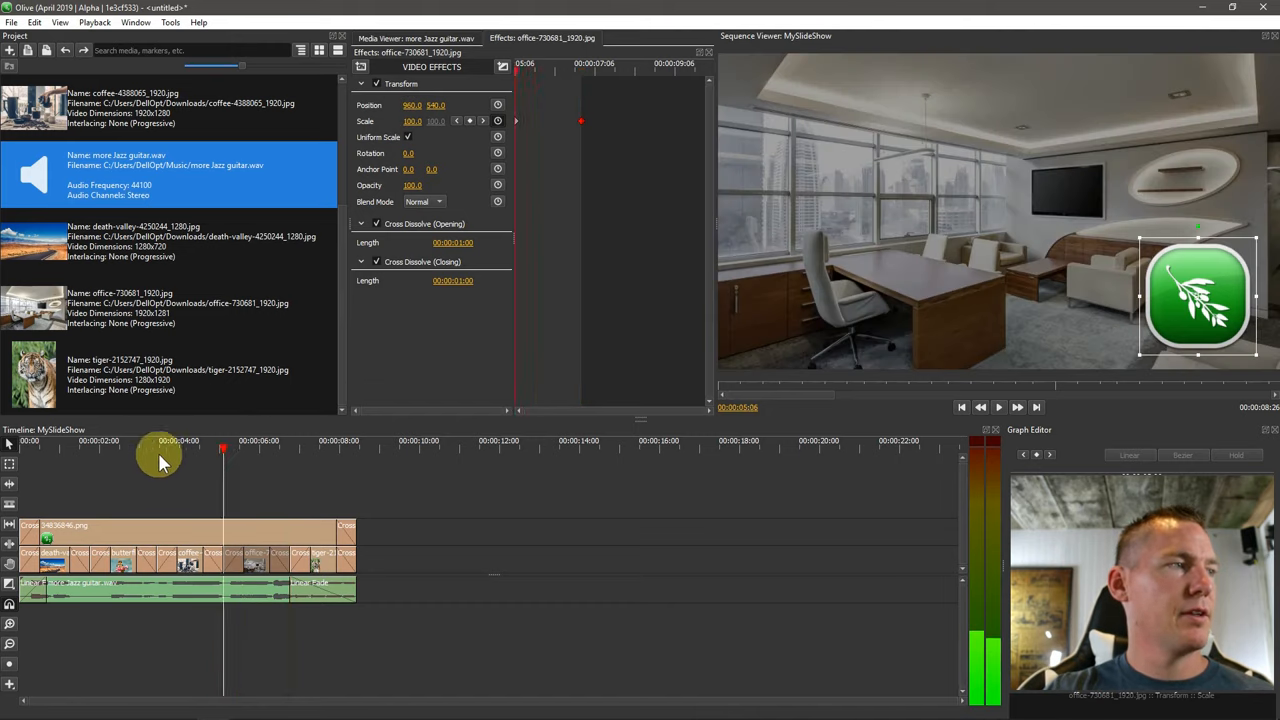
left_click(998, 408)
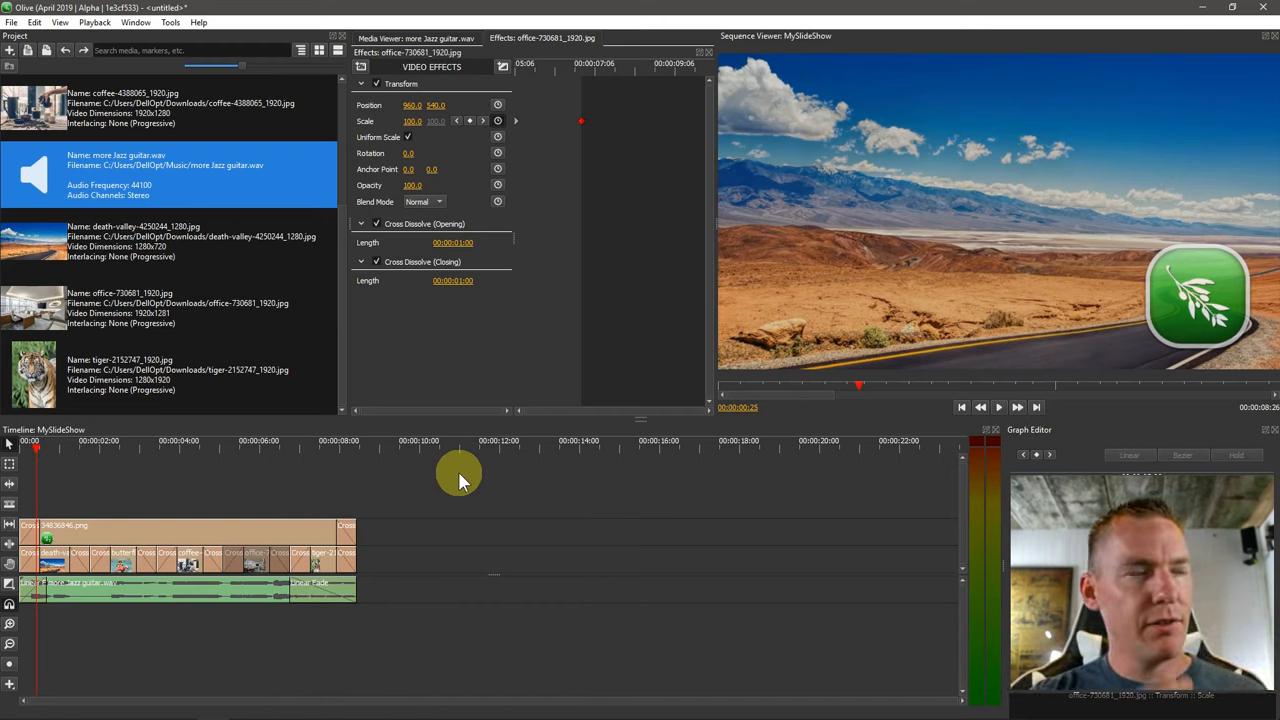
mouse_move(452, 444)
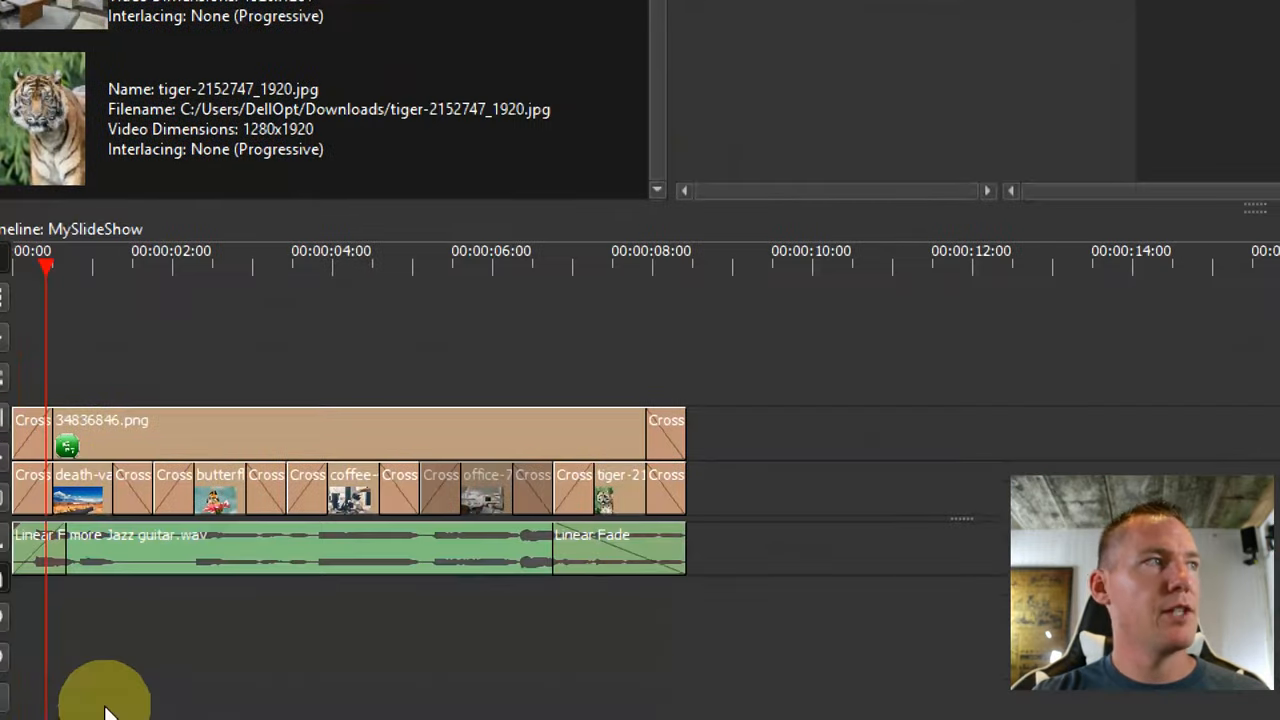
mouse_move(810, 96)
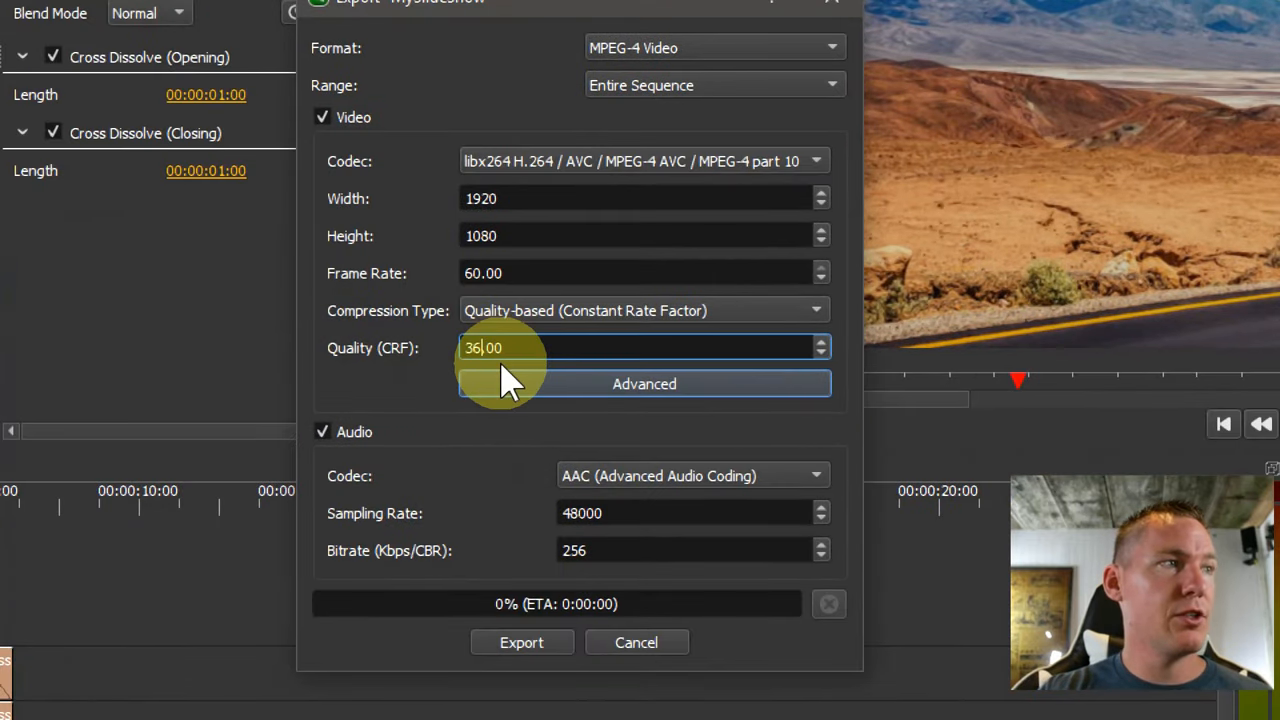
- Export as MPEG-4 with Quality (CRF) 18, saved as slide in Videos
type("18.00")
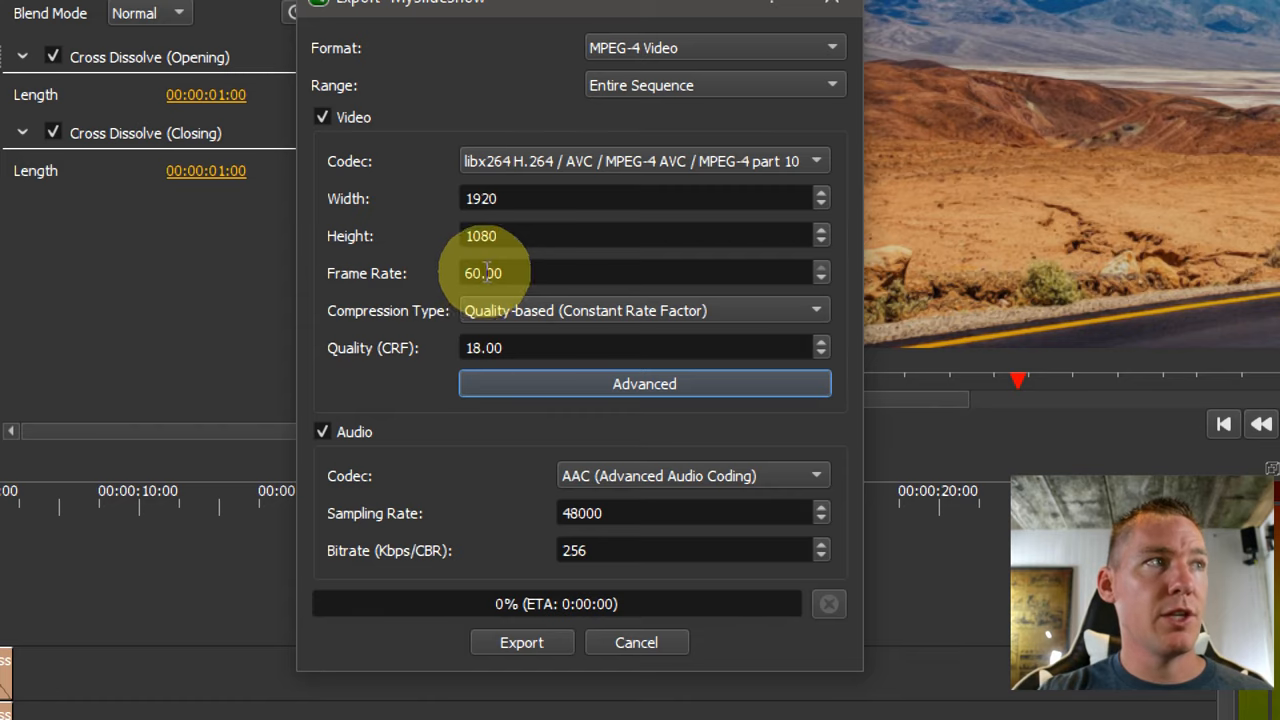
mouse_move(360, 210)
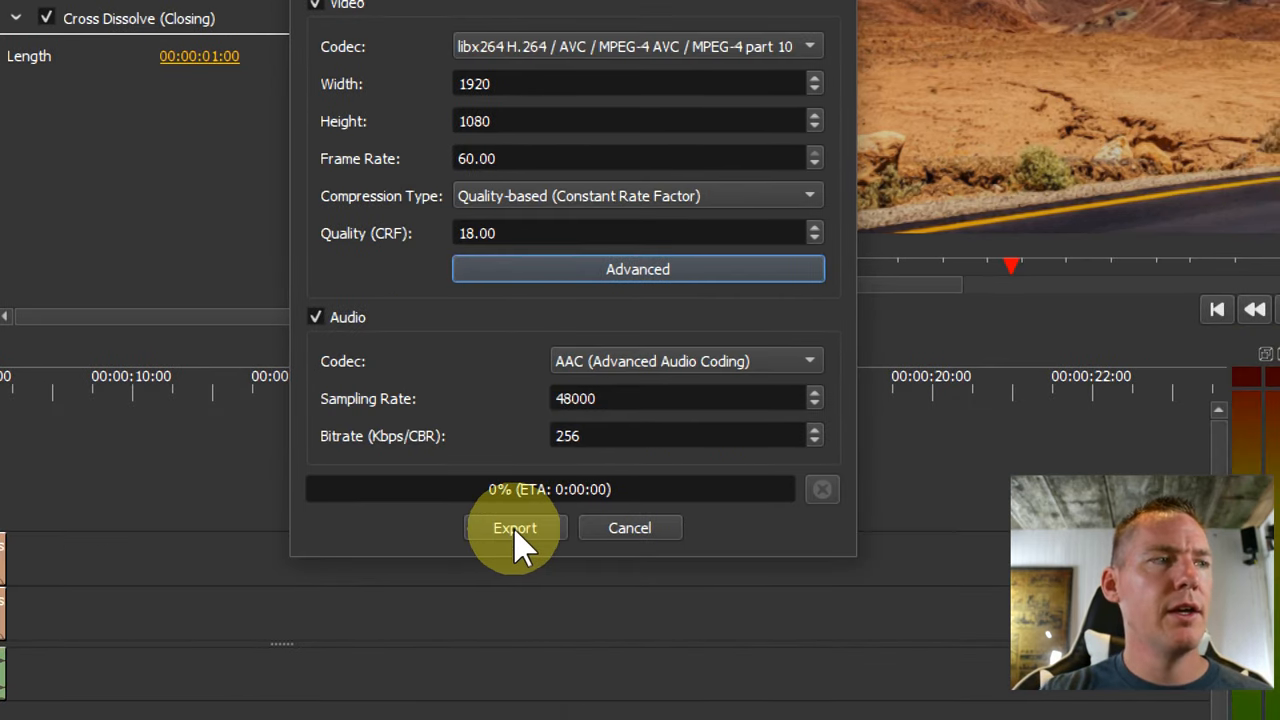
left_click(514, 528)
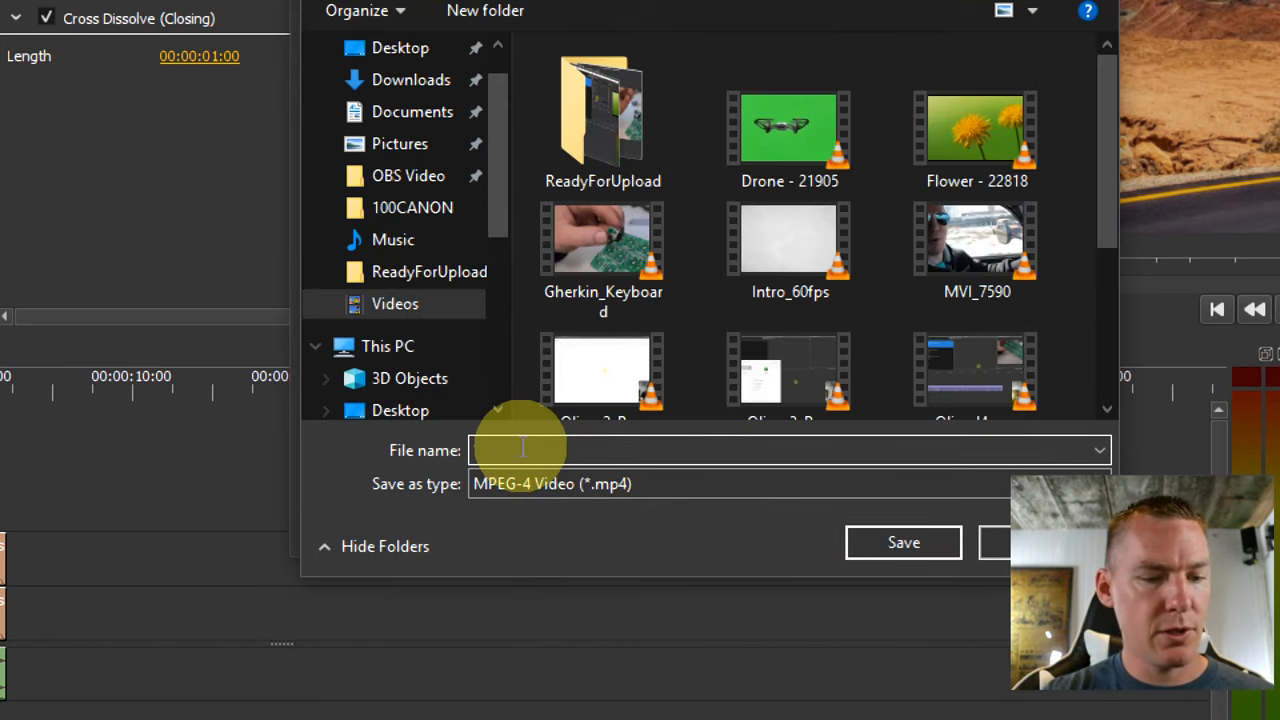
type("sl")
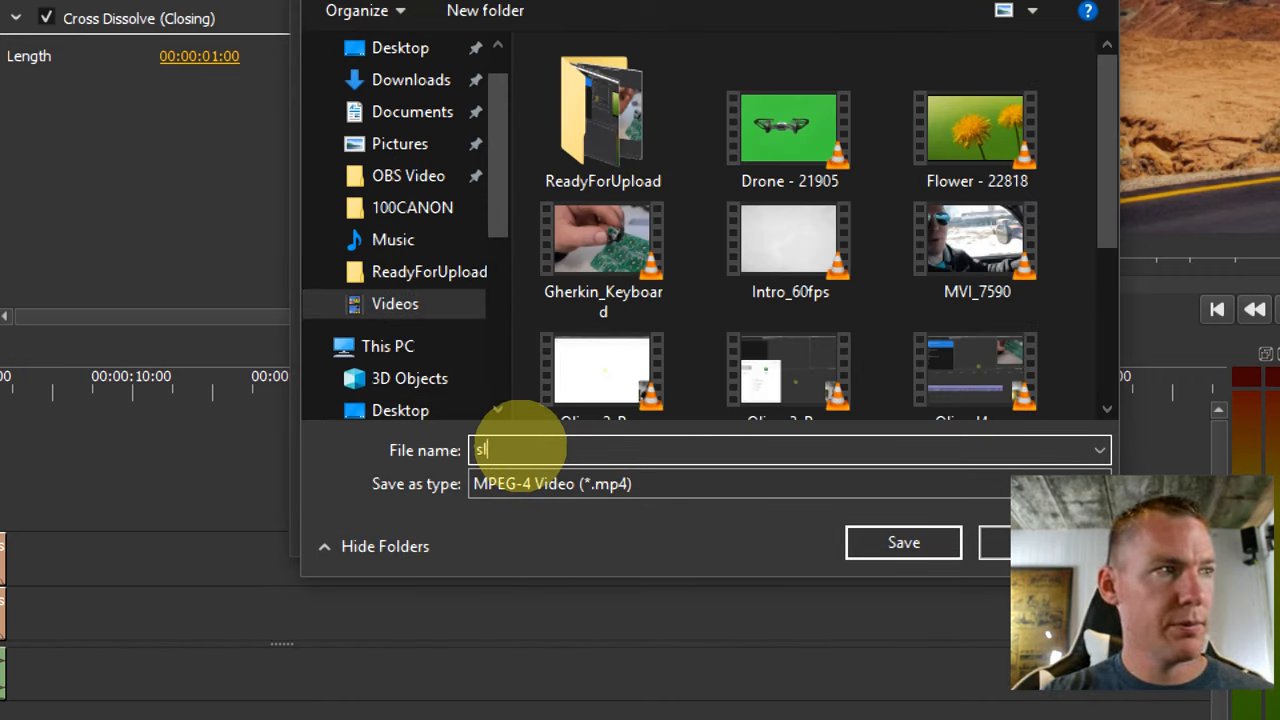
left_click(904, 542)
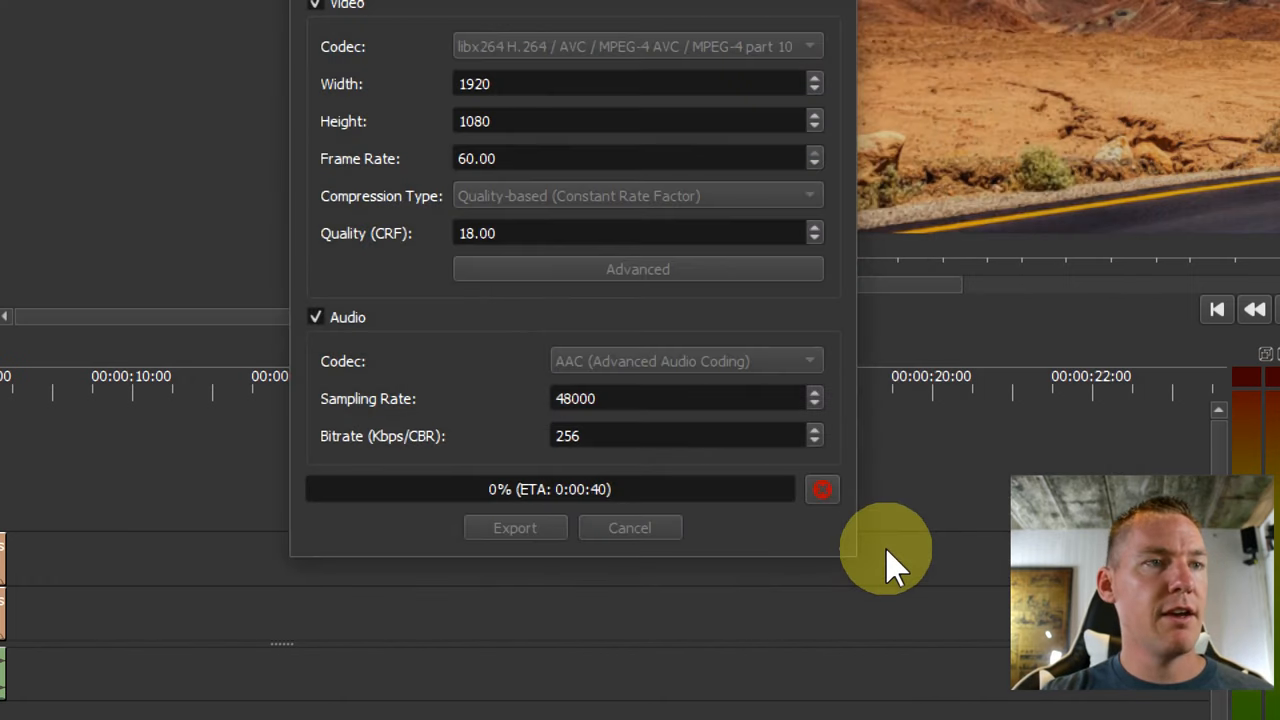
mouse_move(390, 530)
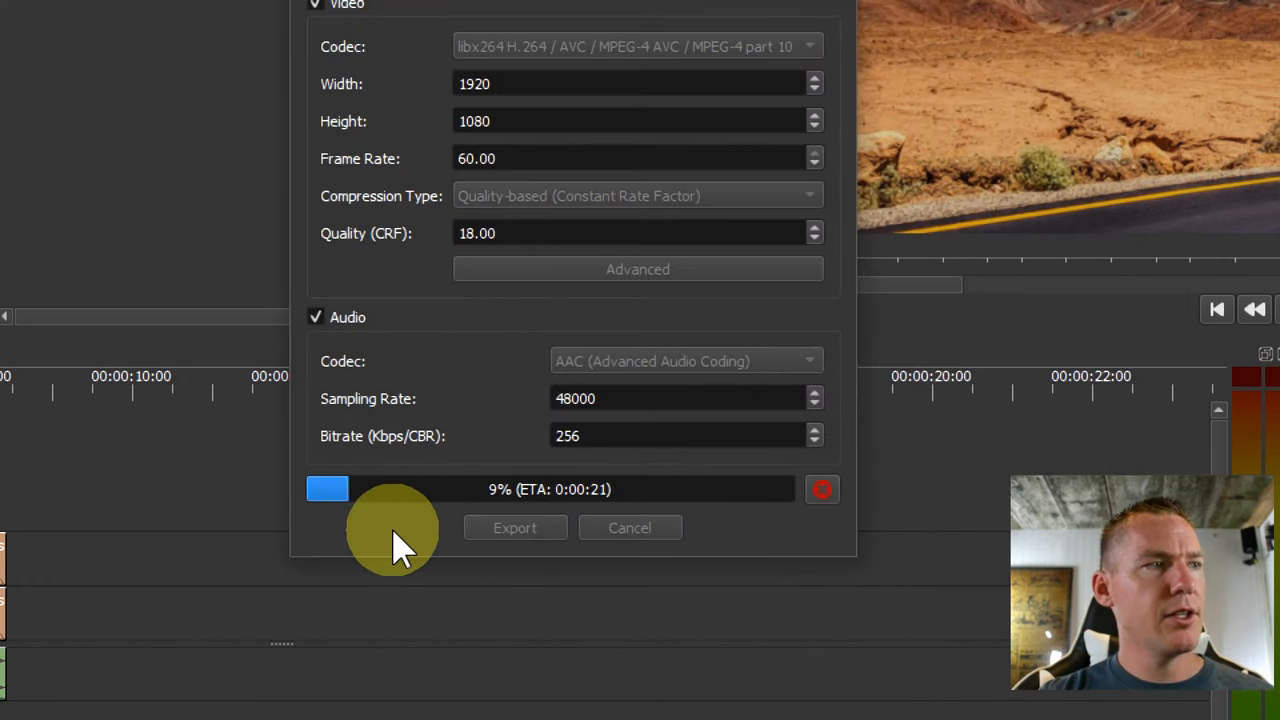
mouse_move(330, 544)
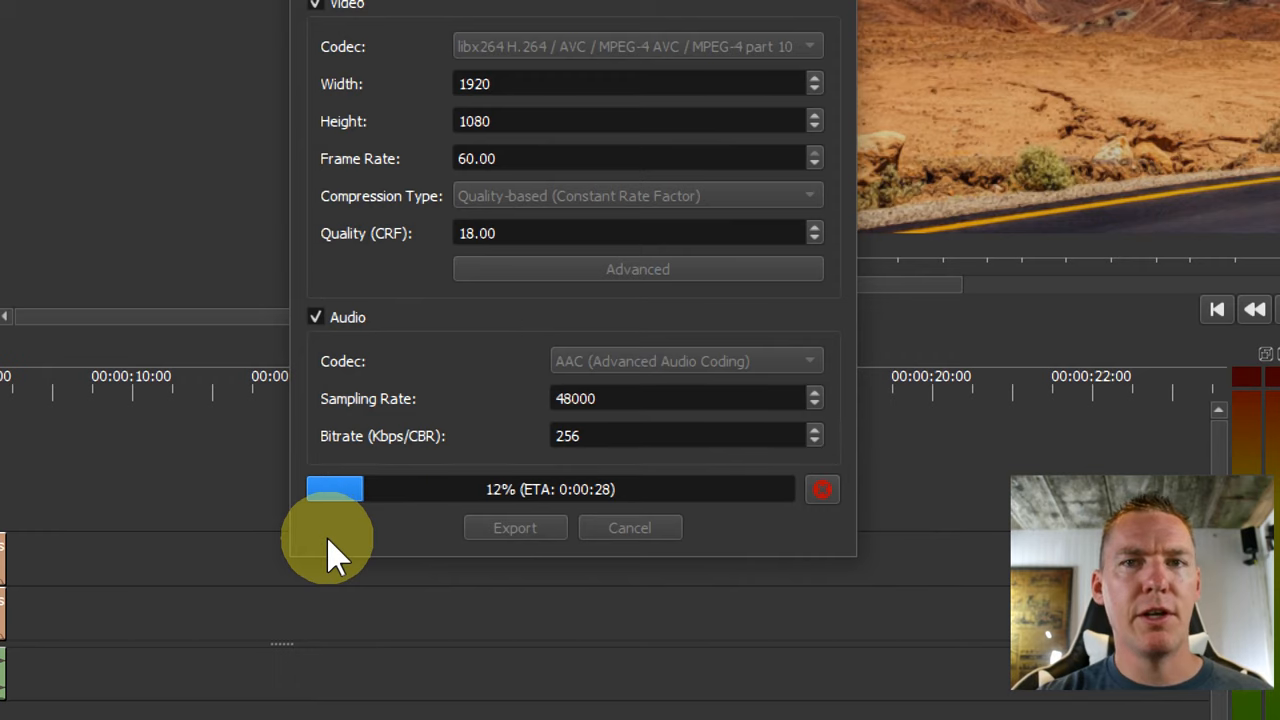
left_click(628, 528)
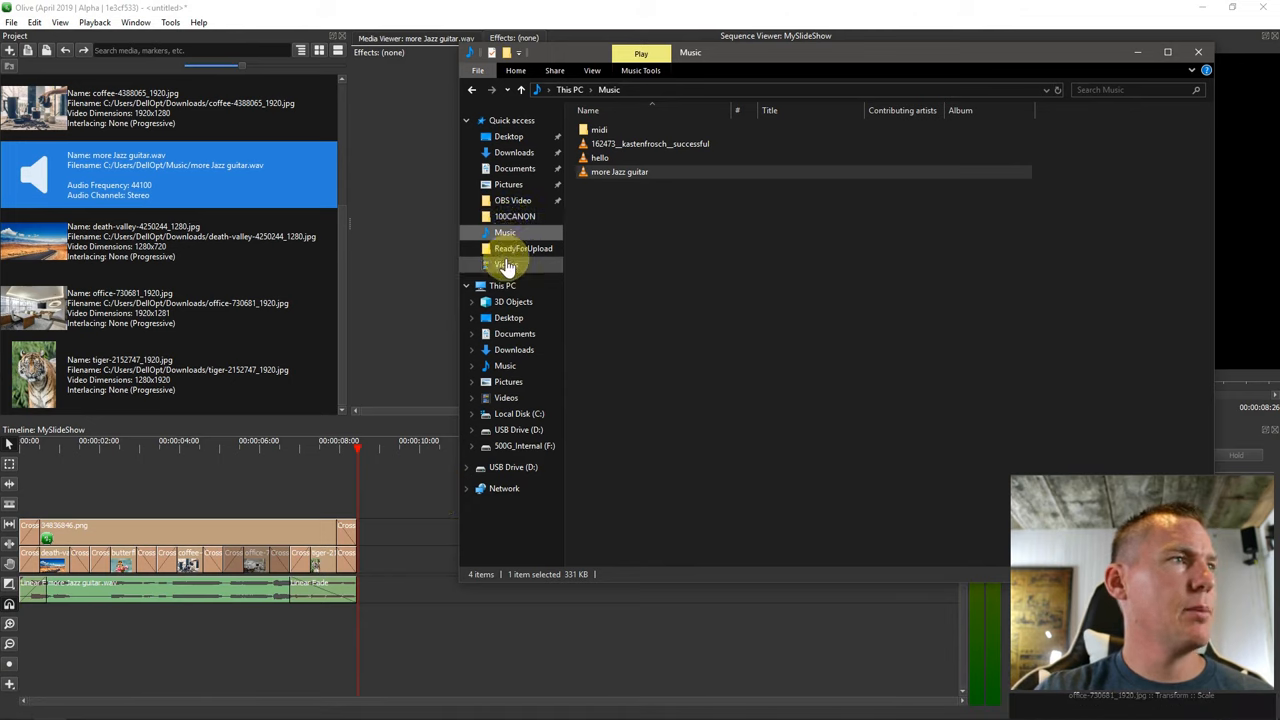
- Play the exported slide video from the Videos folder in File Explorer
left_click(506, 264)
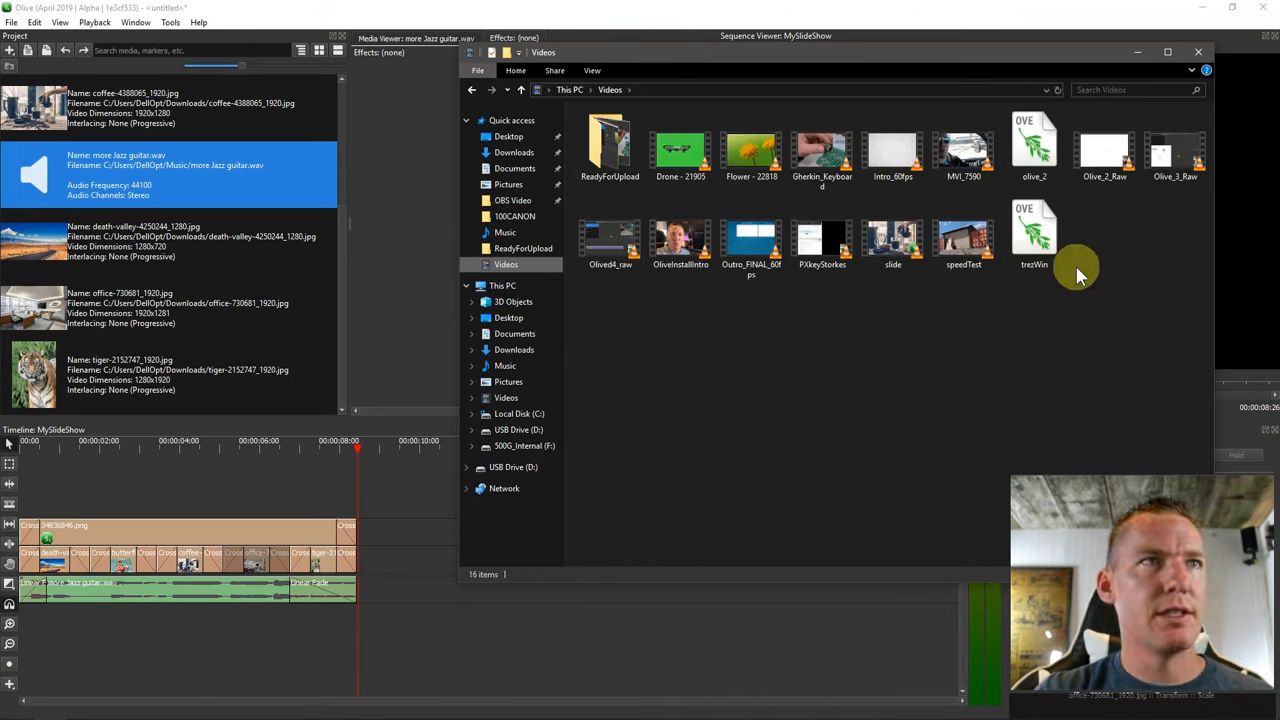
left_click(892, 240)
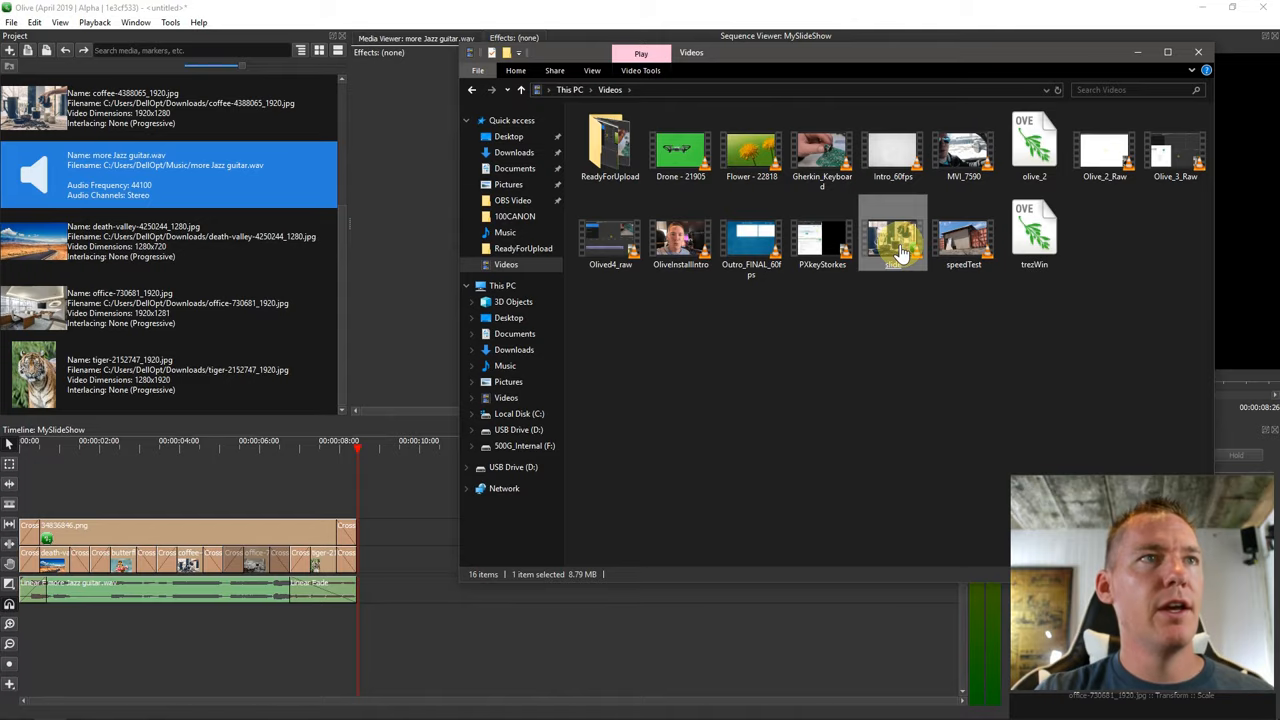
double_click(892, 236)
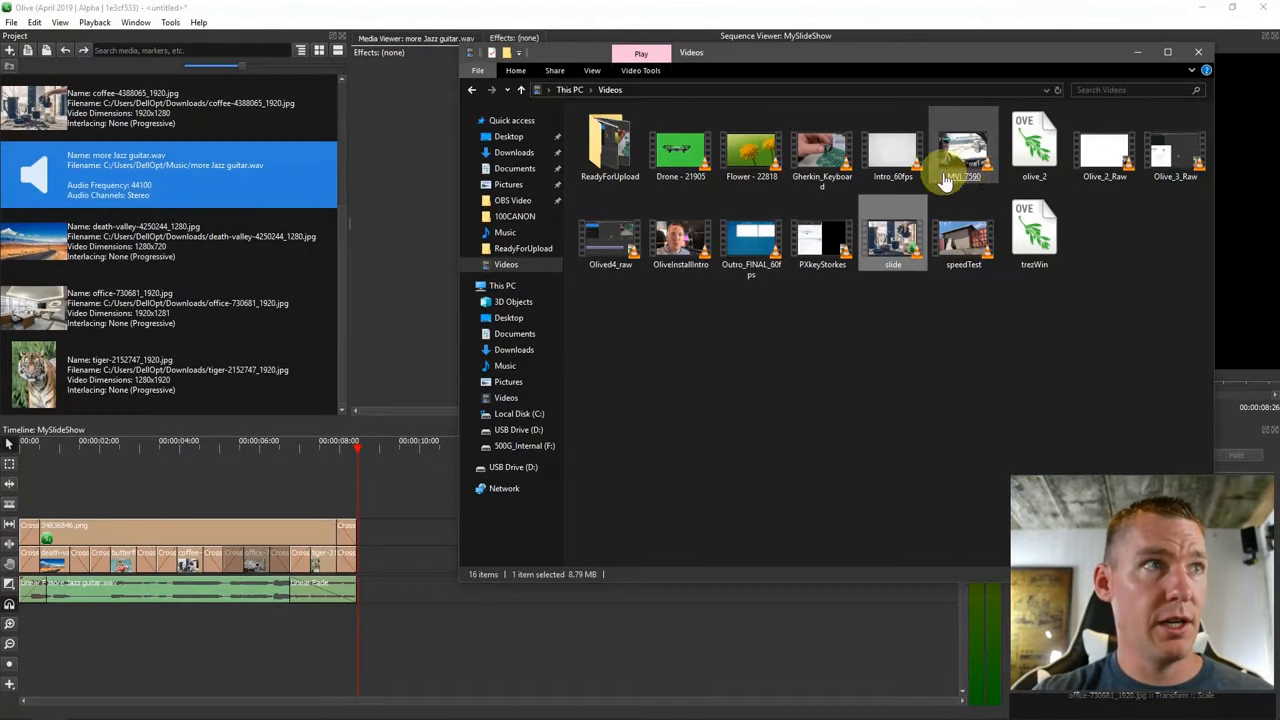
- Confirm in Properties that slide.mp4 is 8.79 MB, then close Explorer to return to Olive
right_click(964, 150)
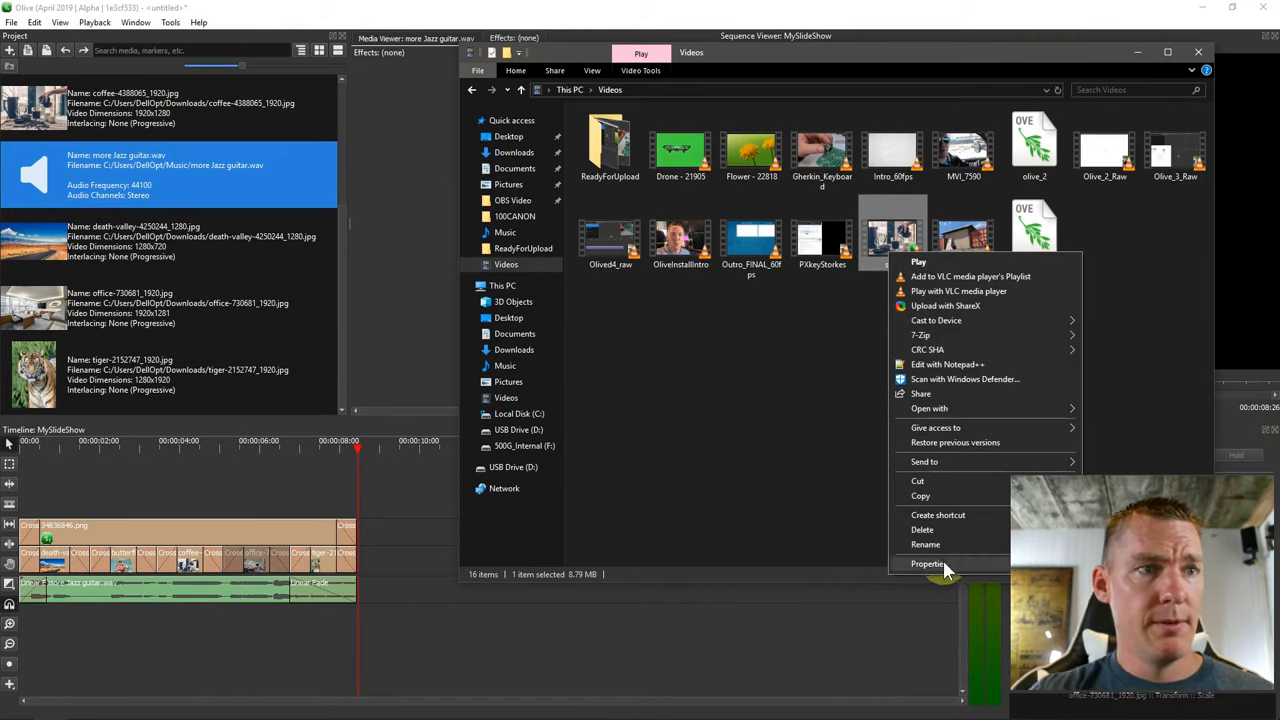
left_click(928, 564)
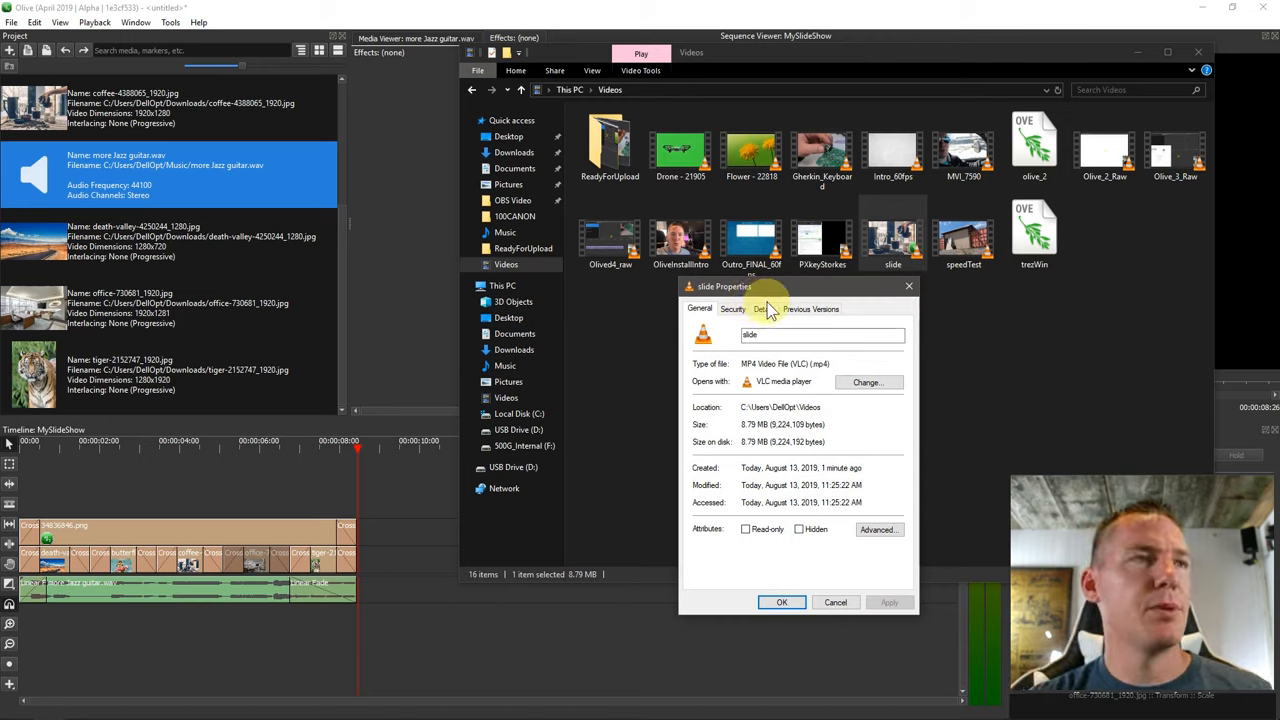
left_click(836, 602)
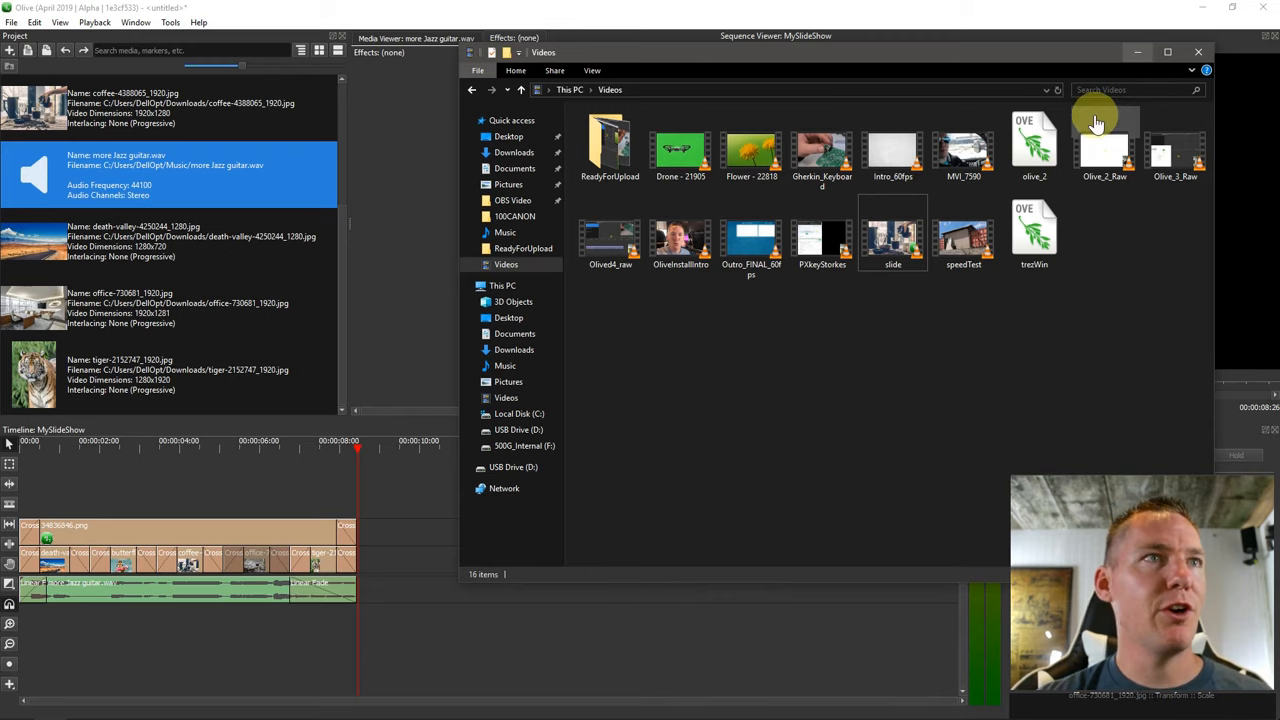
left_click(1198, 52)
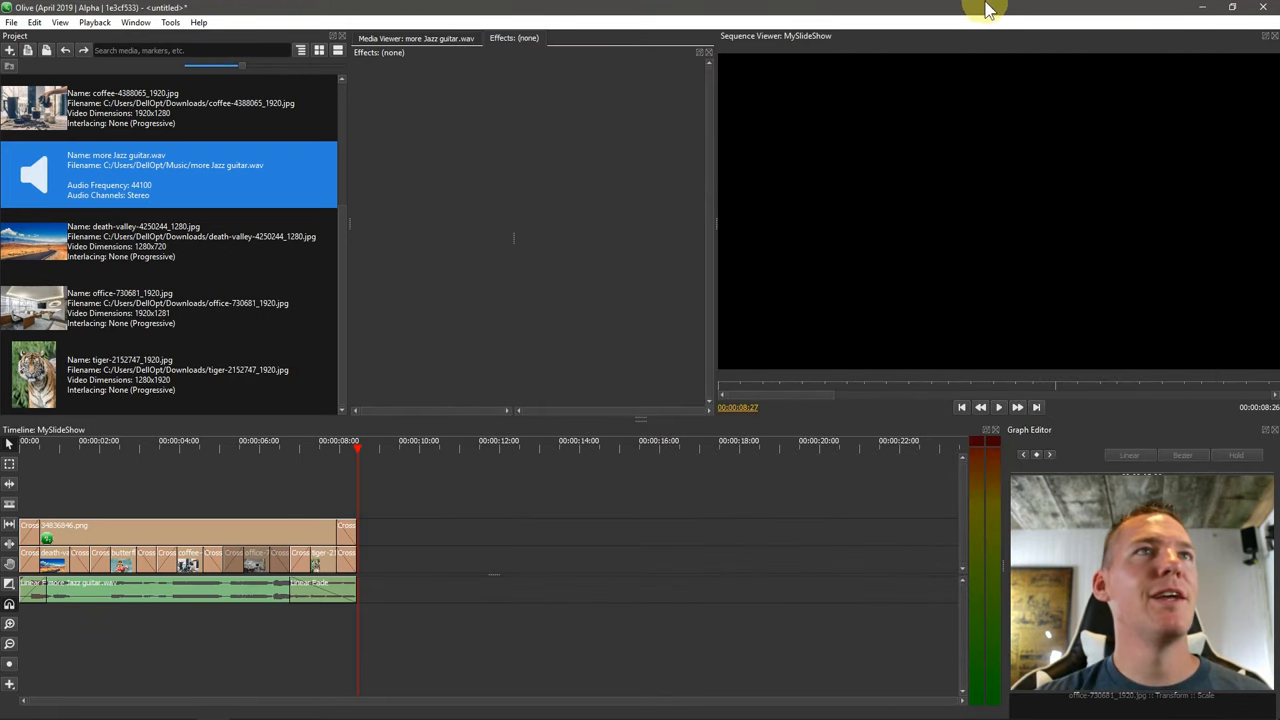
mouse_move(576, 178)
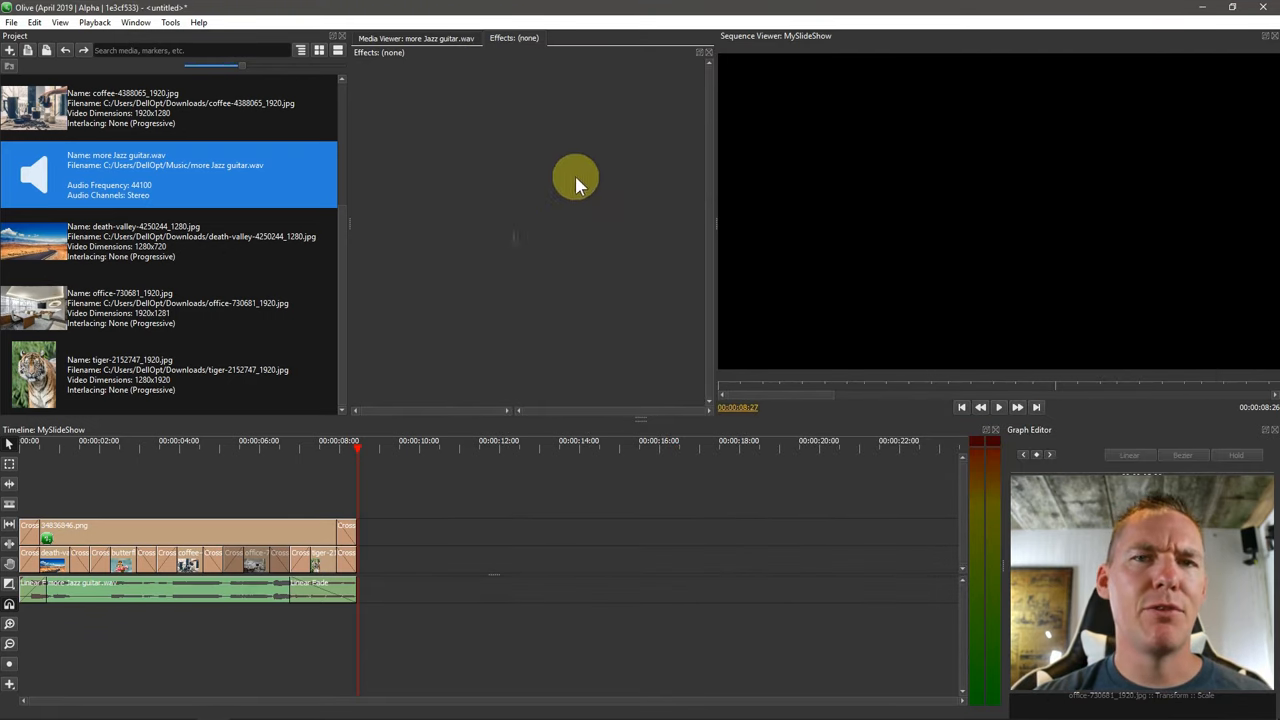
mouse_move(420, 104)
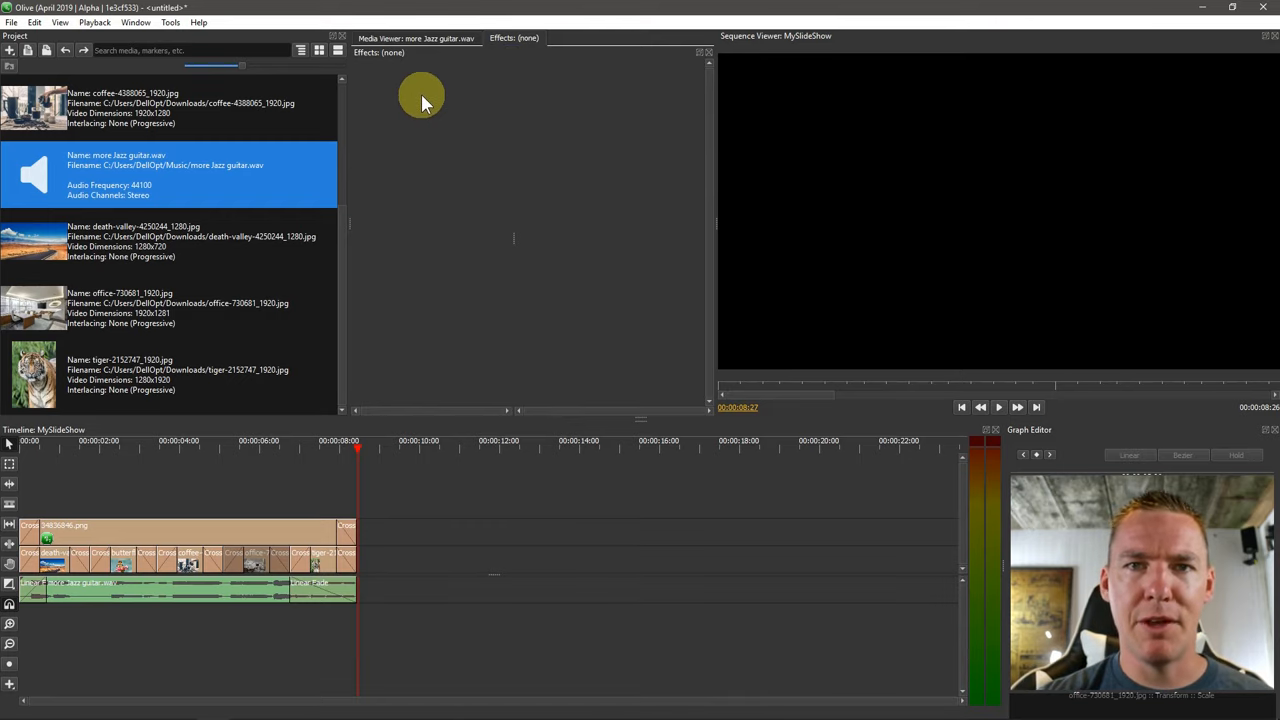